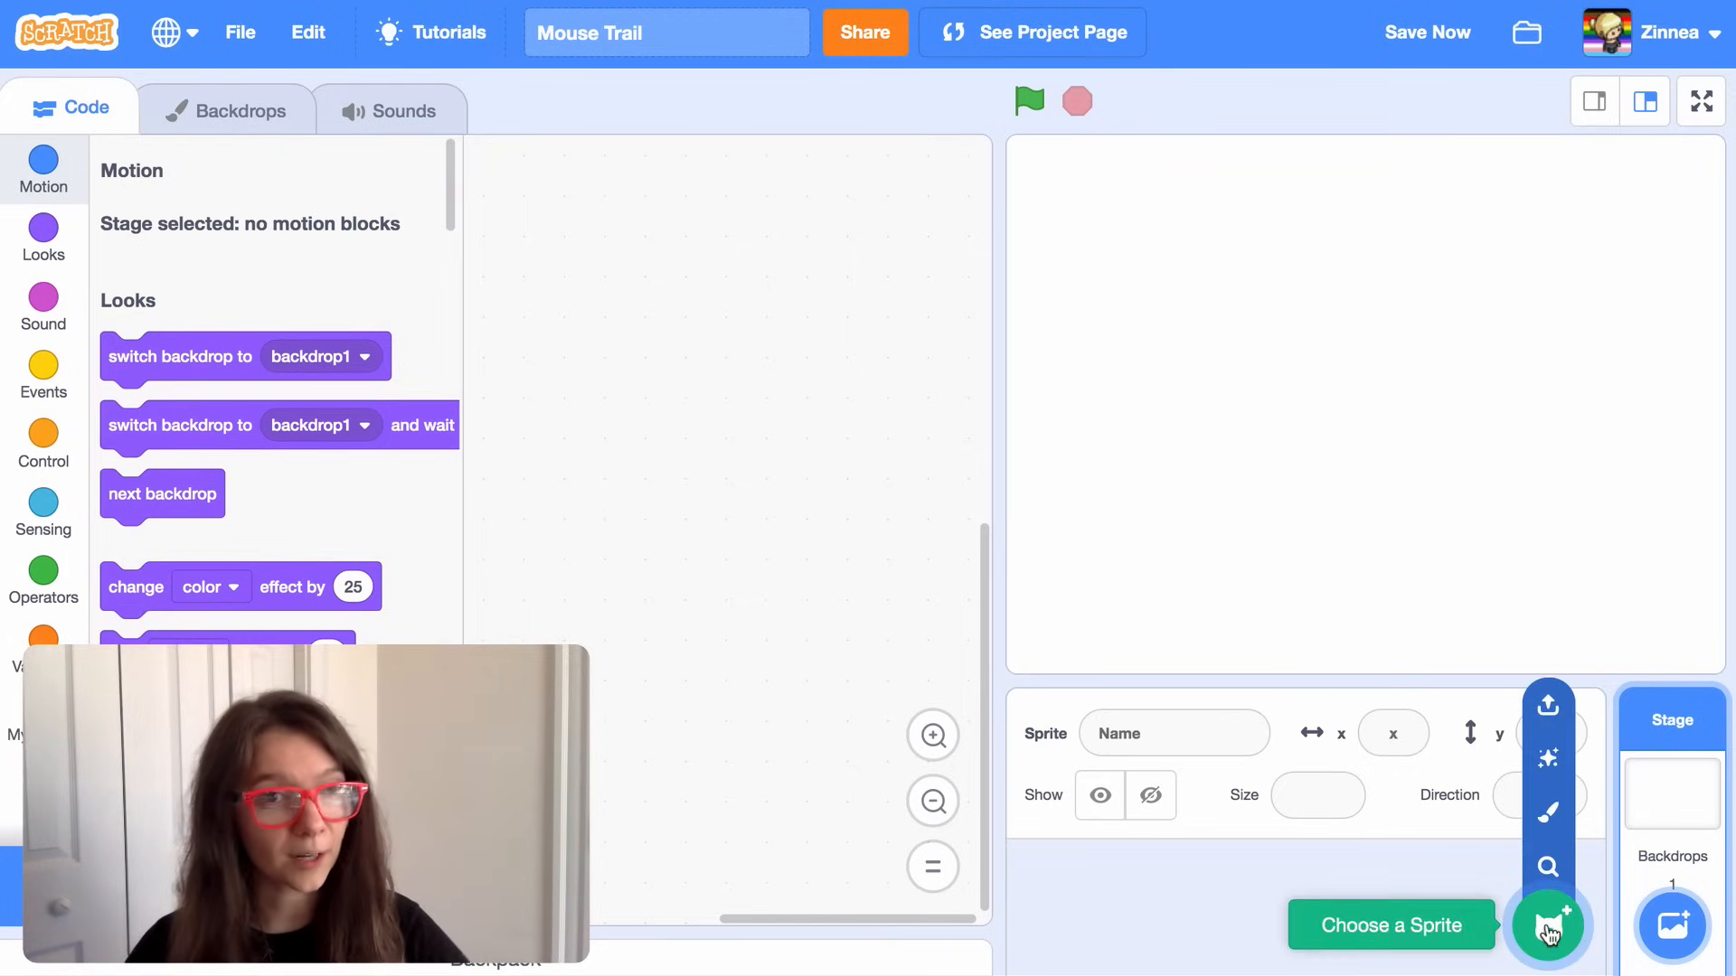
- Add the Cat sprite from the sprite library to the project
{"action": "left_click", "coordinate": [1547, 924]}
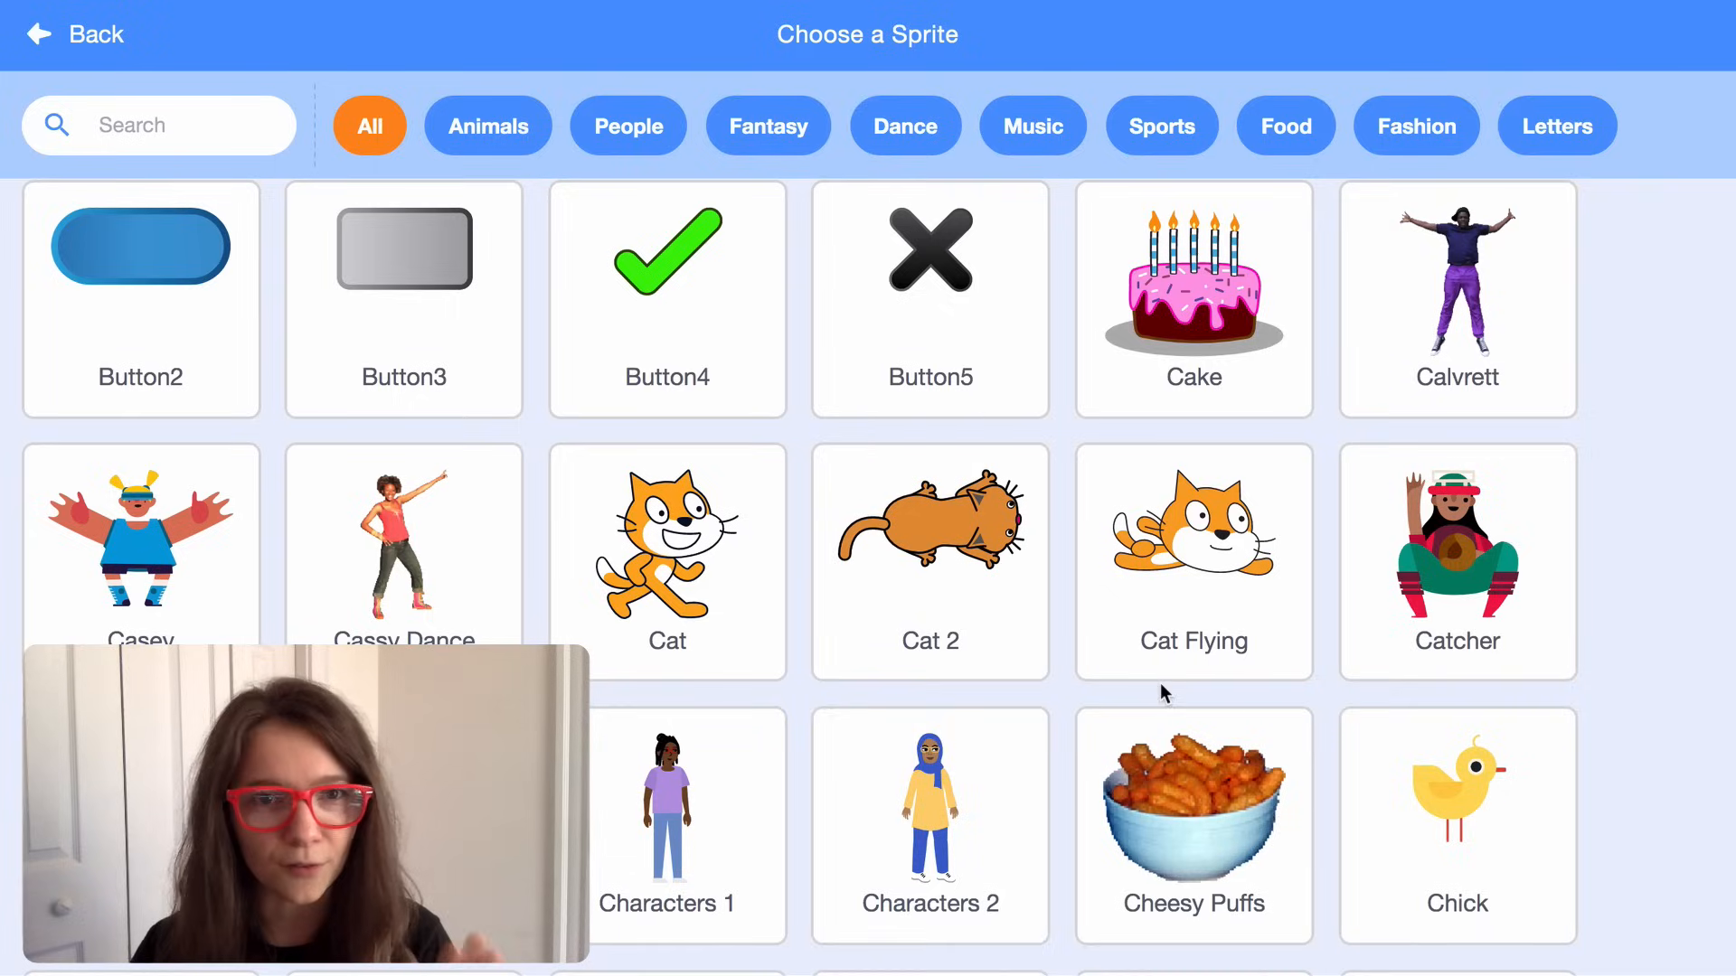
{"action": "left_click", "coordinate": [667, 543]}
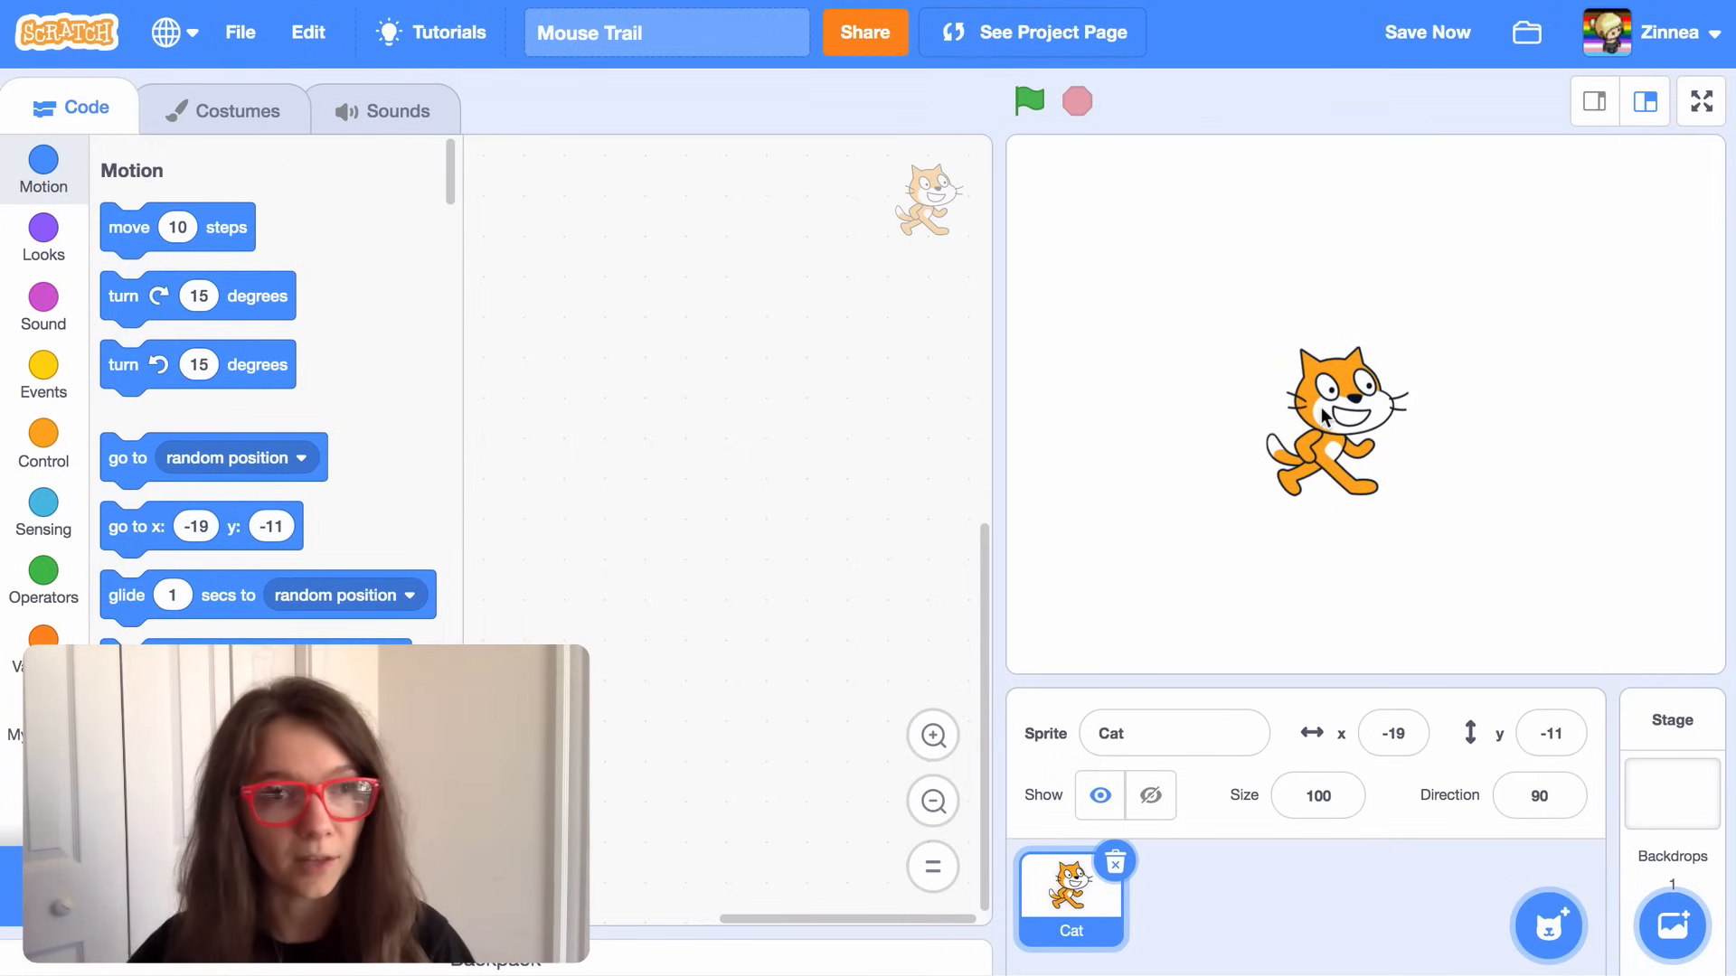
{"action": "mouse_move", "coordinate": [819, 559]}
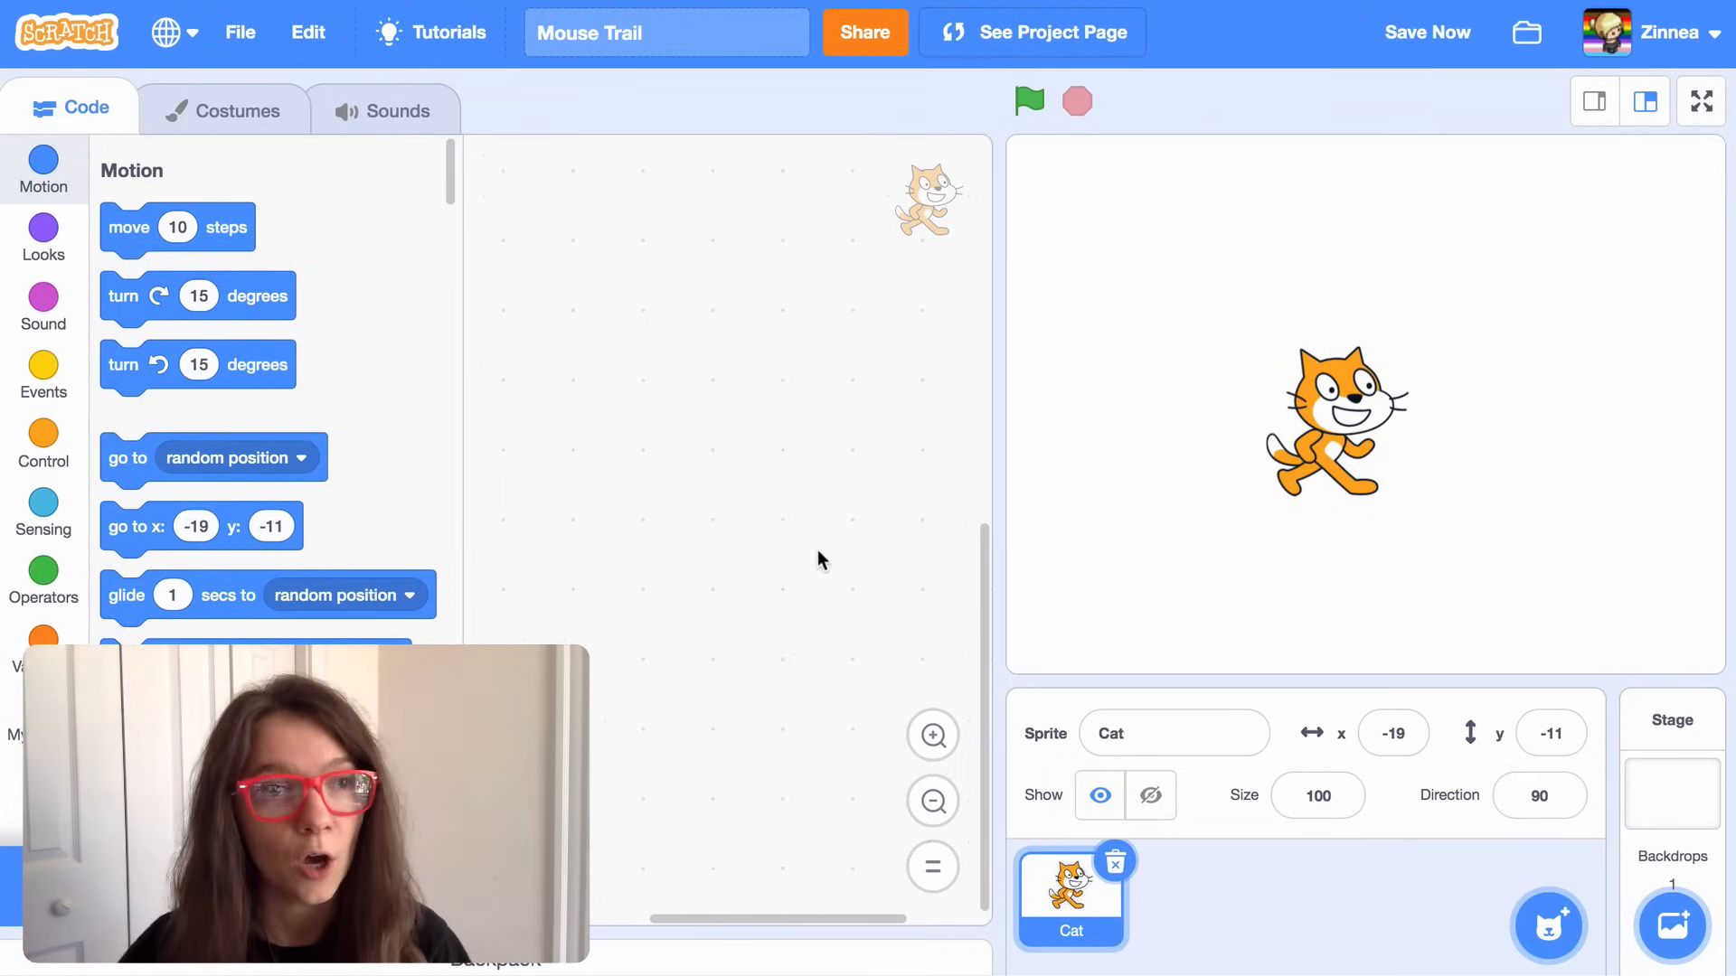
{"action": "mouse_move", "coordinate": [119, 486]}
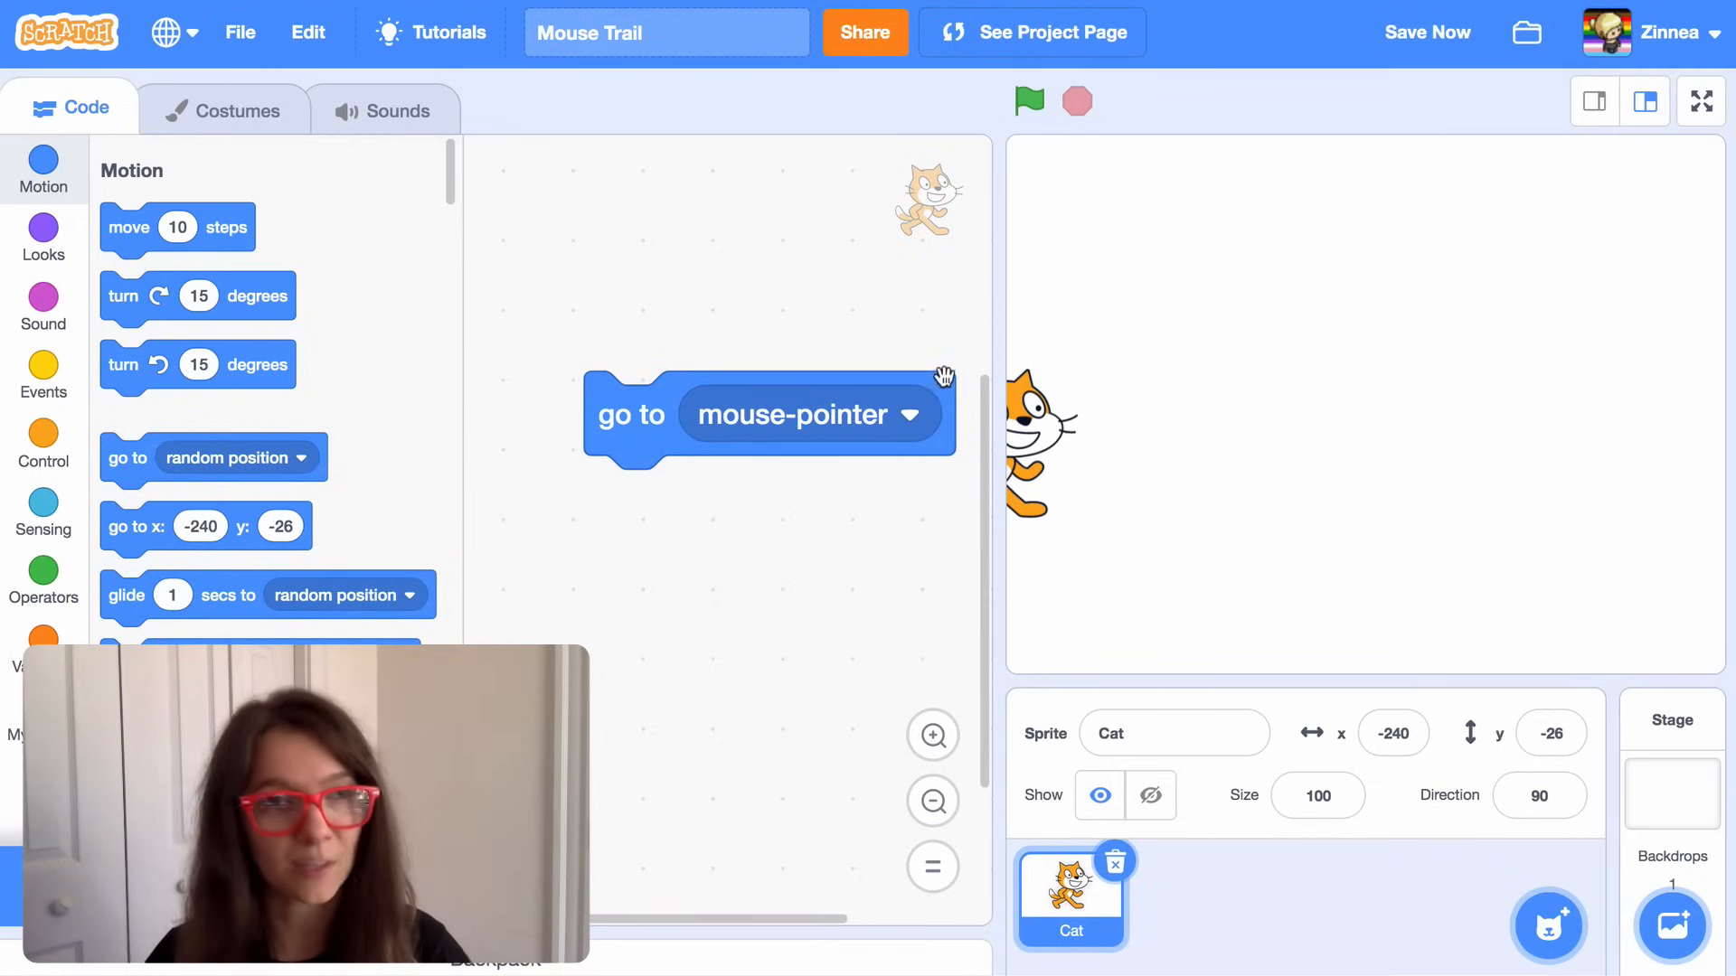
{"action": "mouse_move", "coordinate": [43, 441]}
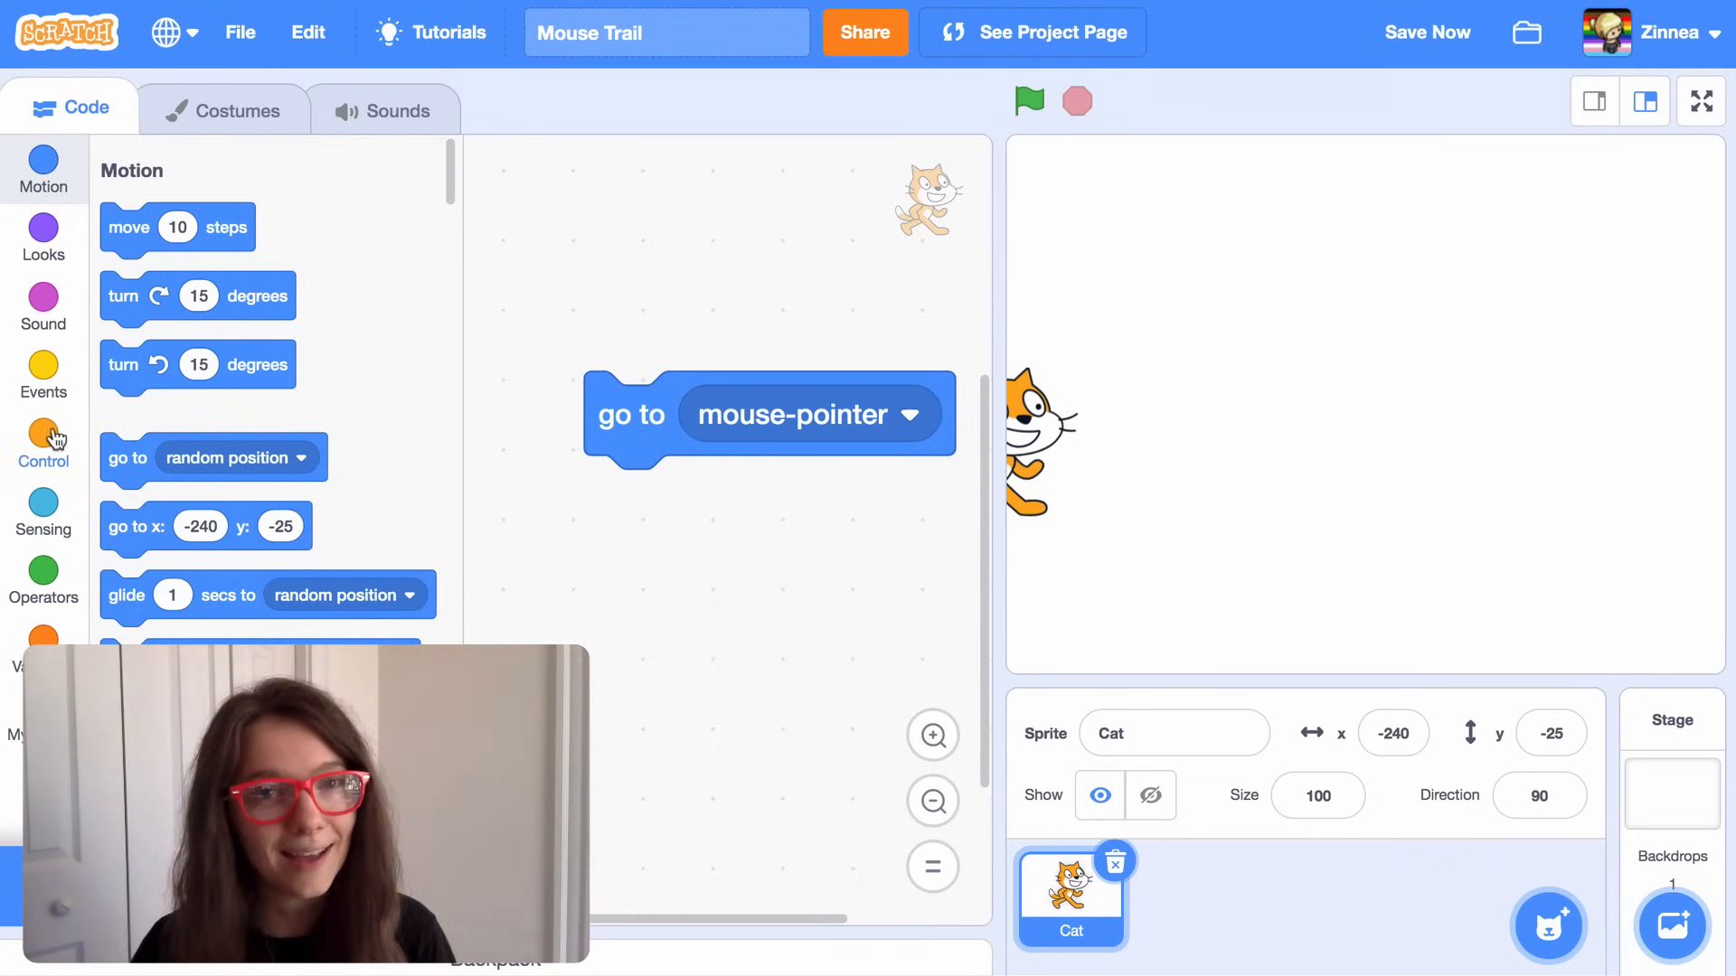
- Wrap 'go to mouse-pointer' in a forever loop under 'when green flag clicked' and test it
{"action": "left_click", "coordinate": [43, 445]}
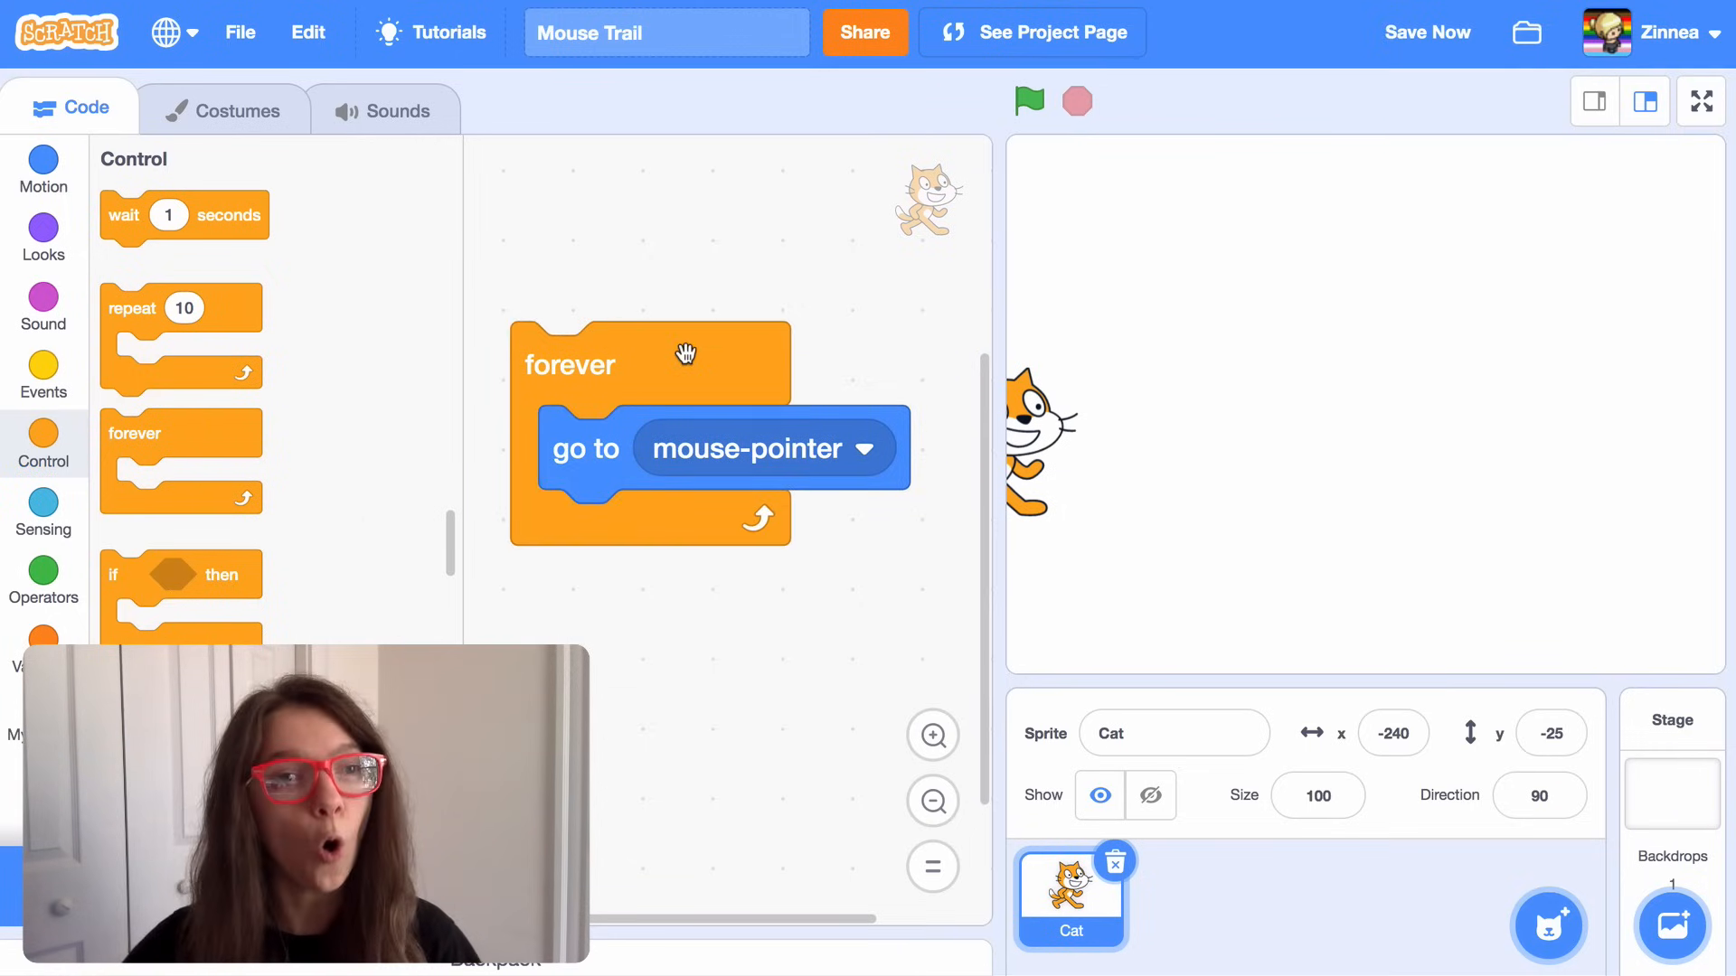
{"action": "left_click", "coordinate": [1027, 101]}
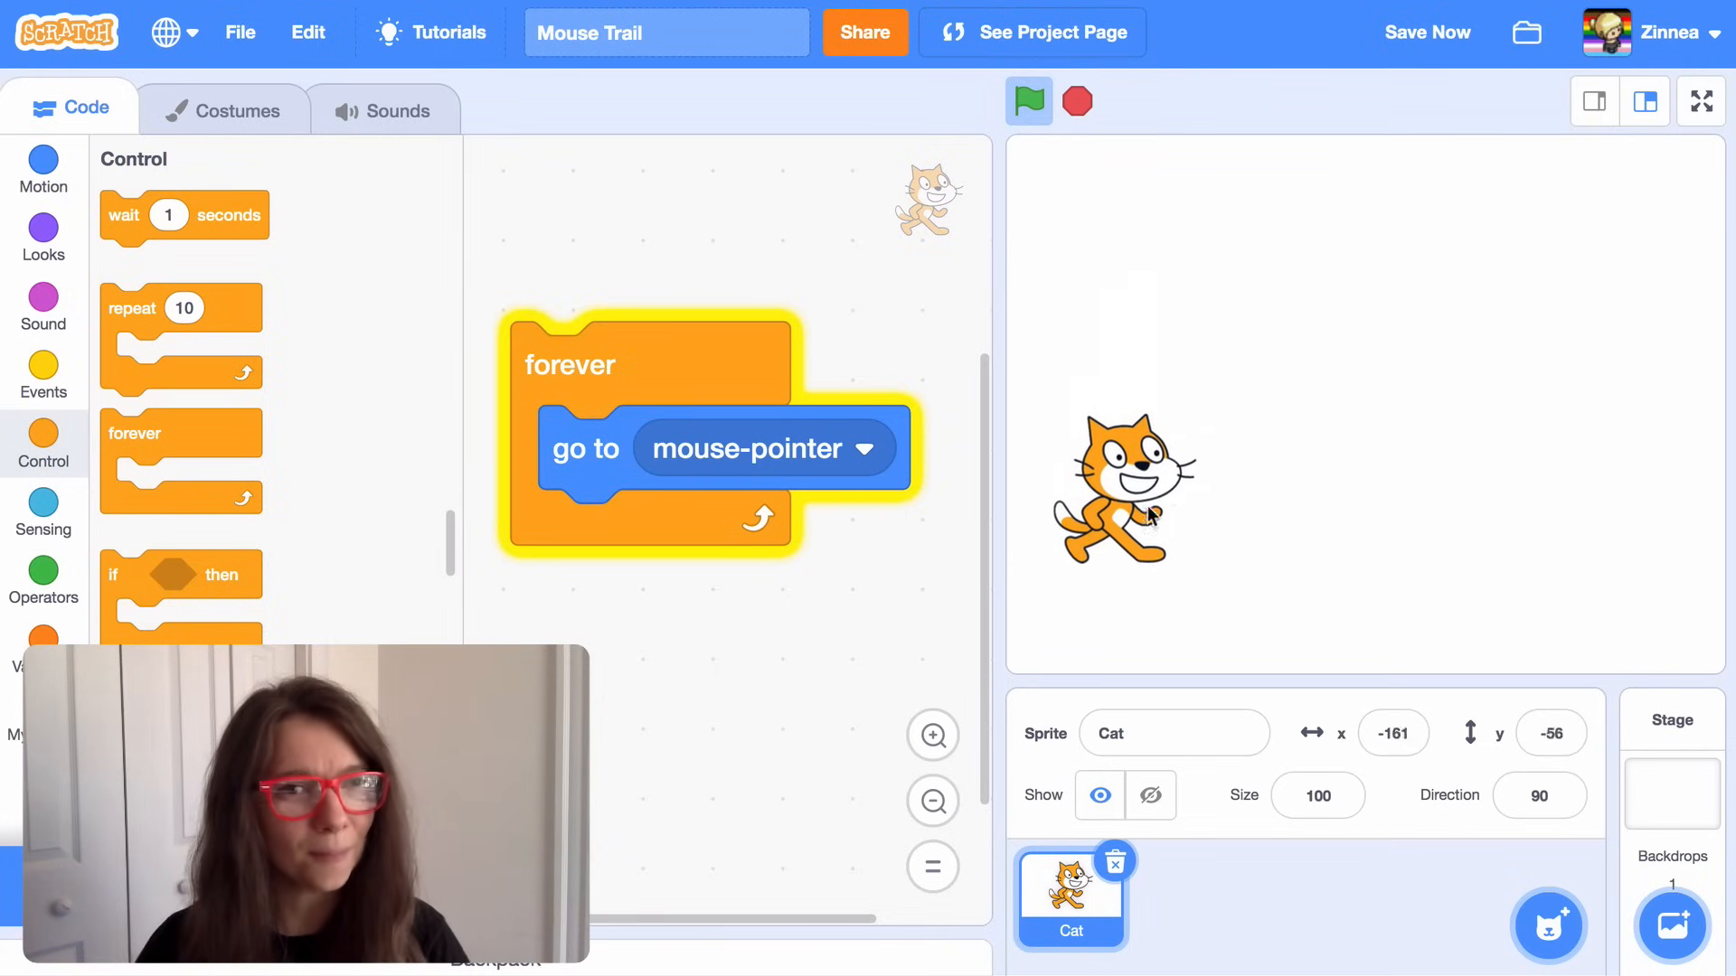
{"action": "mouse_move", "coordinate": [1558, 473]}
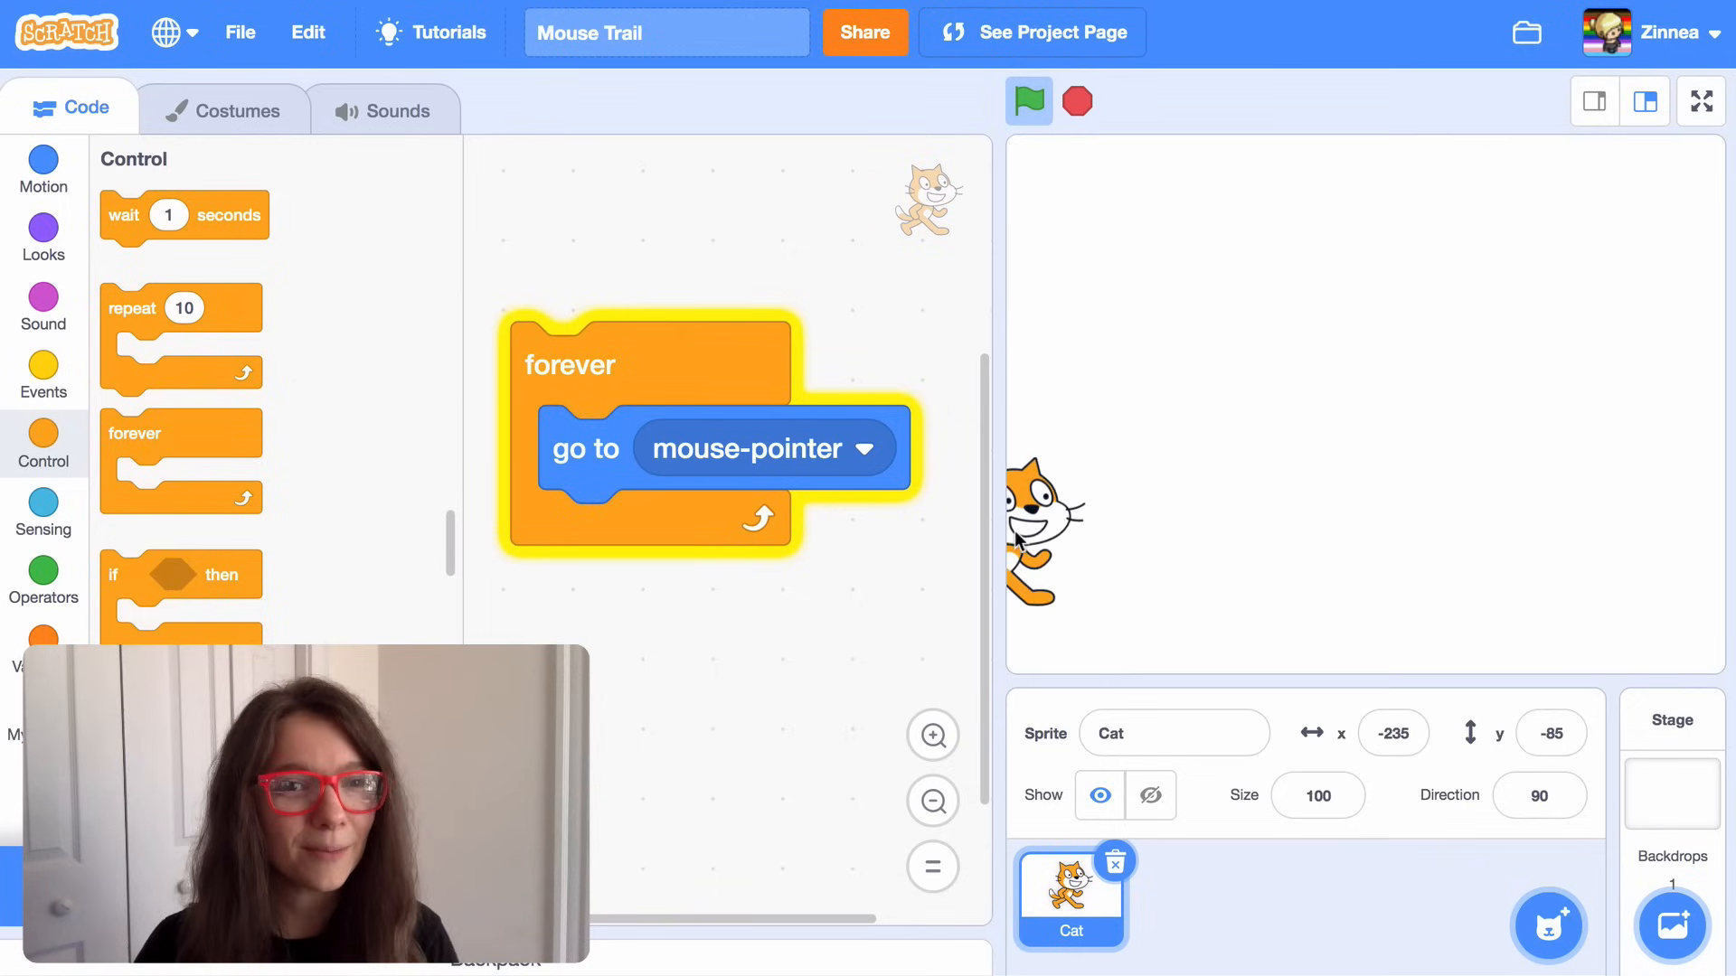
{"action": "left_click", "coordinate": [44, 376]}
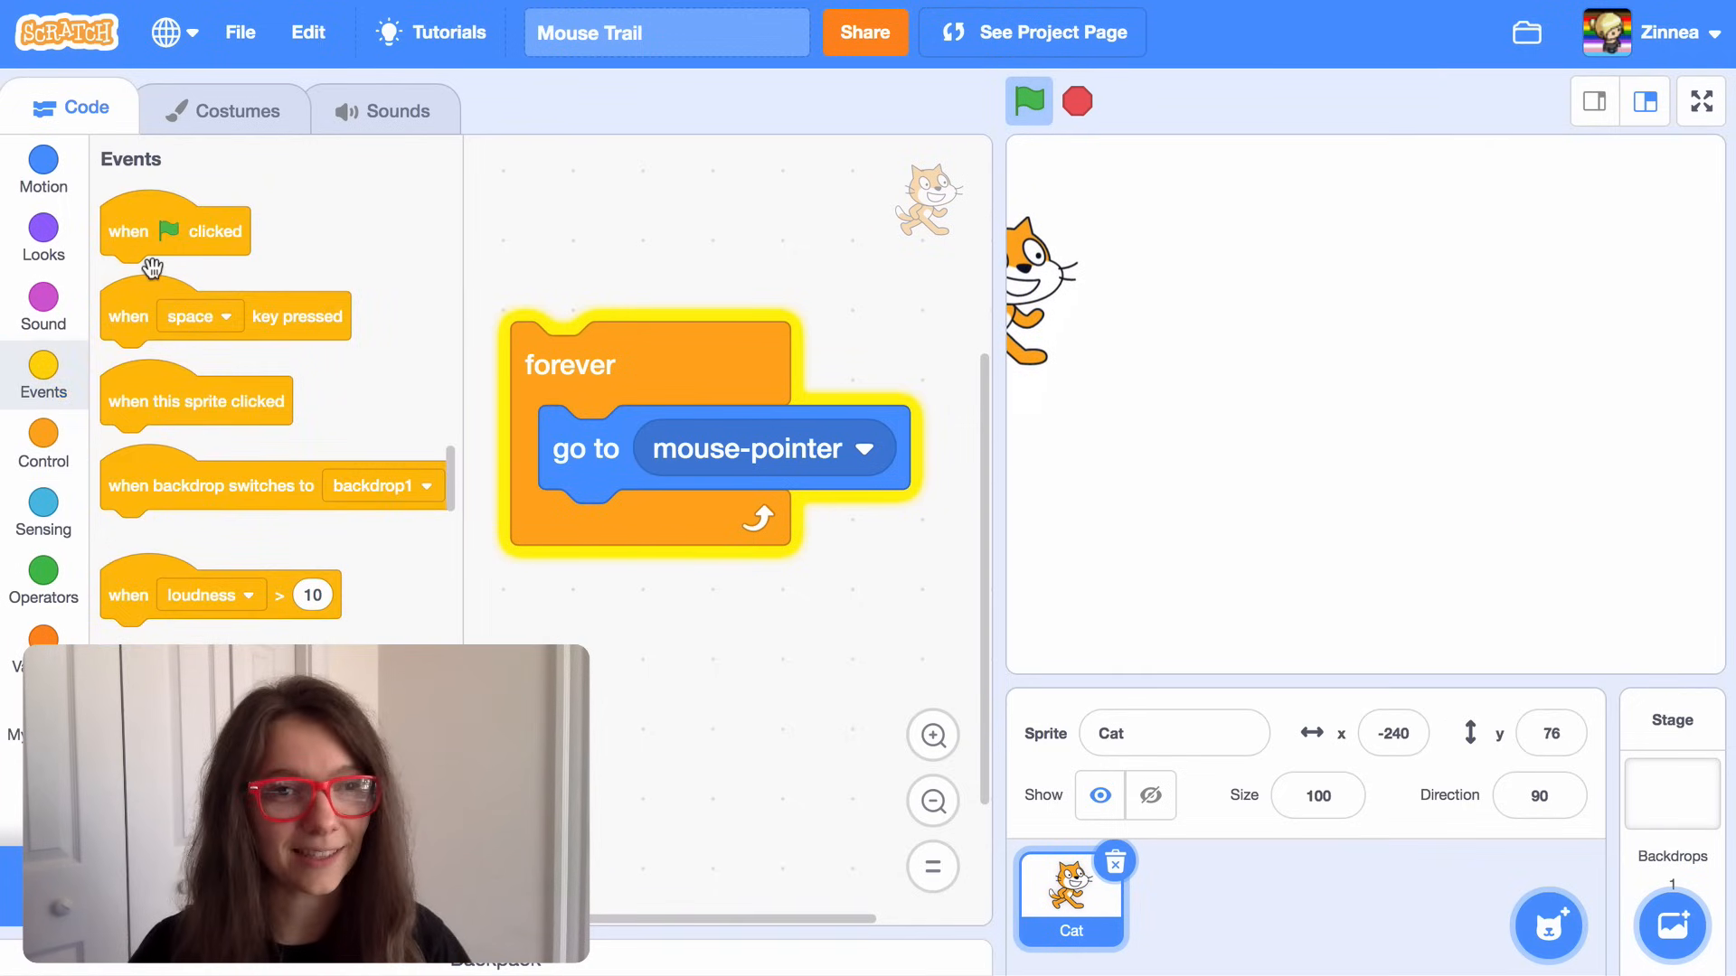
{"action": "left_click_drag", "start_coordinate": [173, 230], "coordinate": [620, 291]}
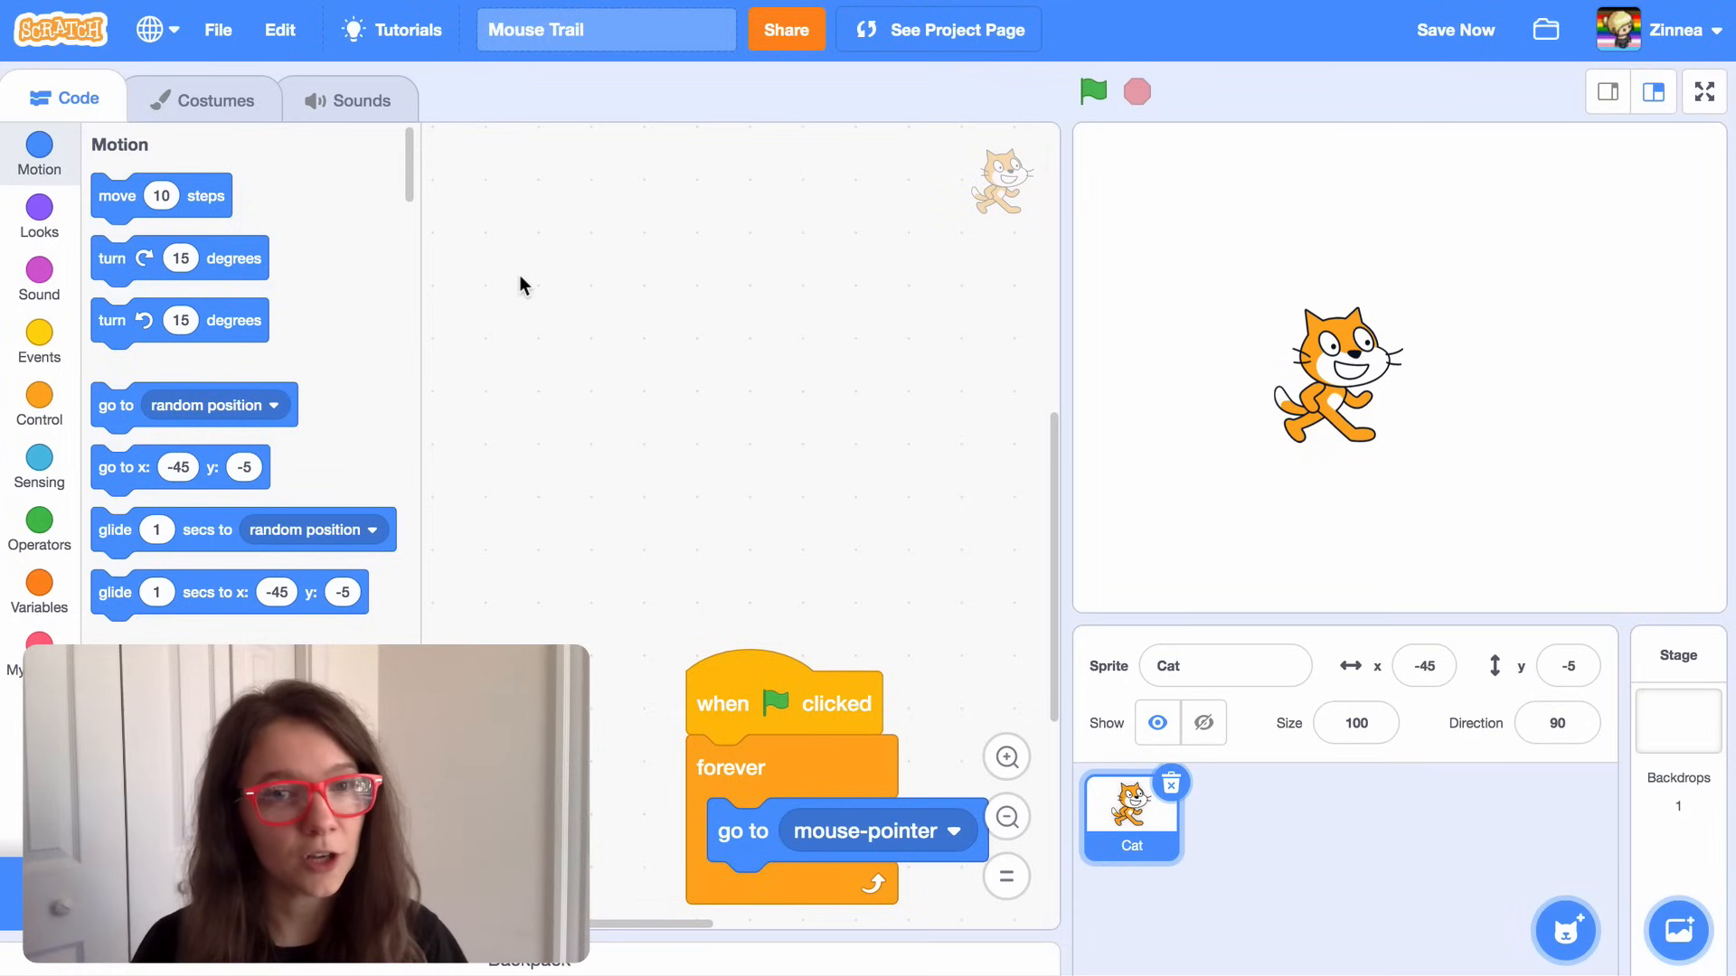
- Place a loose 'create clone of myself' block from Control in the workspace
{"action": "left_click", "coordinate": [38, 398]}
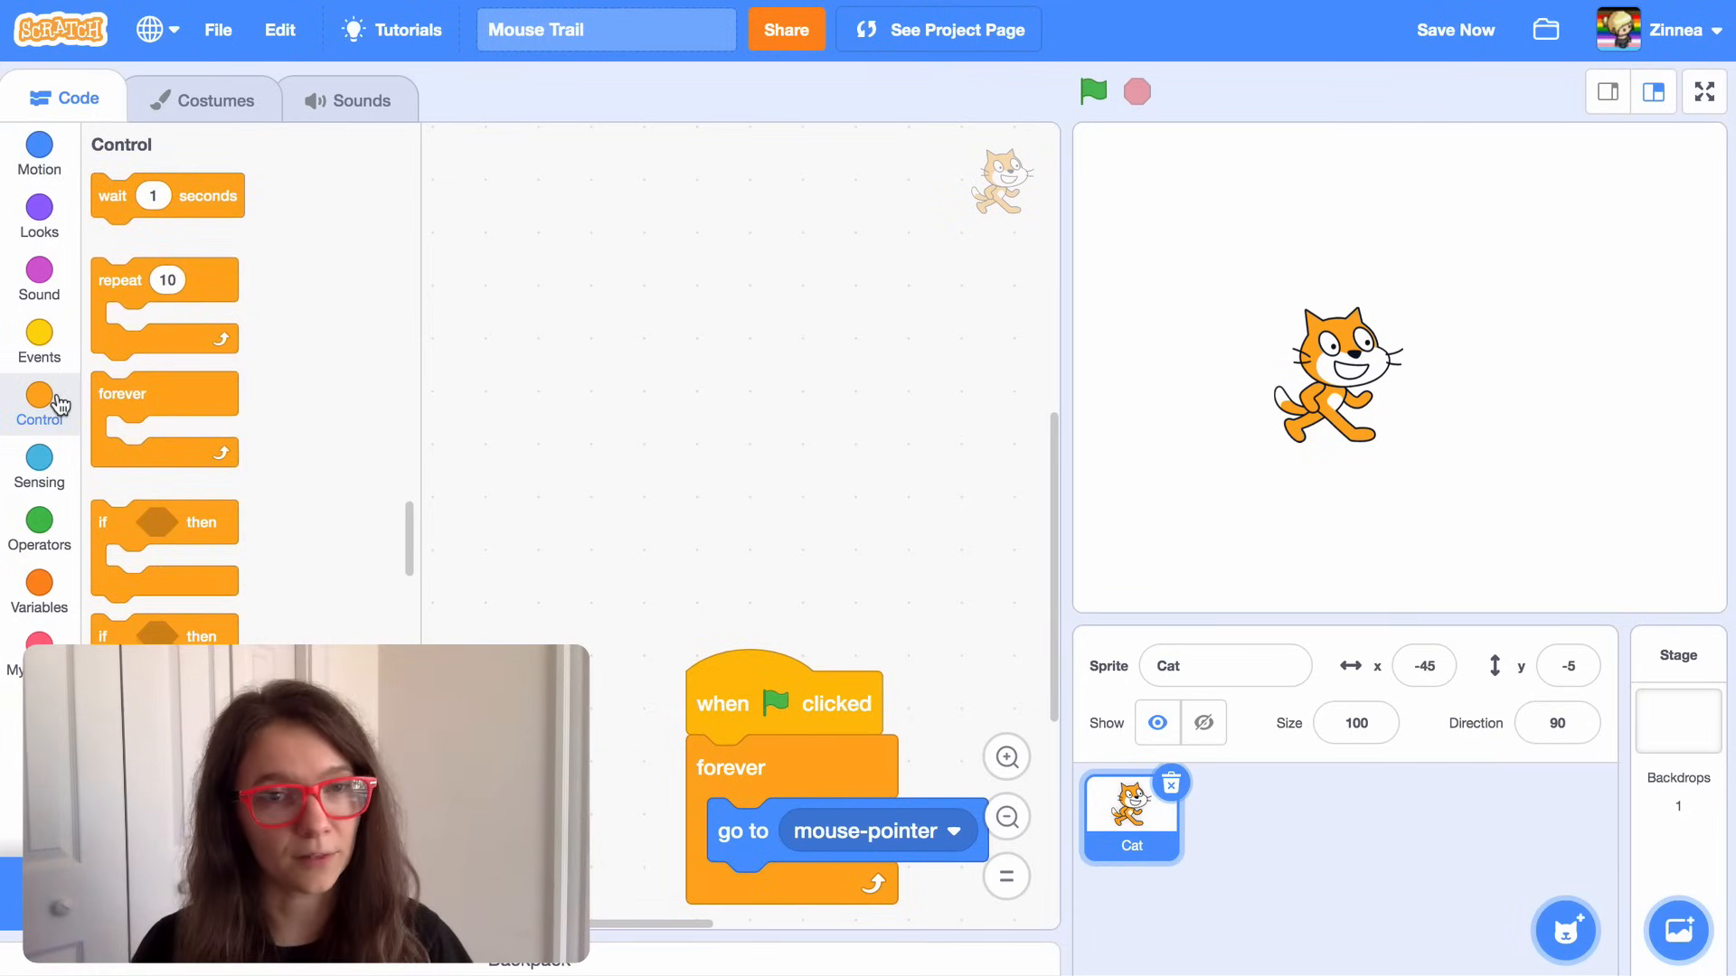
{"action": "scroll", "scroll_direction": "down", "scroll_amount": 3}
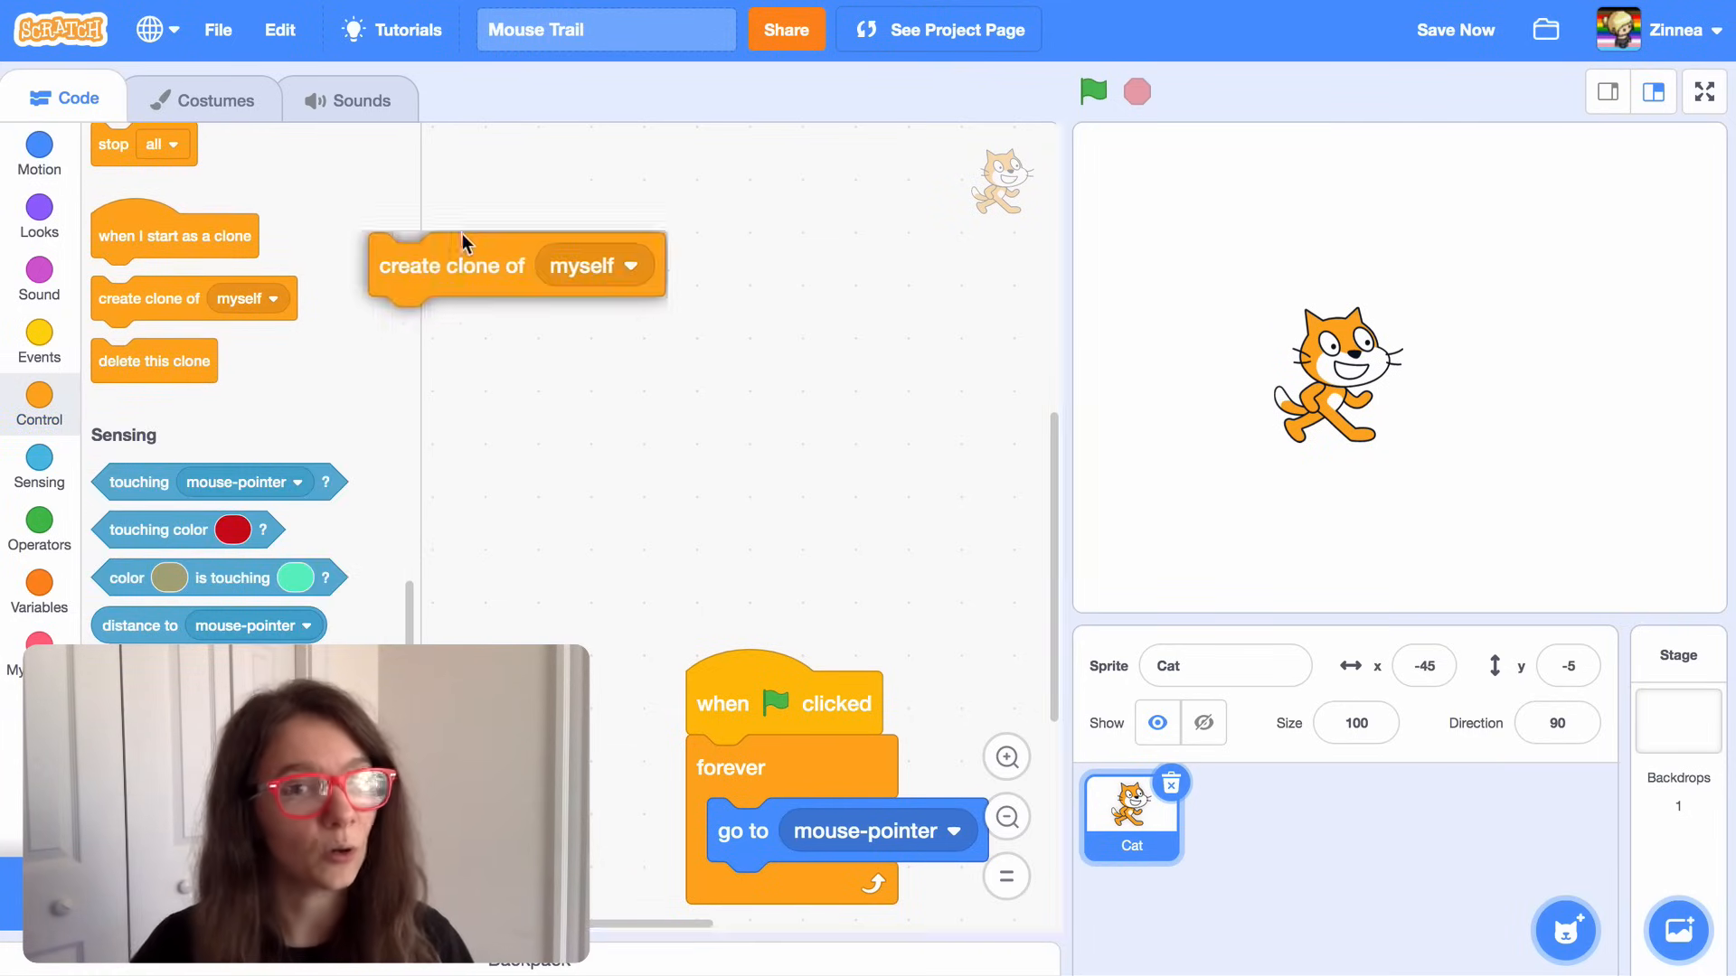
{"action": "left_click_drag", "start_coordinate": [454, 264], "coordinate": [531, 186]}
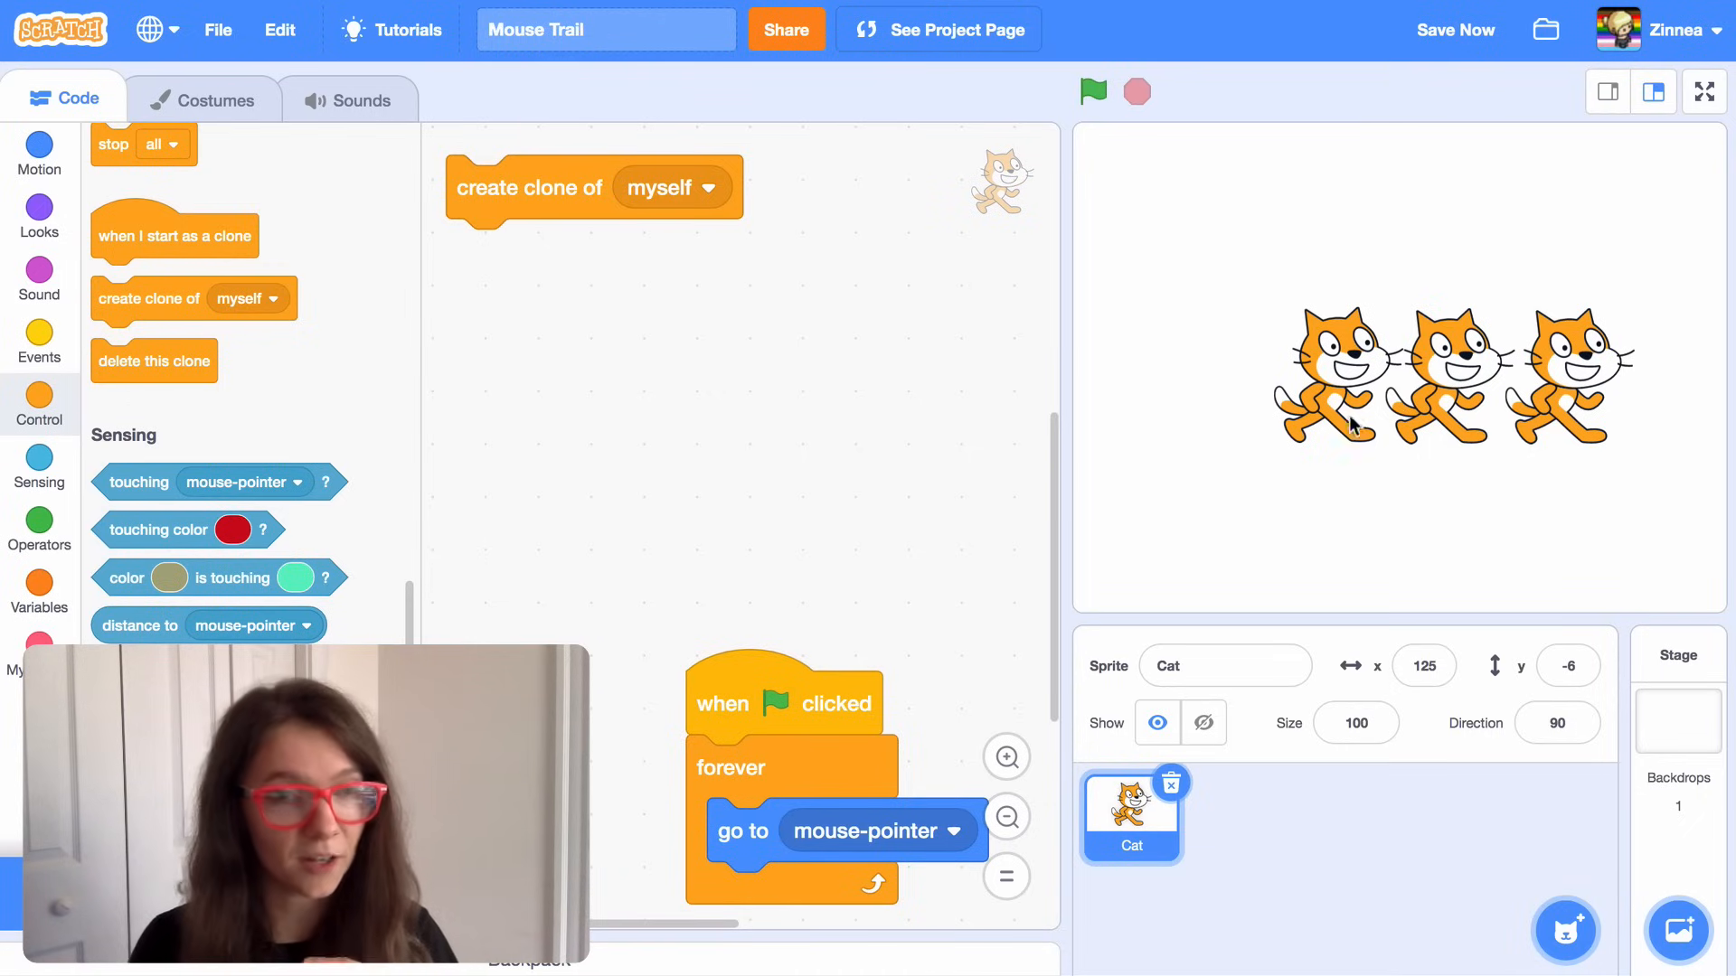
{"action": "mouse_move", "coordinate": [1235, 436]}
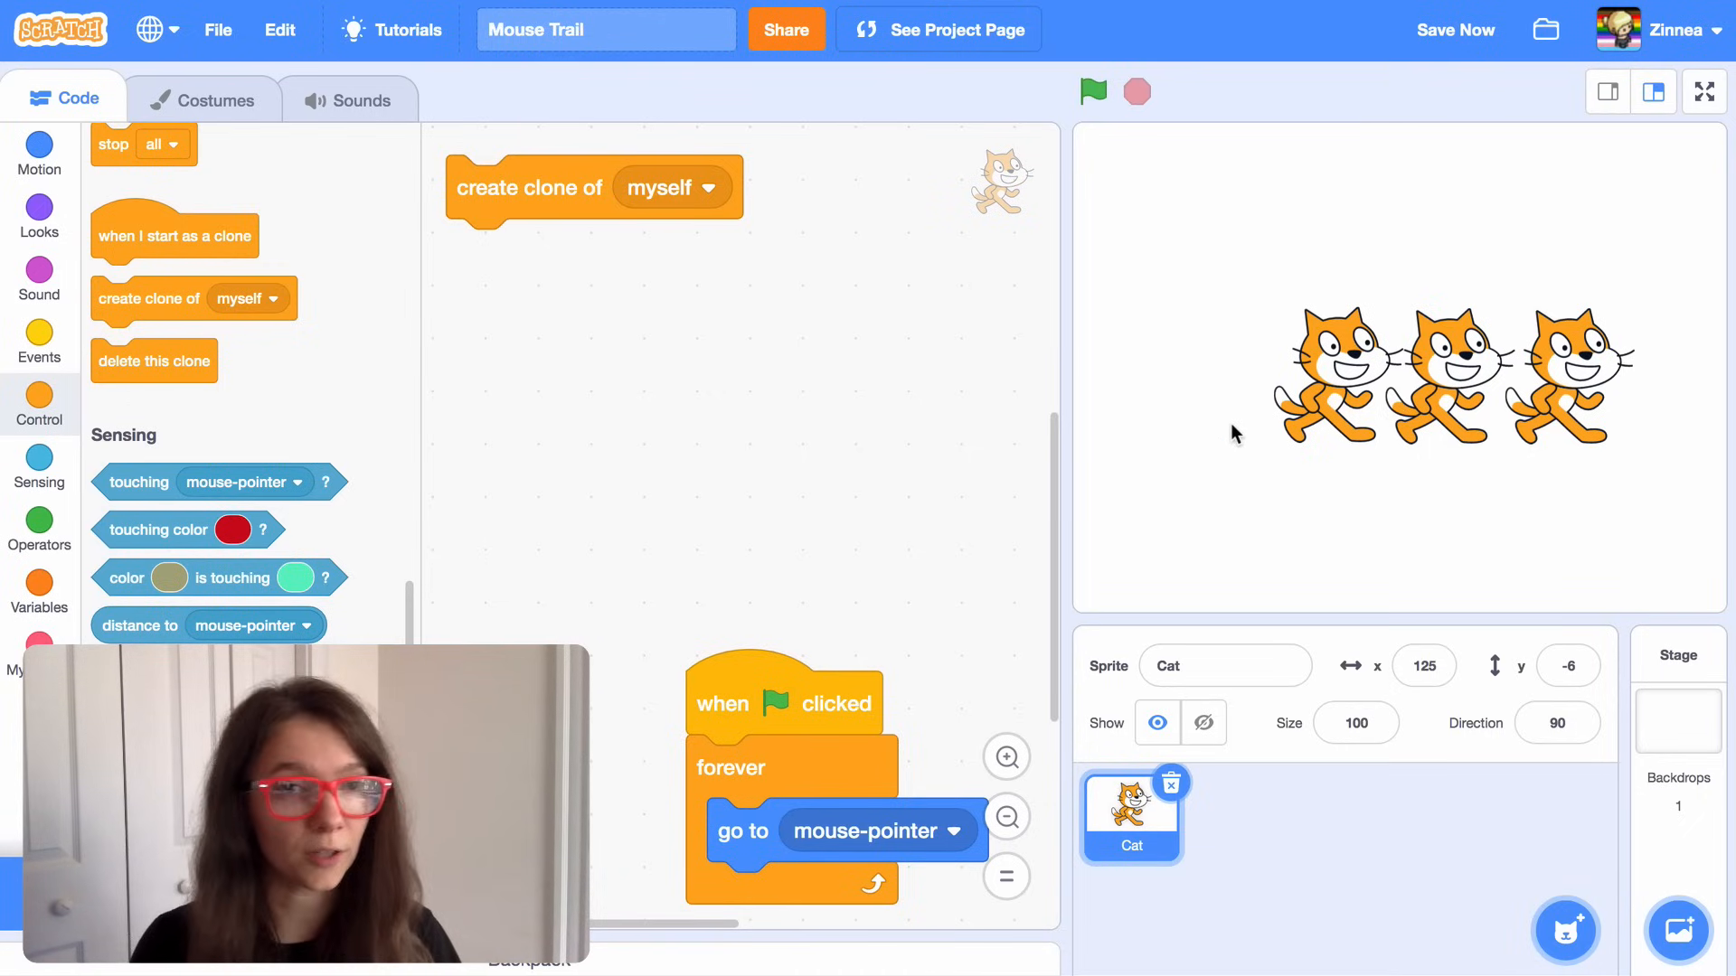
{"action": "mouse_move", "coordinate": [575, 467]}
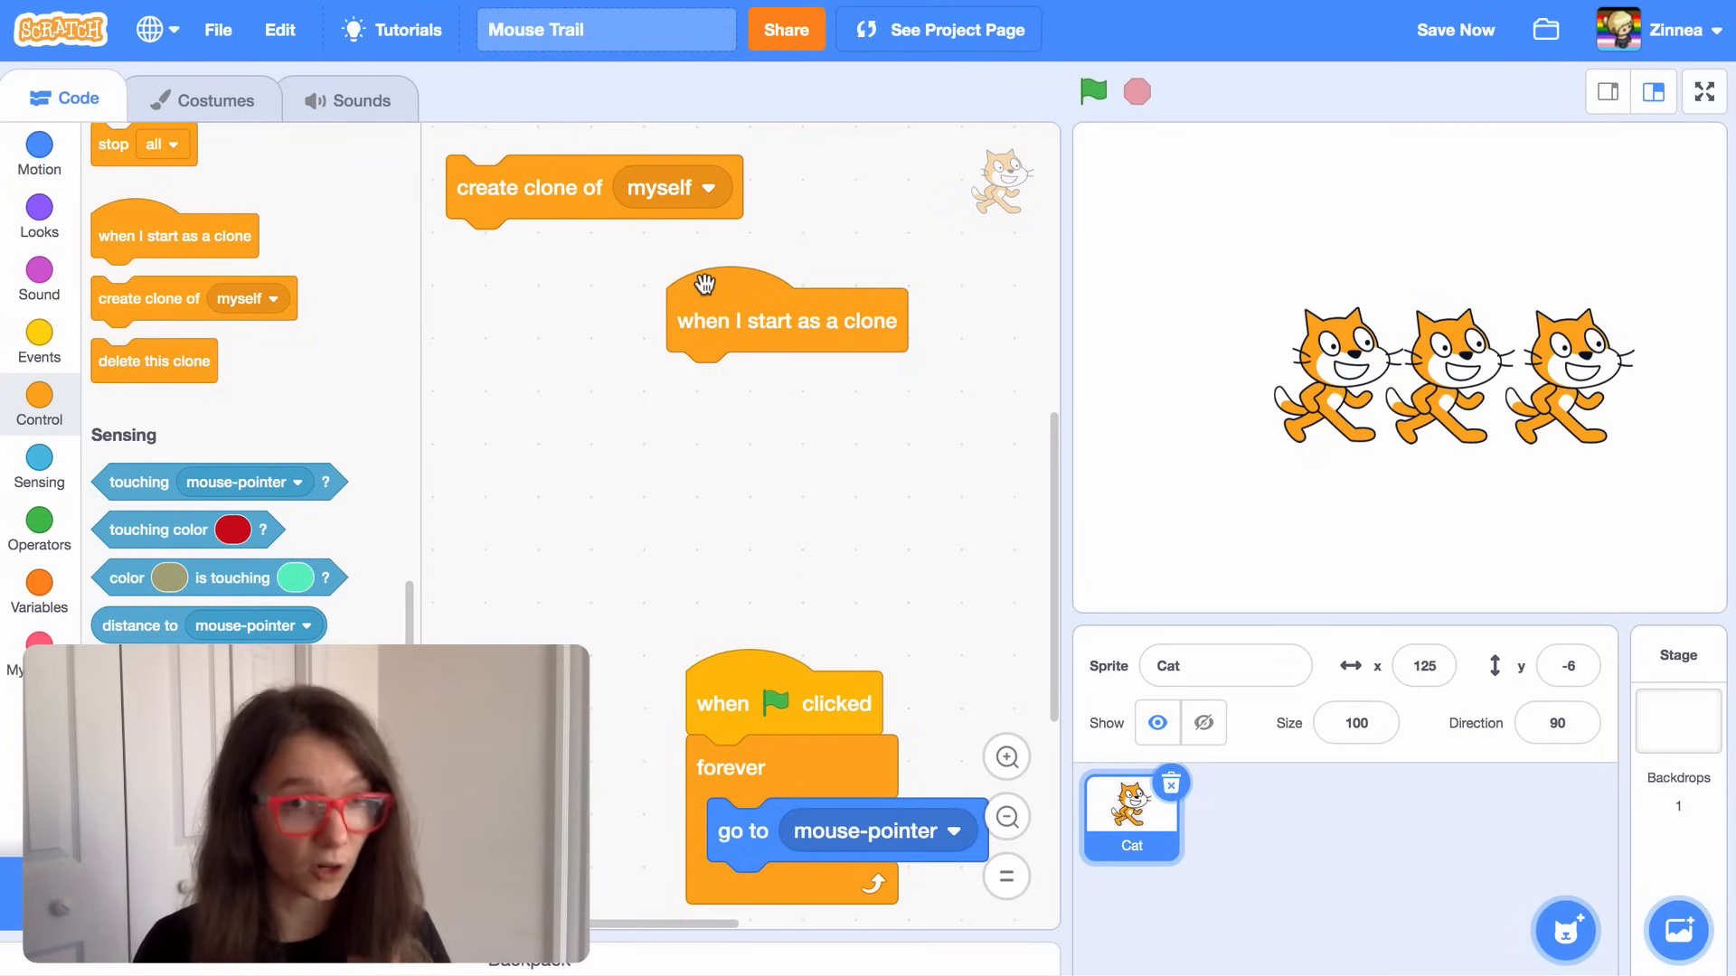
{"action": "mouse_move", "coordinate": [1184, 421]}
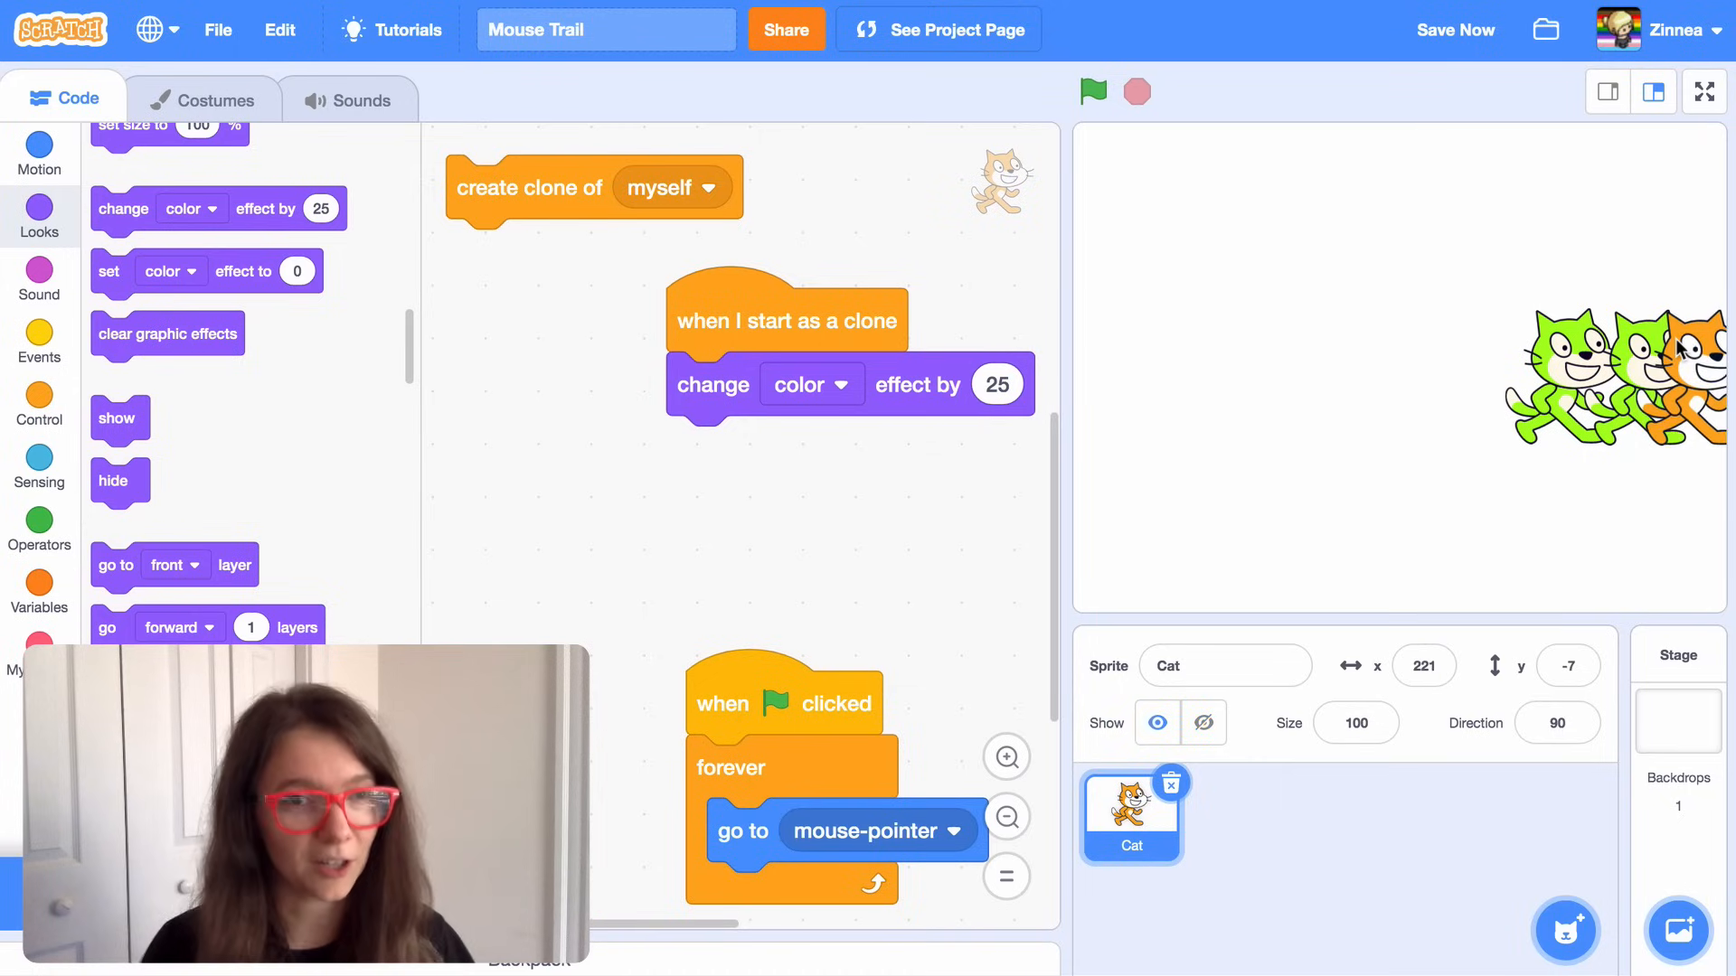
- Build the clone script: repeat 10 color changes by 25 then delete this clone, and test it
{"action": "left_click", "coordinate": [38, 401]}
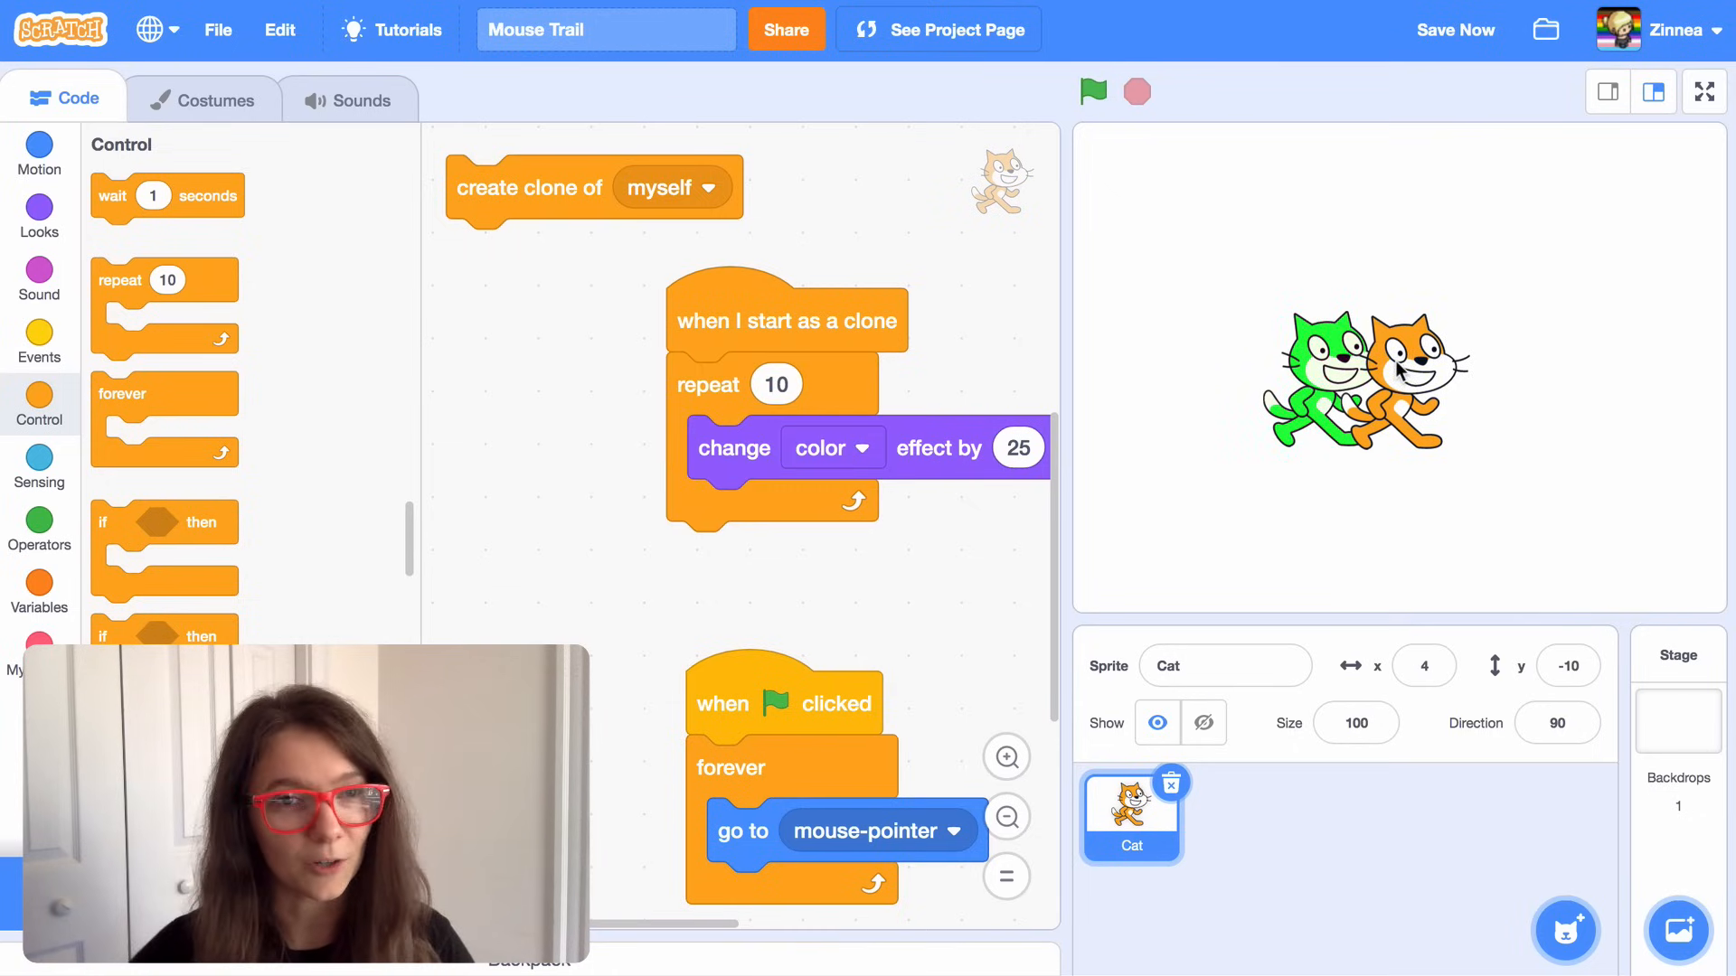
{"action": "left_click", "coordinate": [1092, 91]}
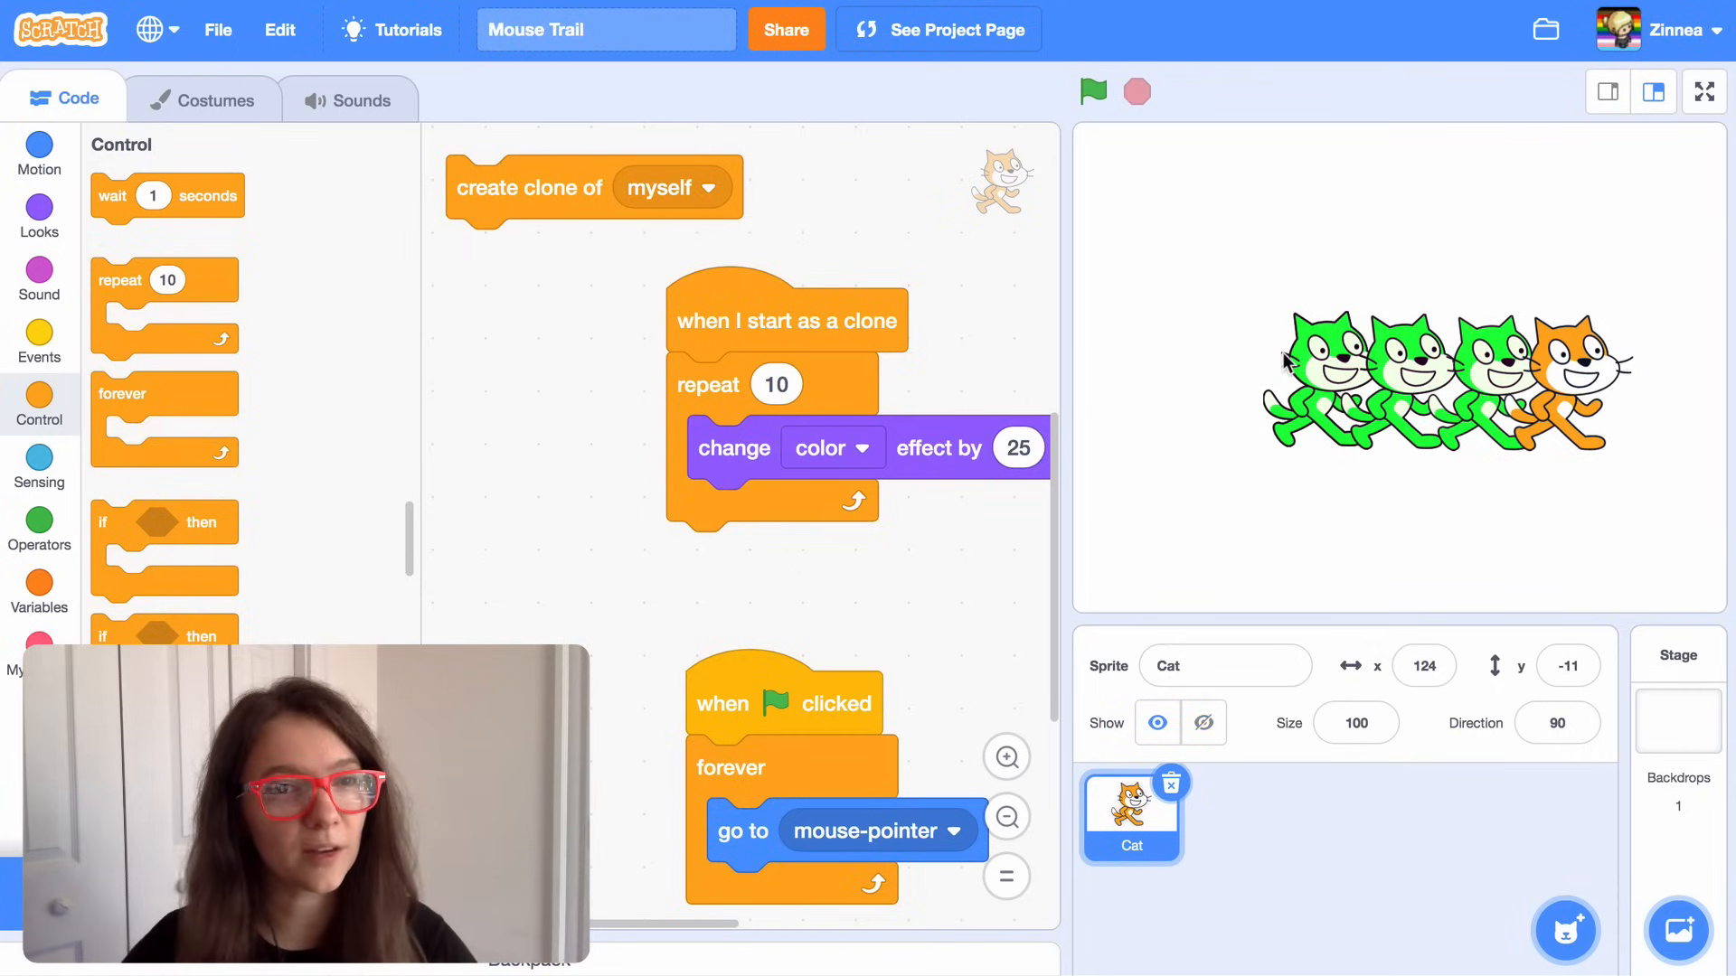
{"action": "mouse_move", "coordinate": [1101, 380]}
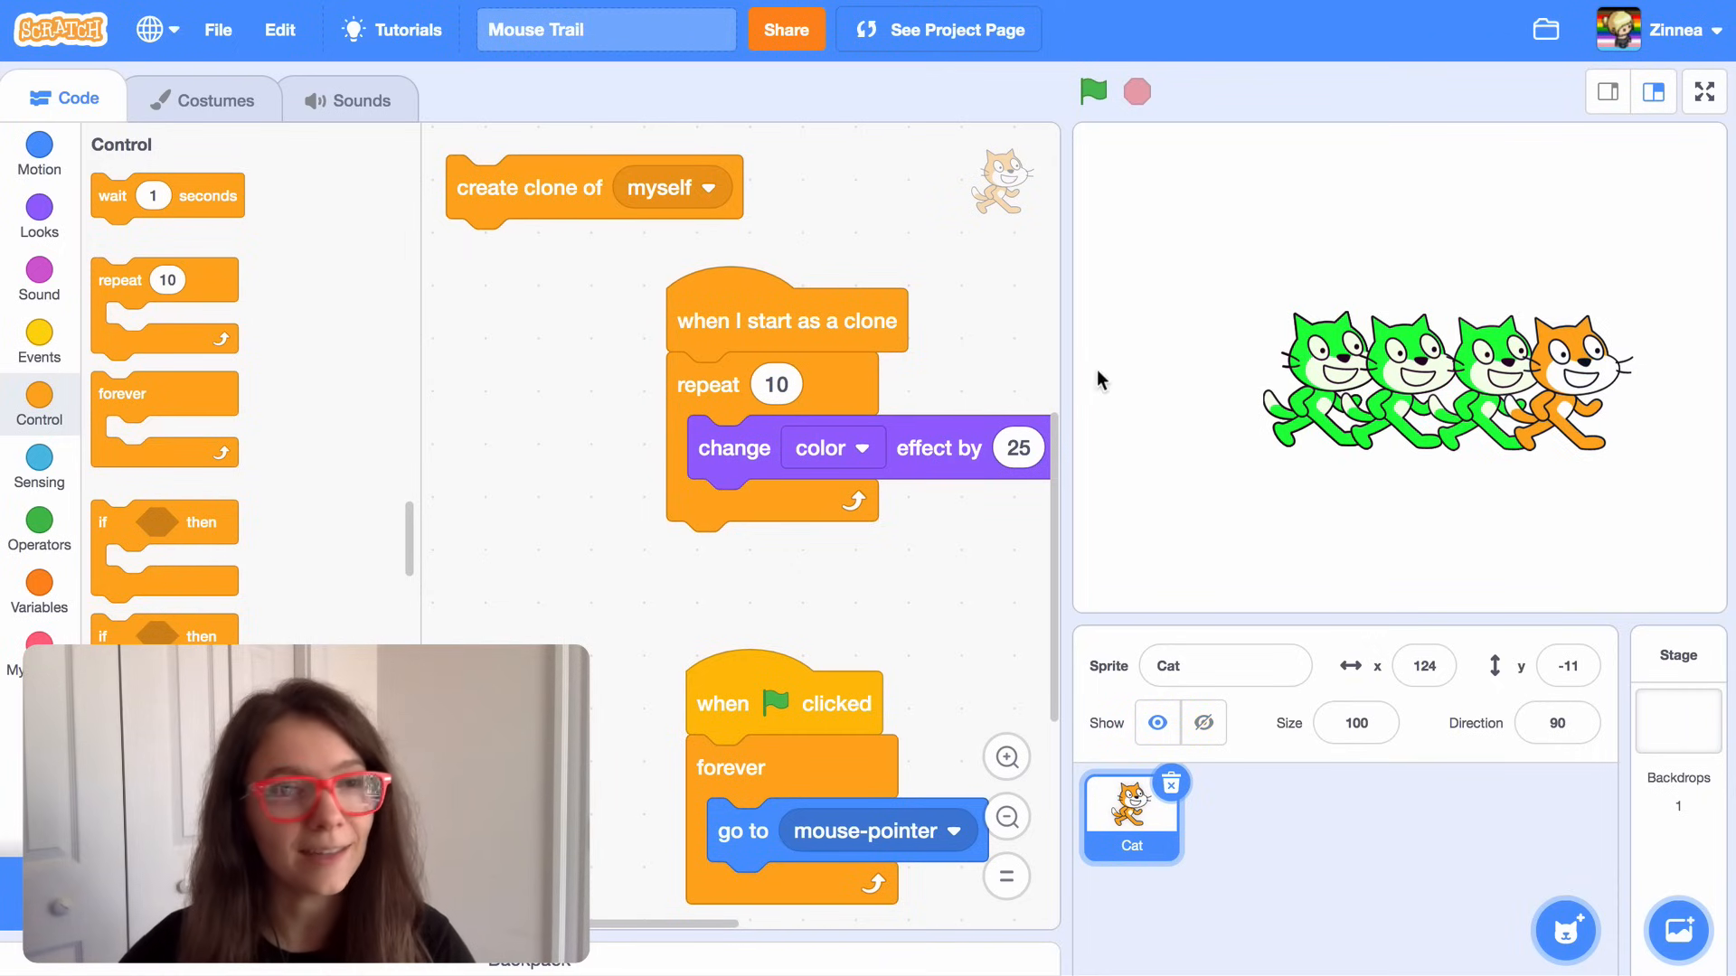
{"action": "scroll", "scroll_direction": "down", "scroll_amount": 3}
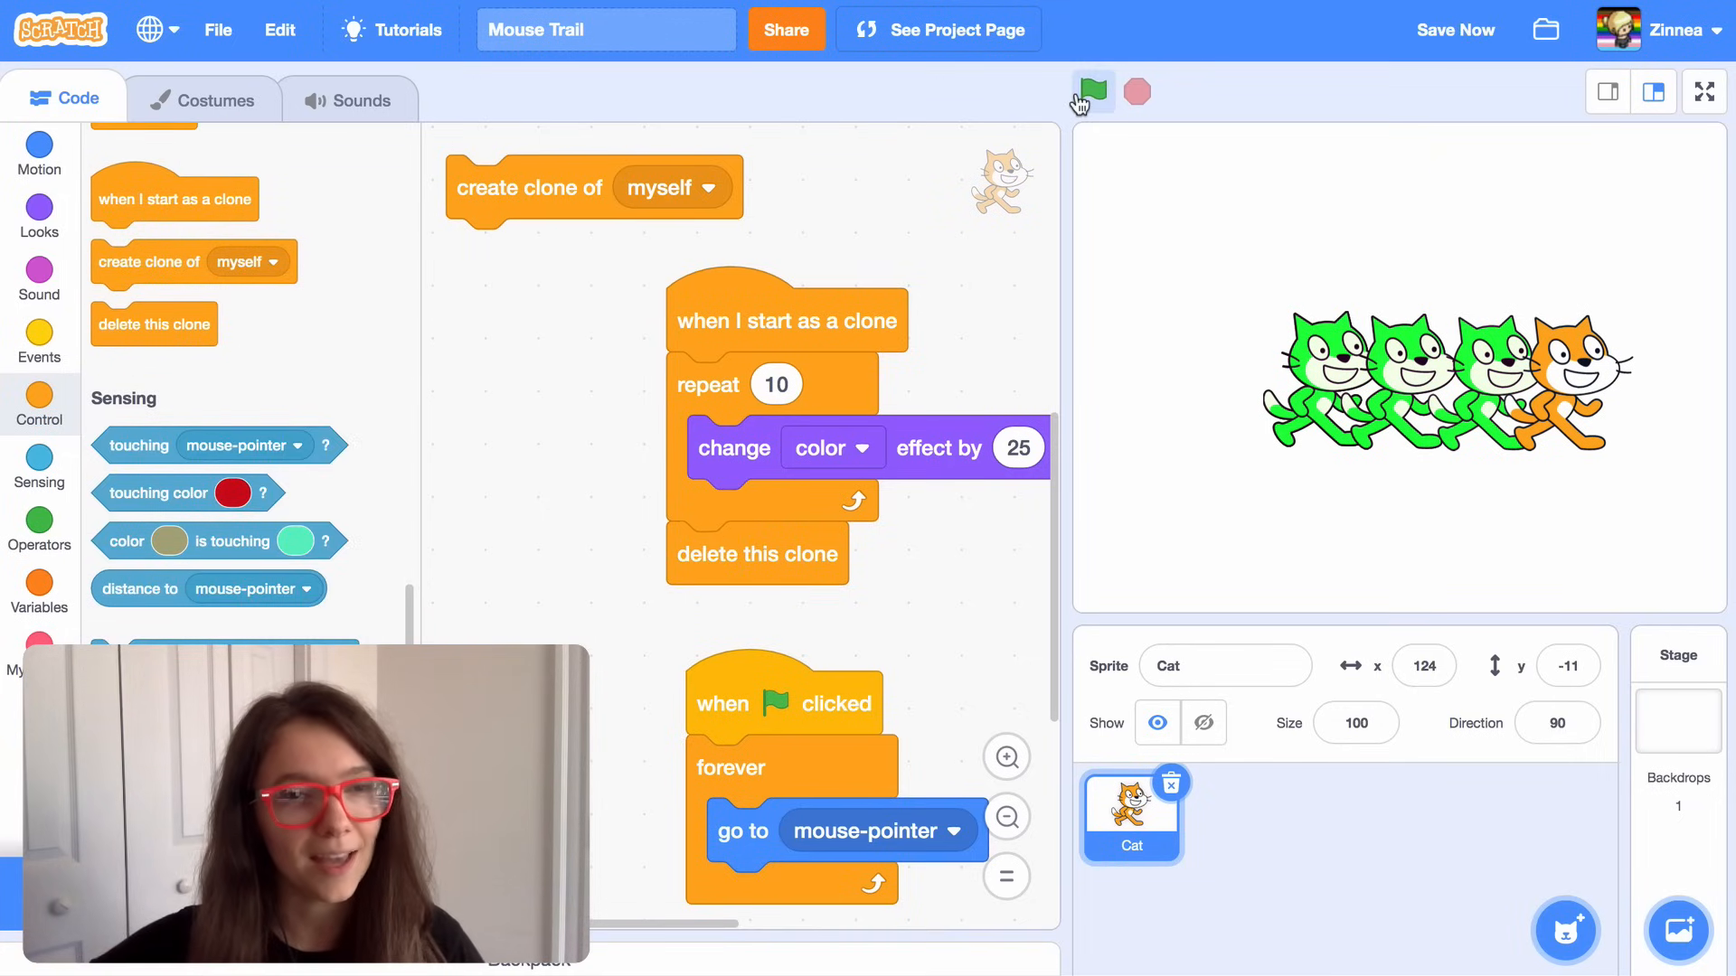
{"action": "left_click", "coordinate": [1137, 92]}
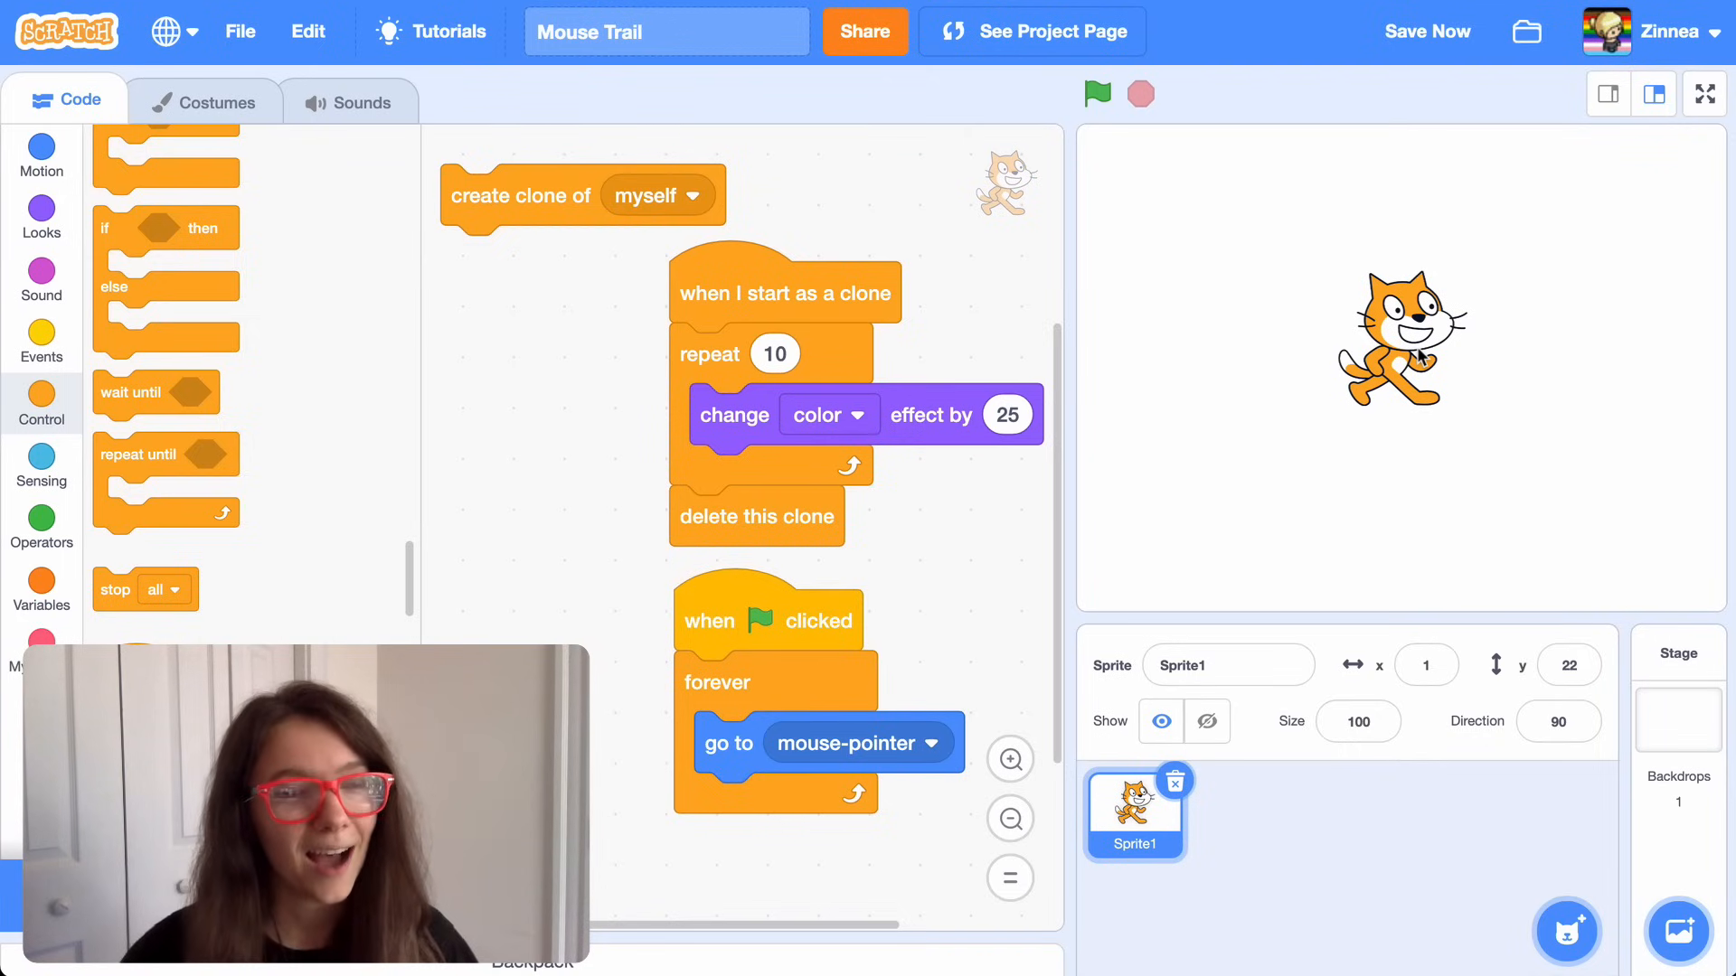
{"action": "mouse_move", "coordinate": [537, 230]}
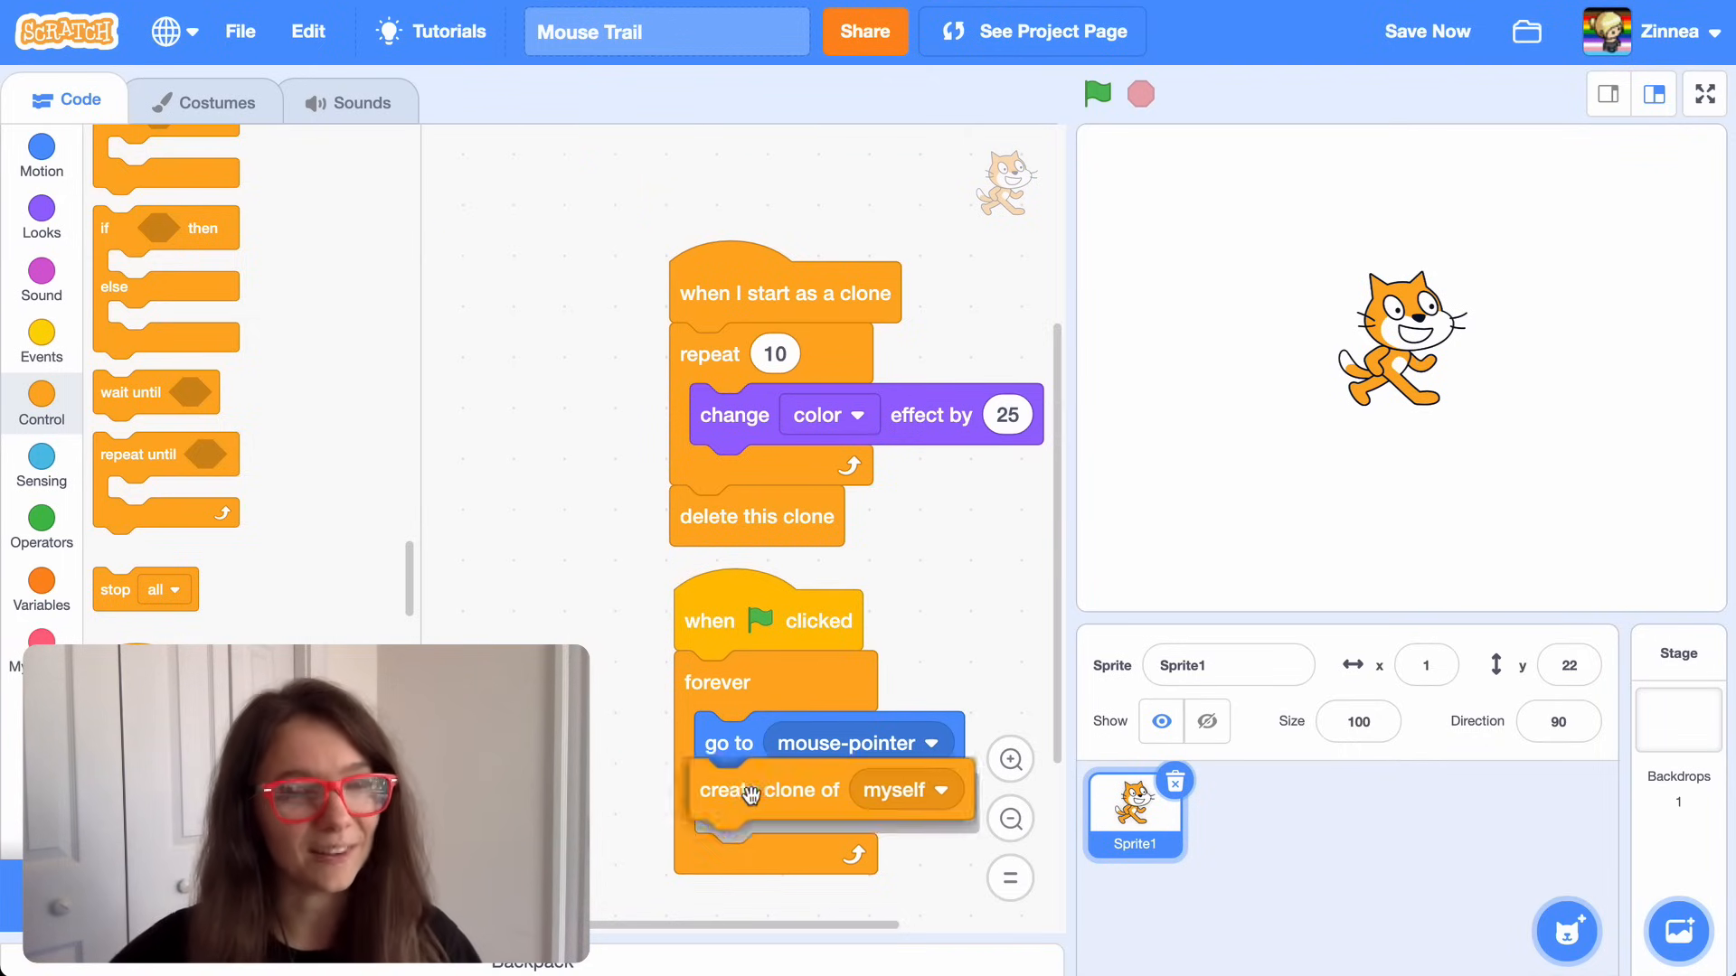
- Run the green-flag loop repeatedly to watch the colour-changing clone trail behind the cat
{"action": "left_click", "coordinate": [1096, 92]}
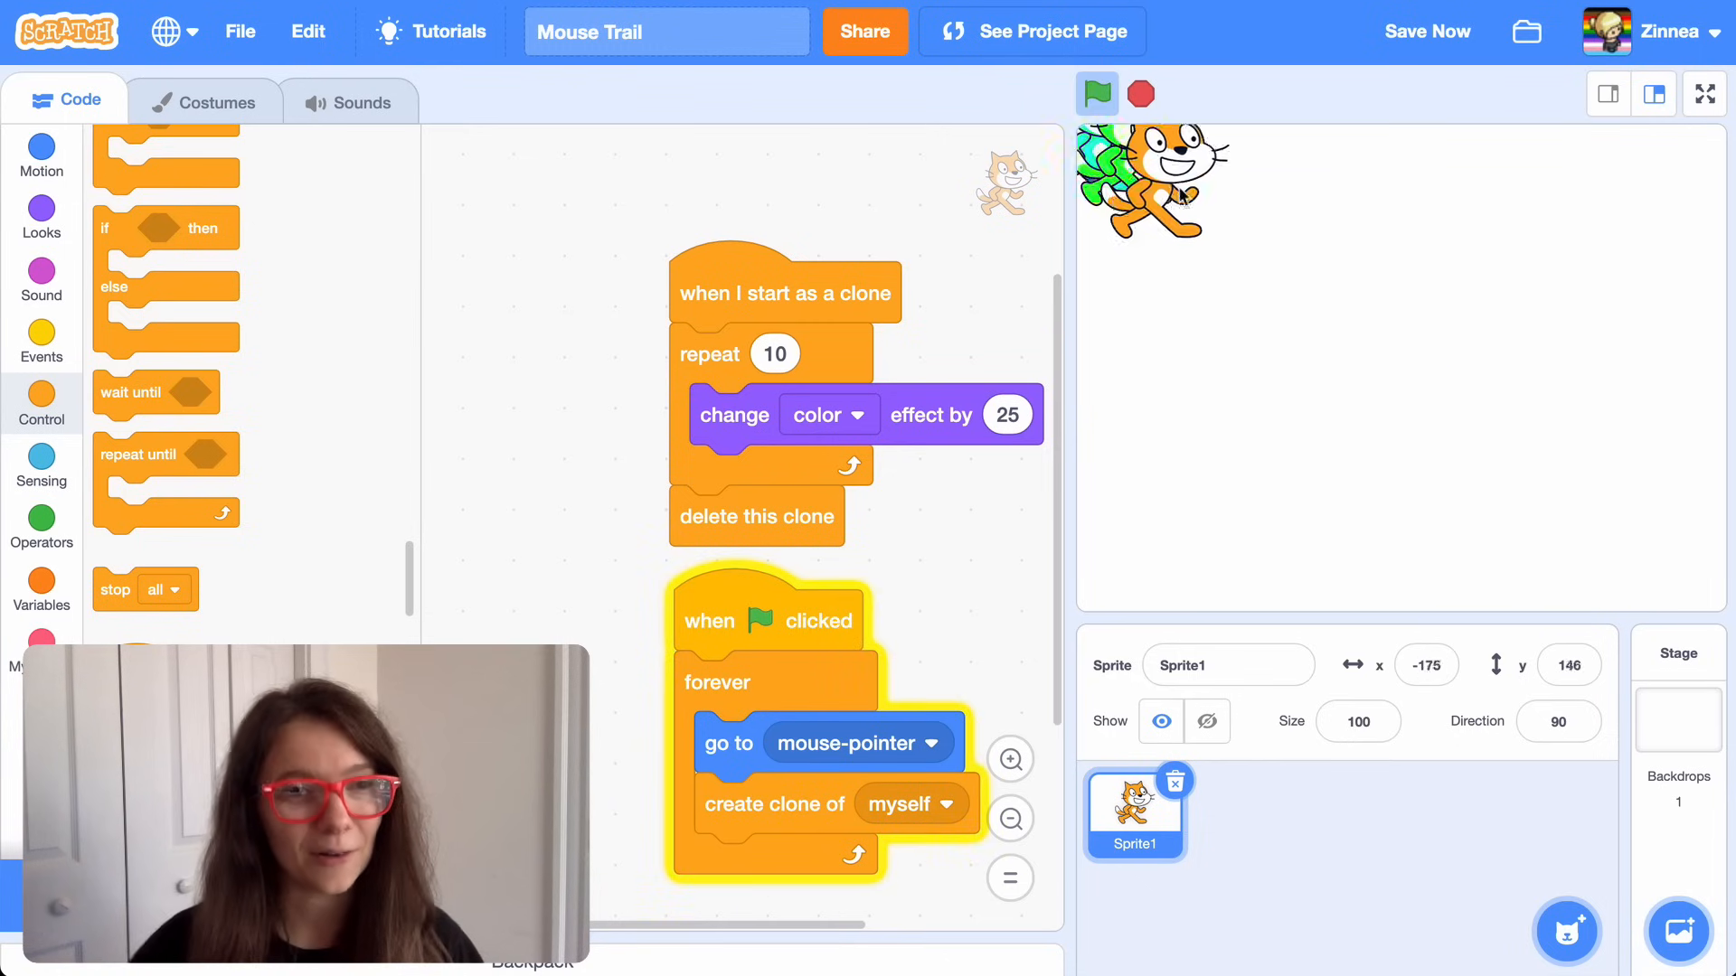
{"action": "left_click", "coordinate": [1096, 94]}
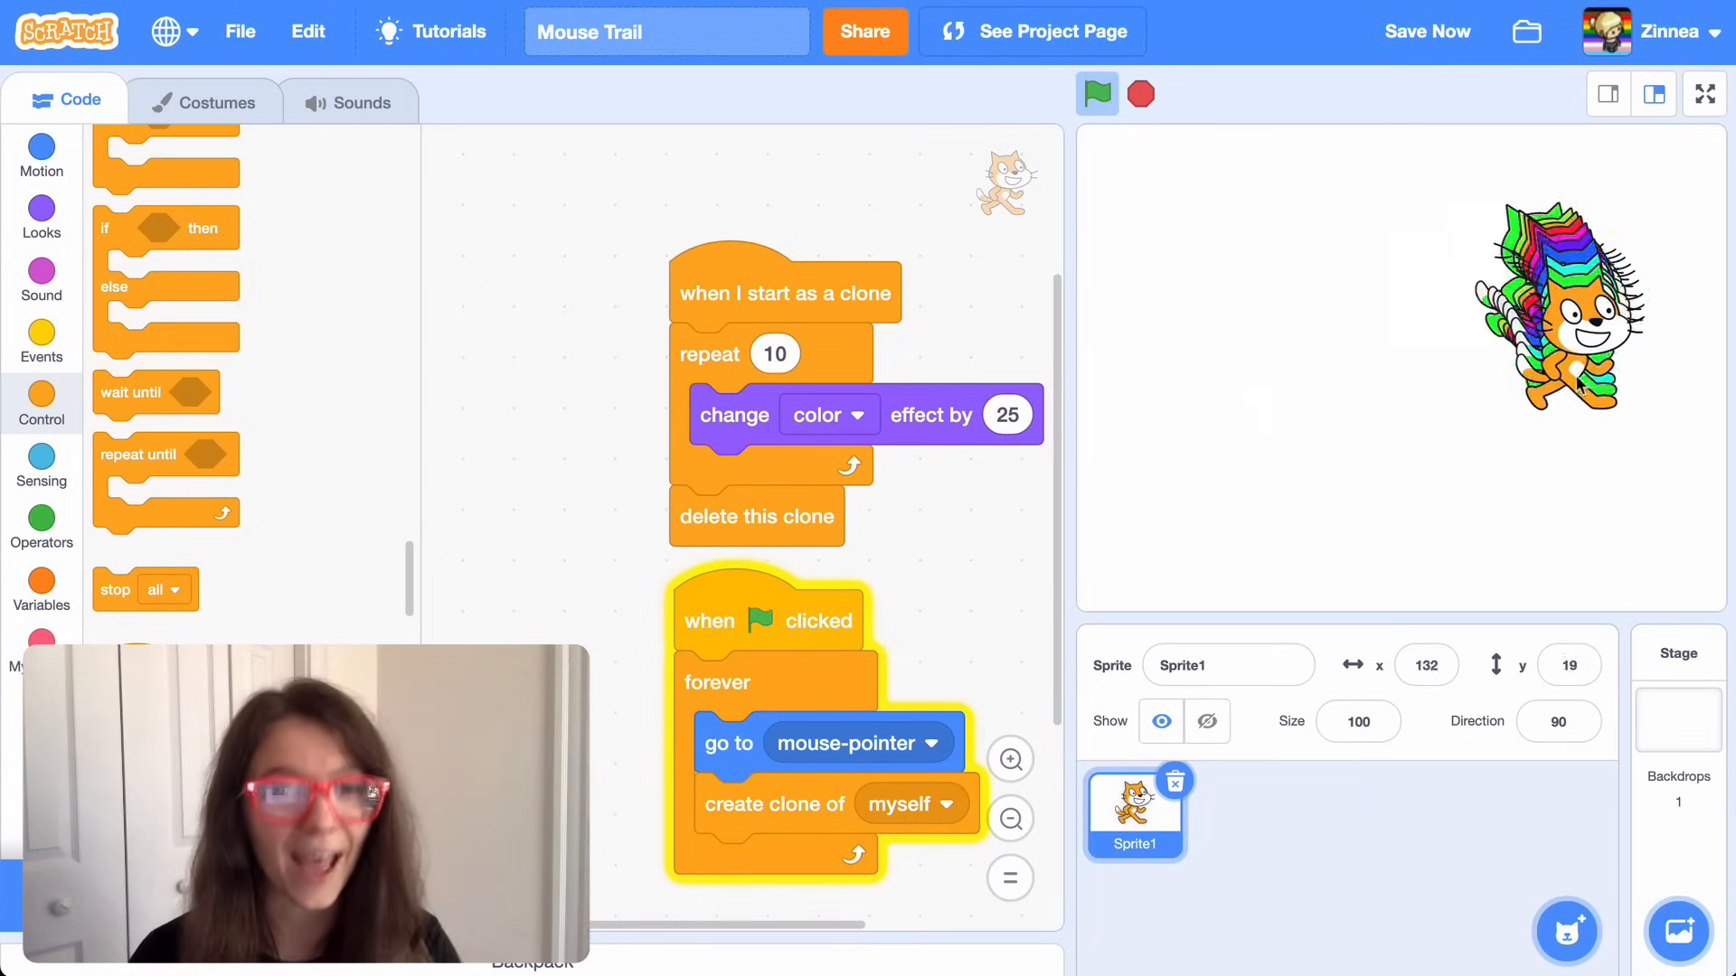
{"action": "left_click", "coordinate": [1096, 92]}
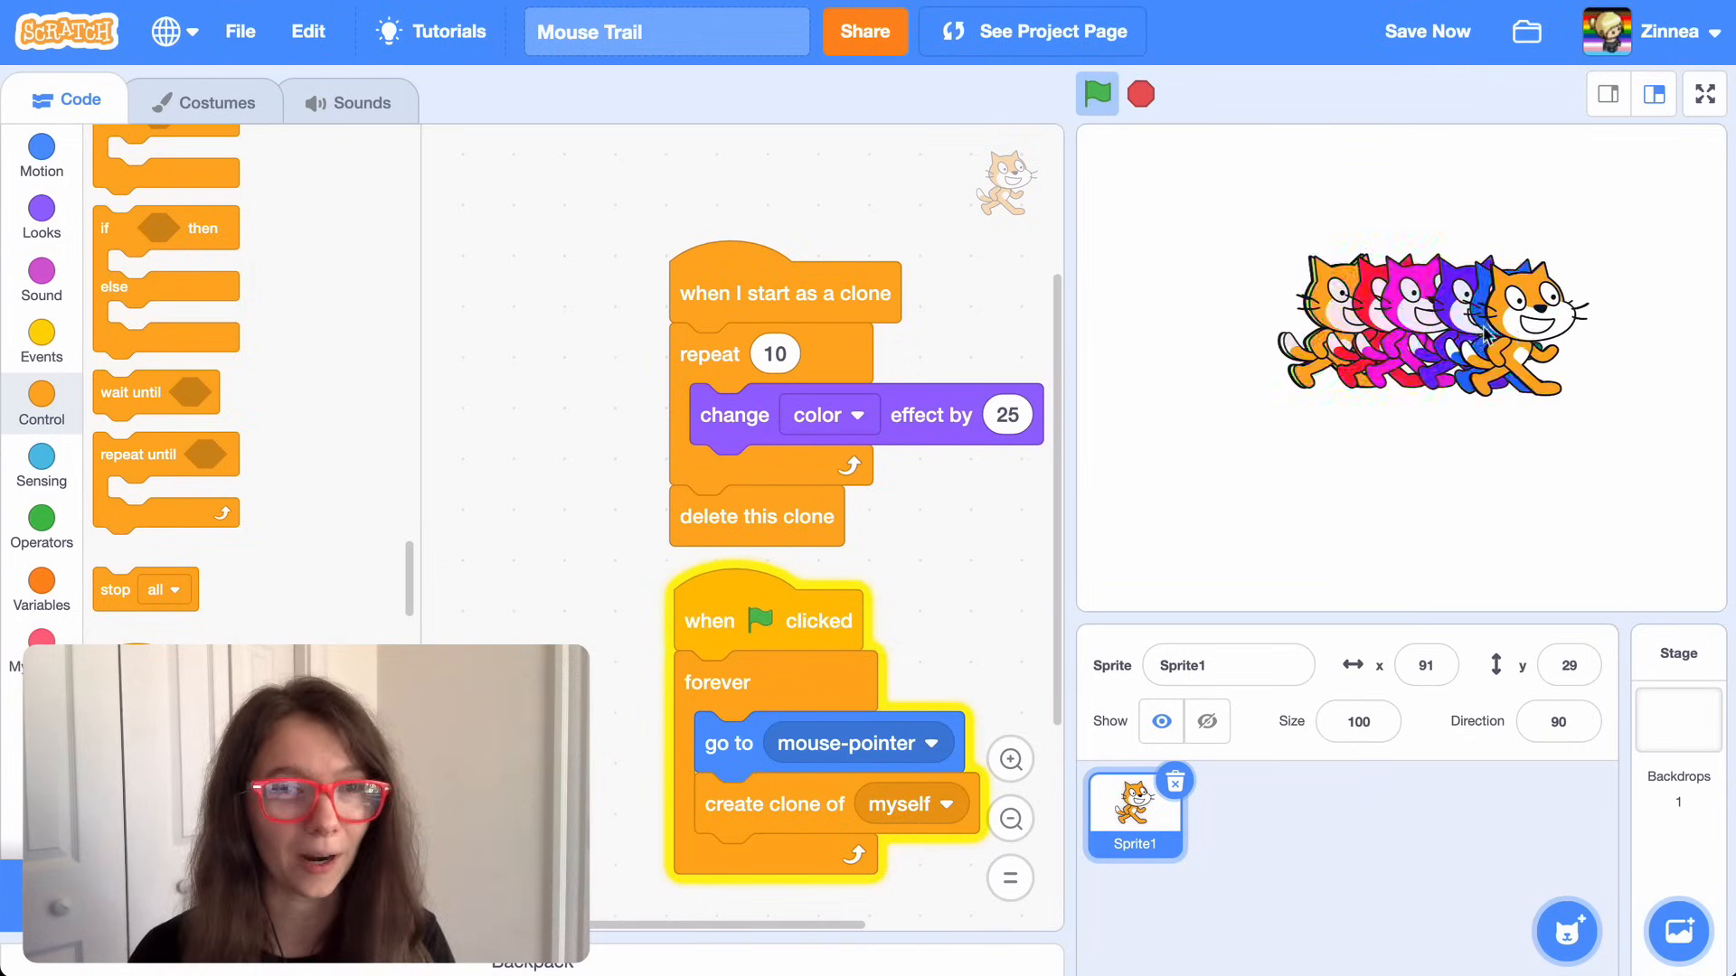
{"action": "left_click", "coordinate": [1141, 92]}
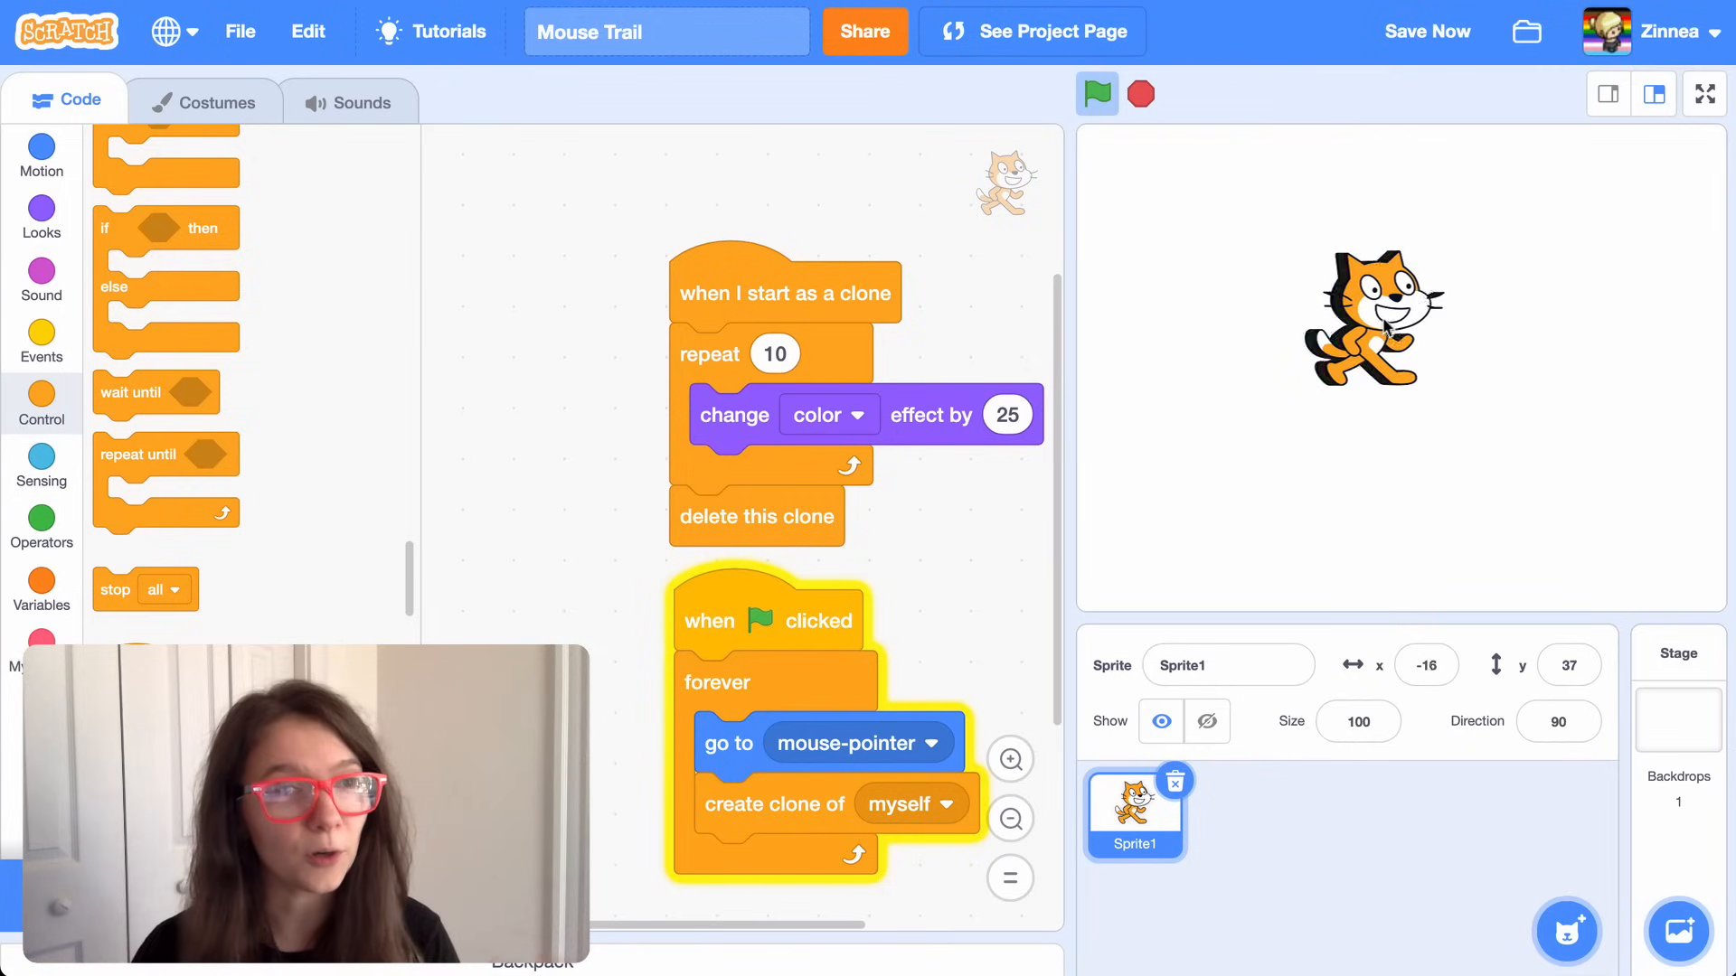
{"action": "left_click", "coordinate": [1098, 92]}
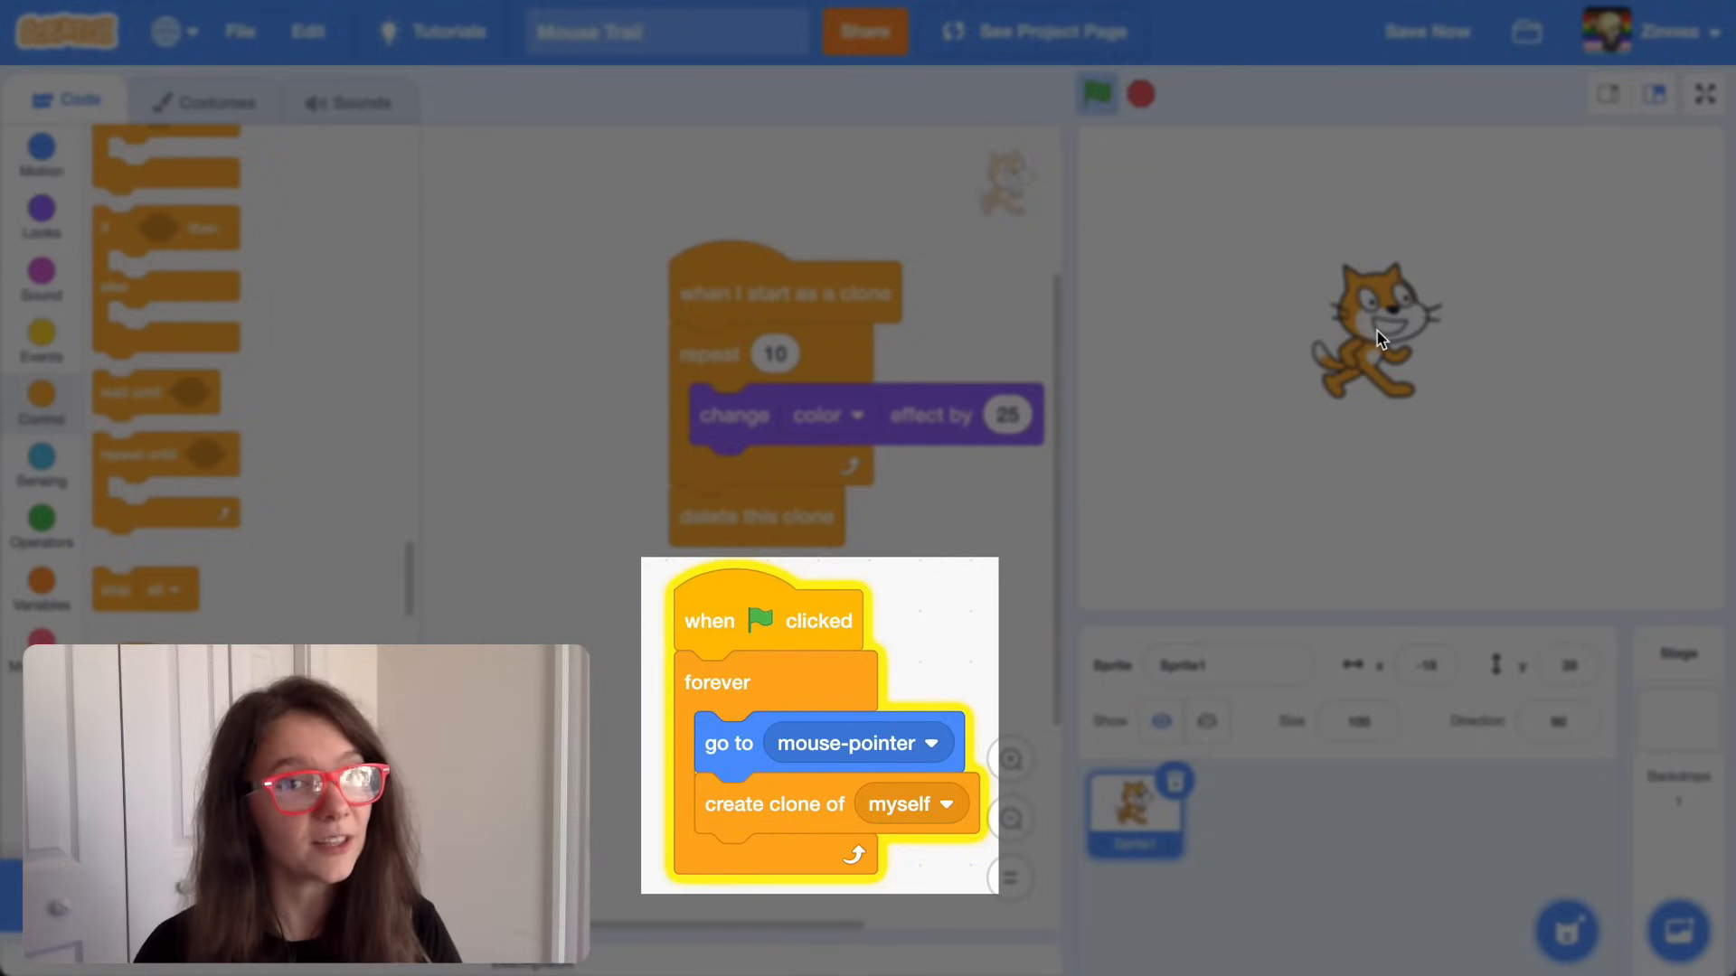
{"action": "left_click", "coordinate": [1701, 92]}
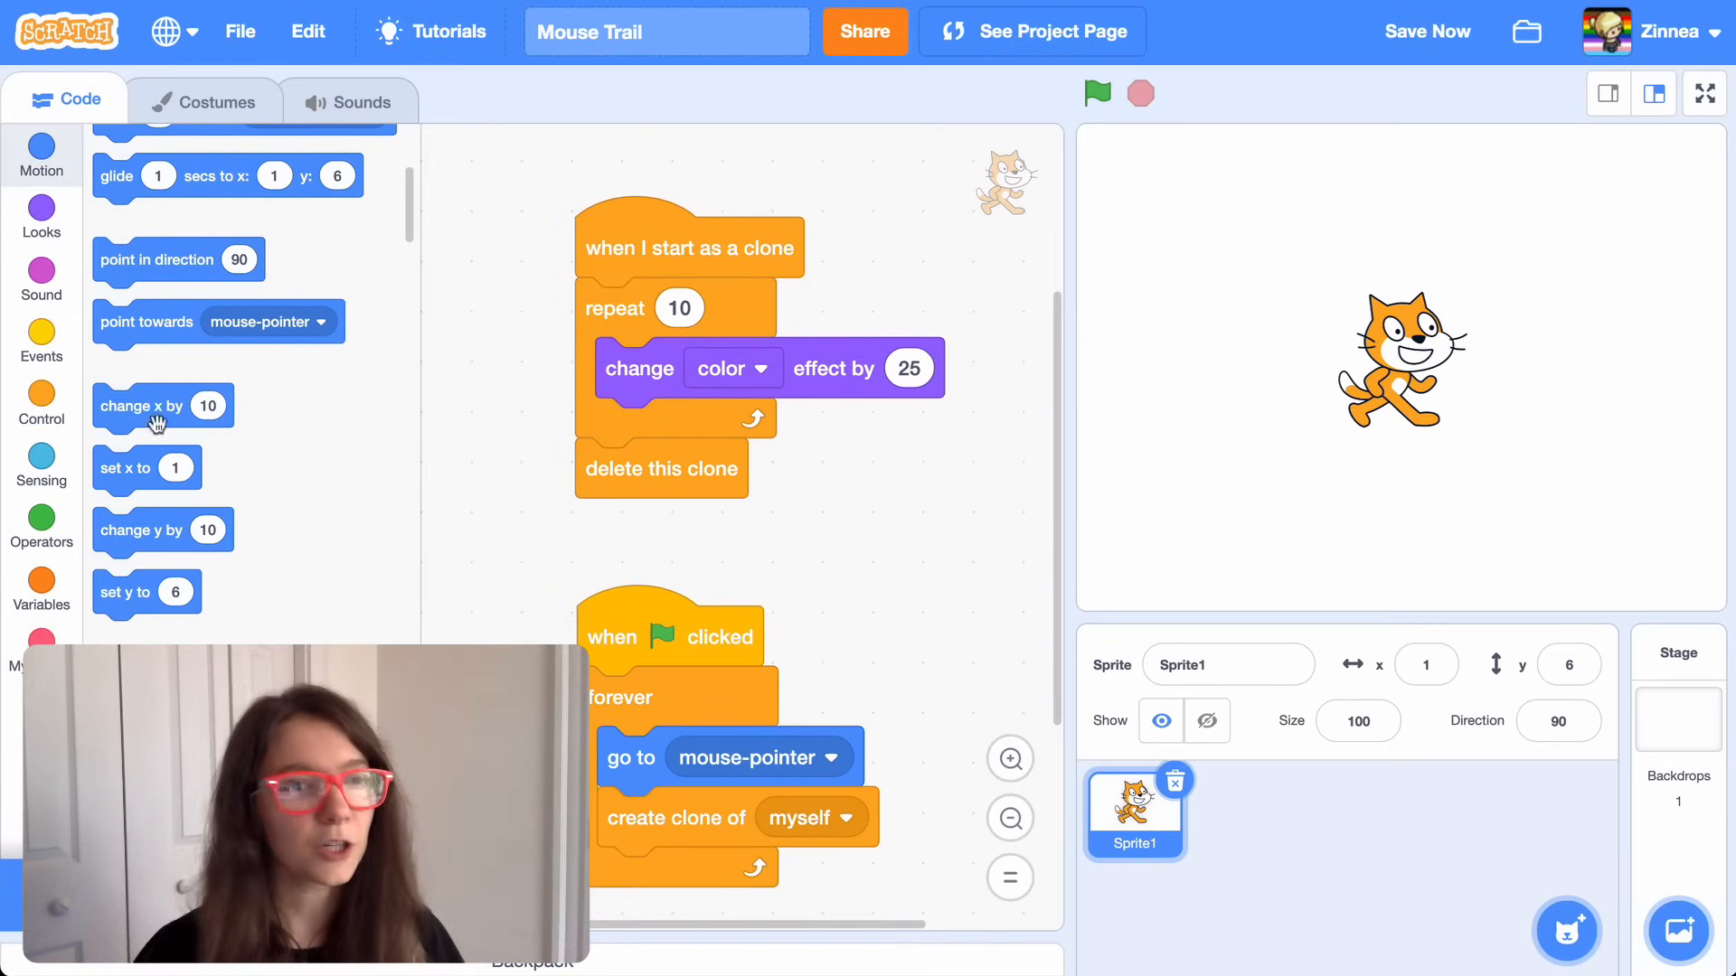
{"action": "left_click", "coordinate": [1096, 93]}
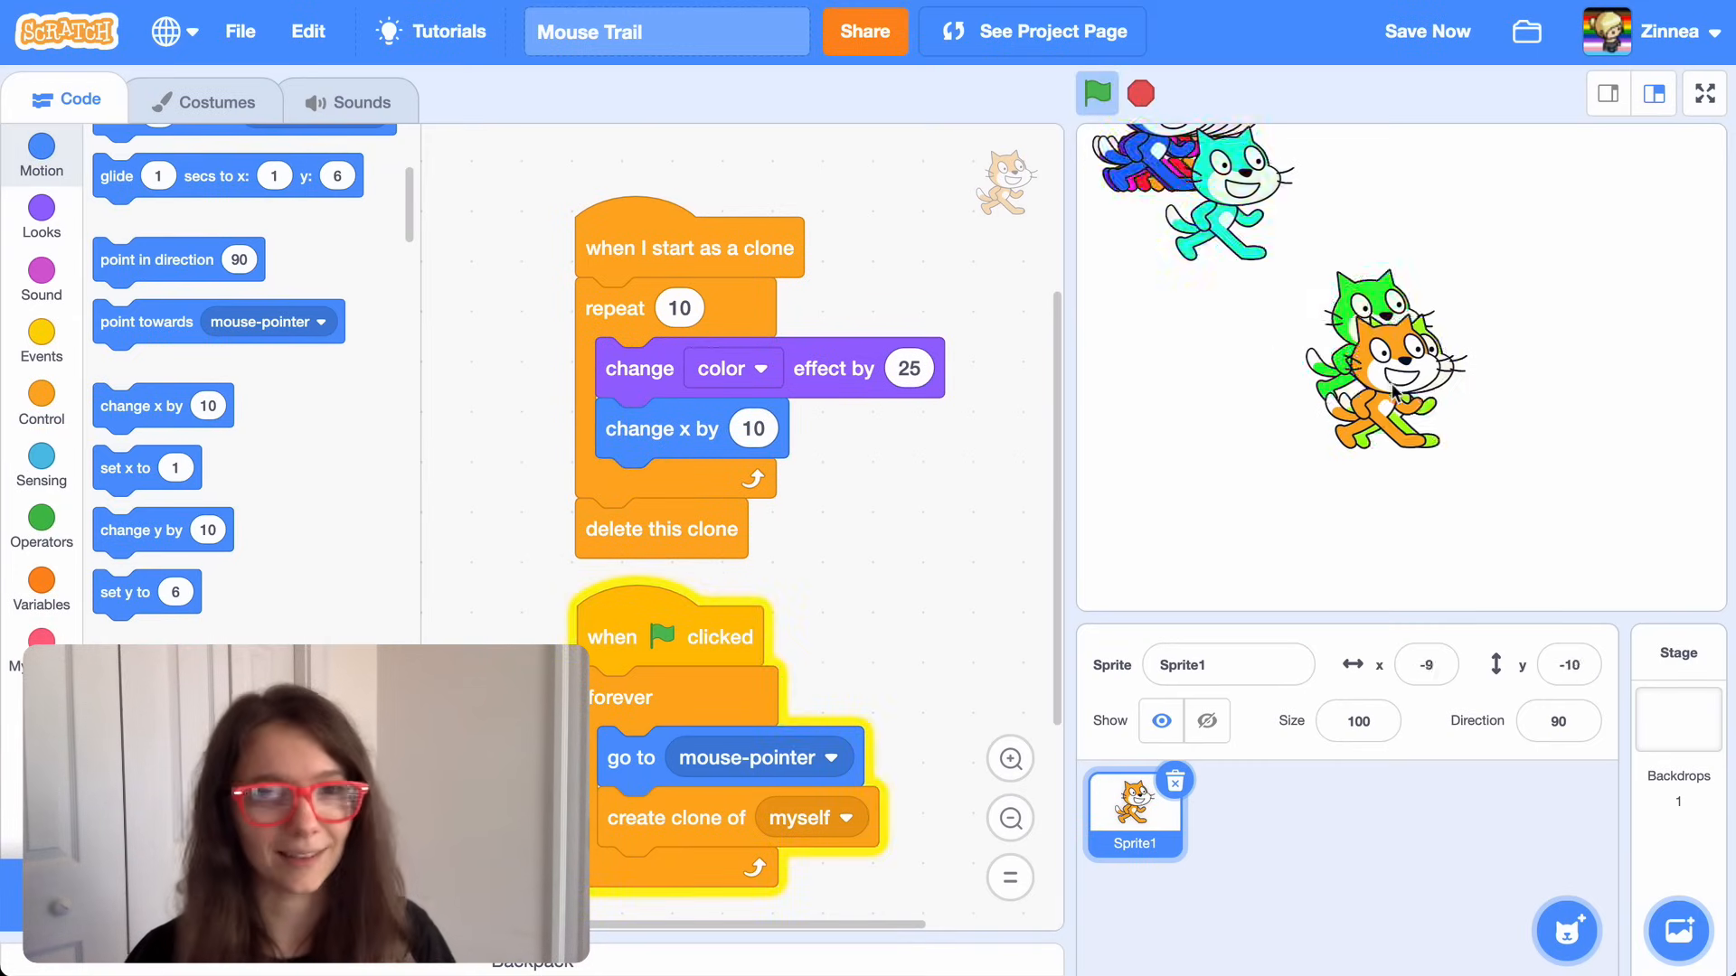
{"action": "left_click", "coordinate": [1095, 92]}
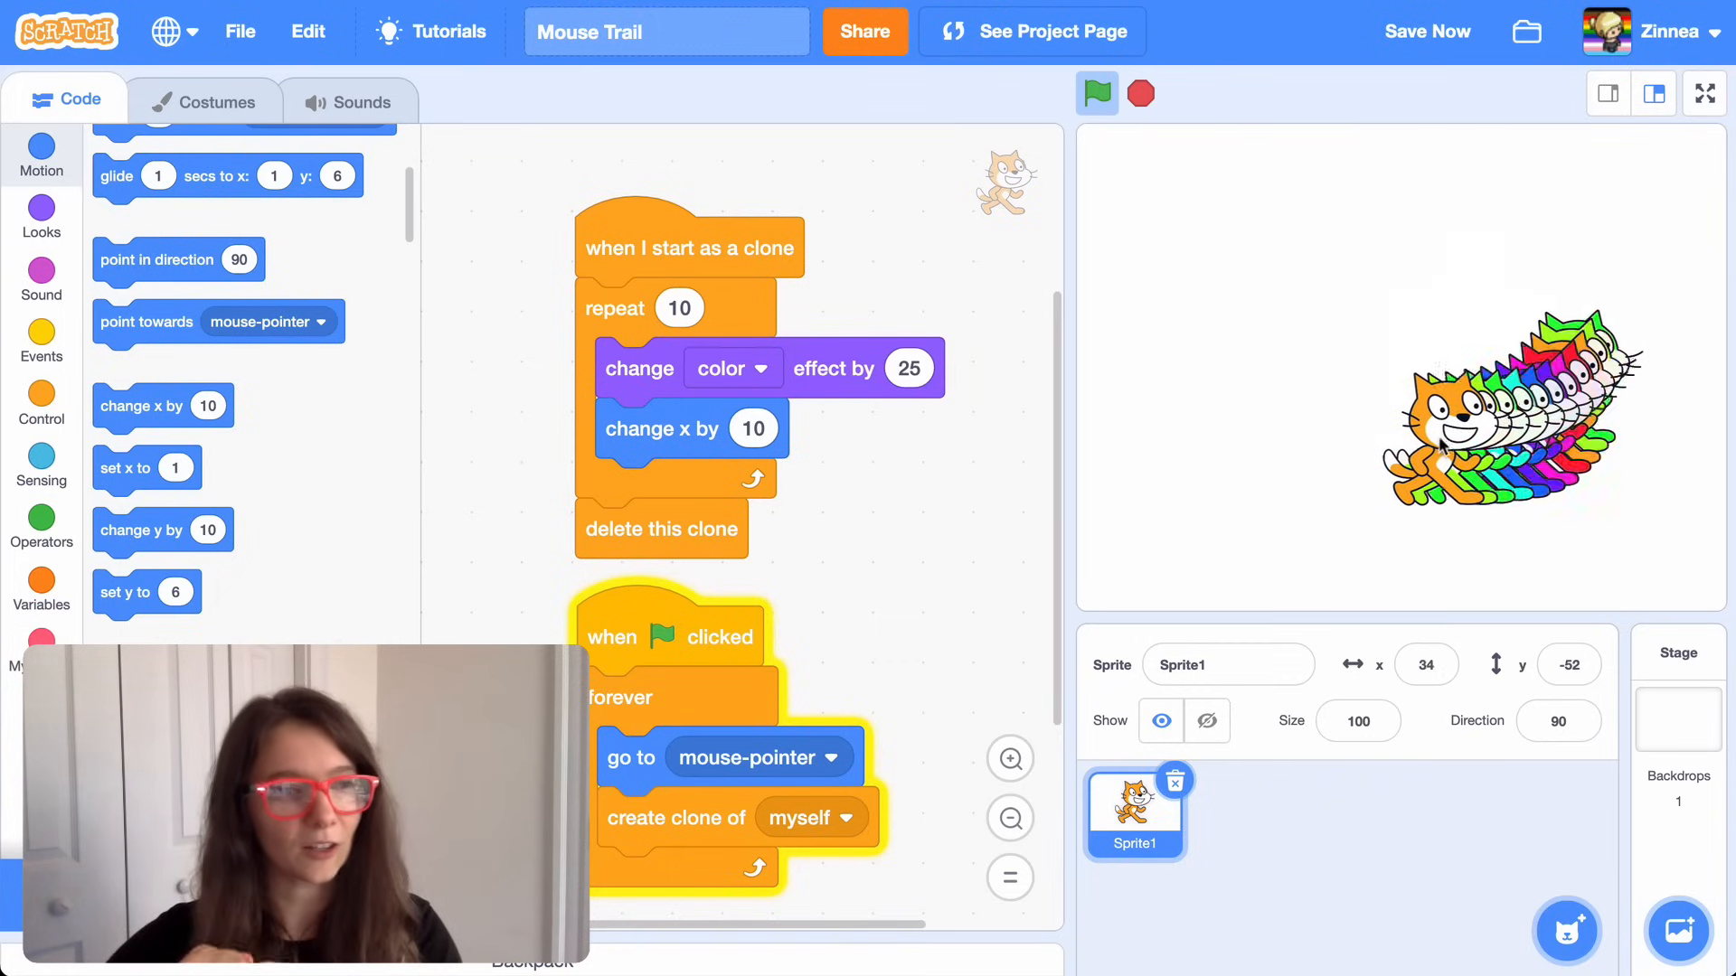
{"action": "left_click", "coordinate": [1096, 92]}
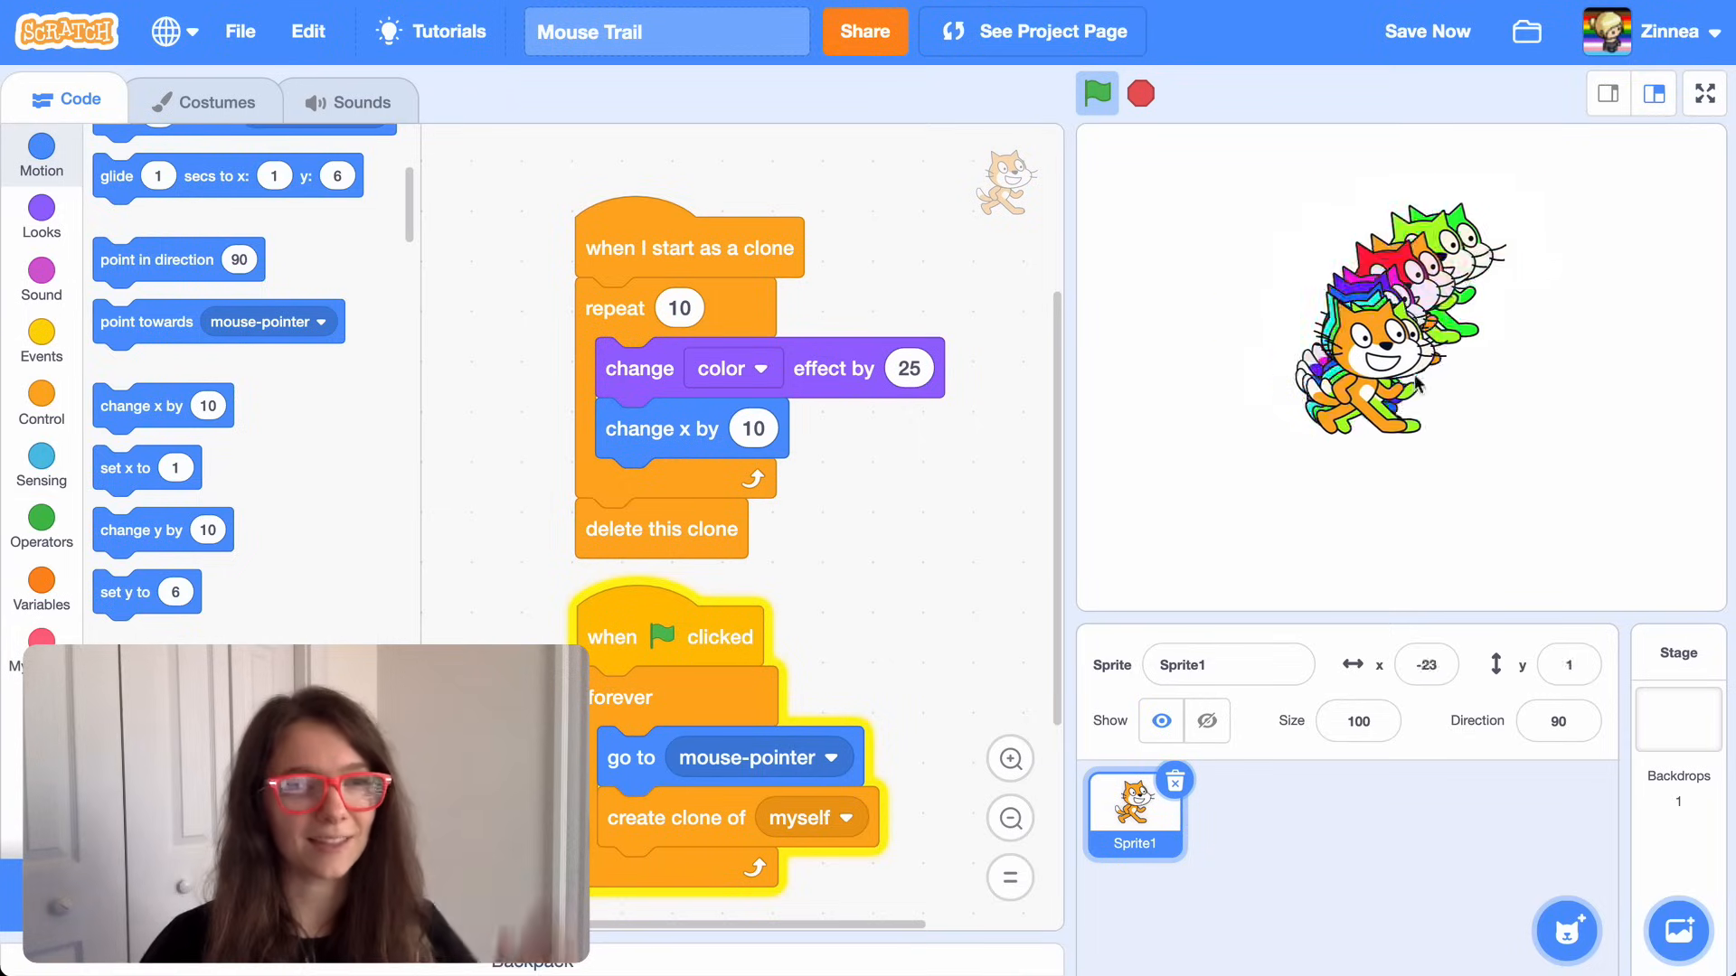
{"action": "left_click", "coordinate": [1096, 92]}
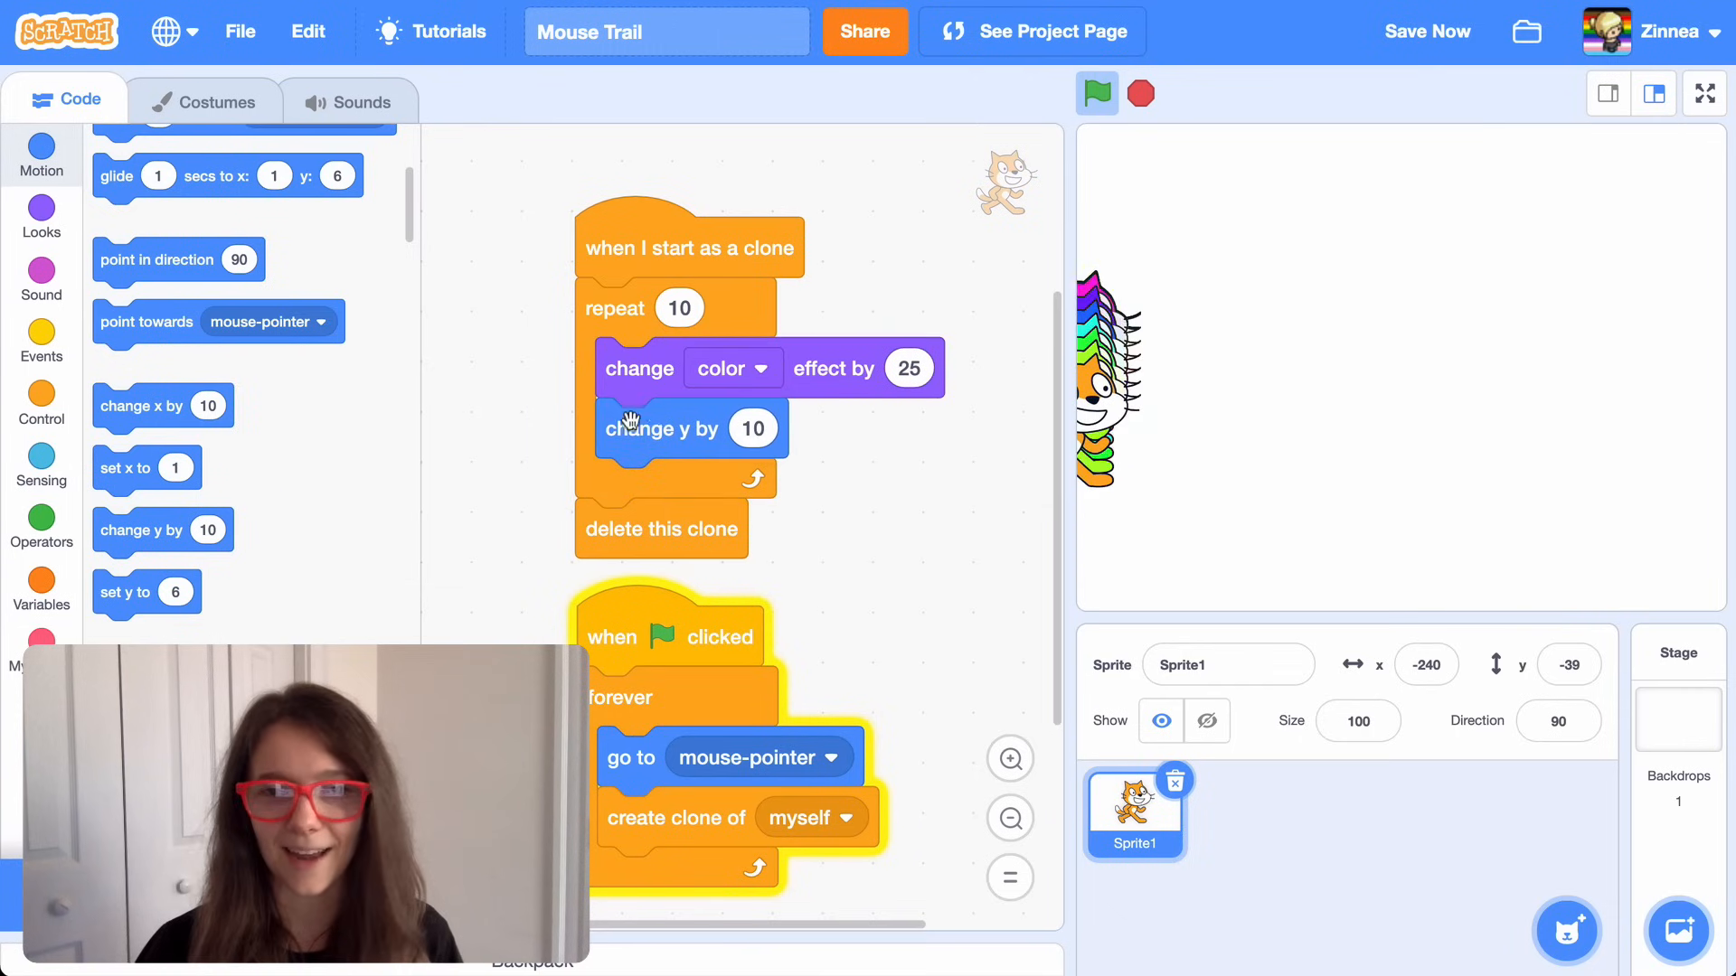
- Run the project with clones changing y by 10, then edit the vertical movement value
{"action": "left_click", "coordinate": [1096, 92]}
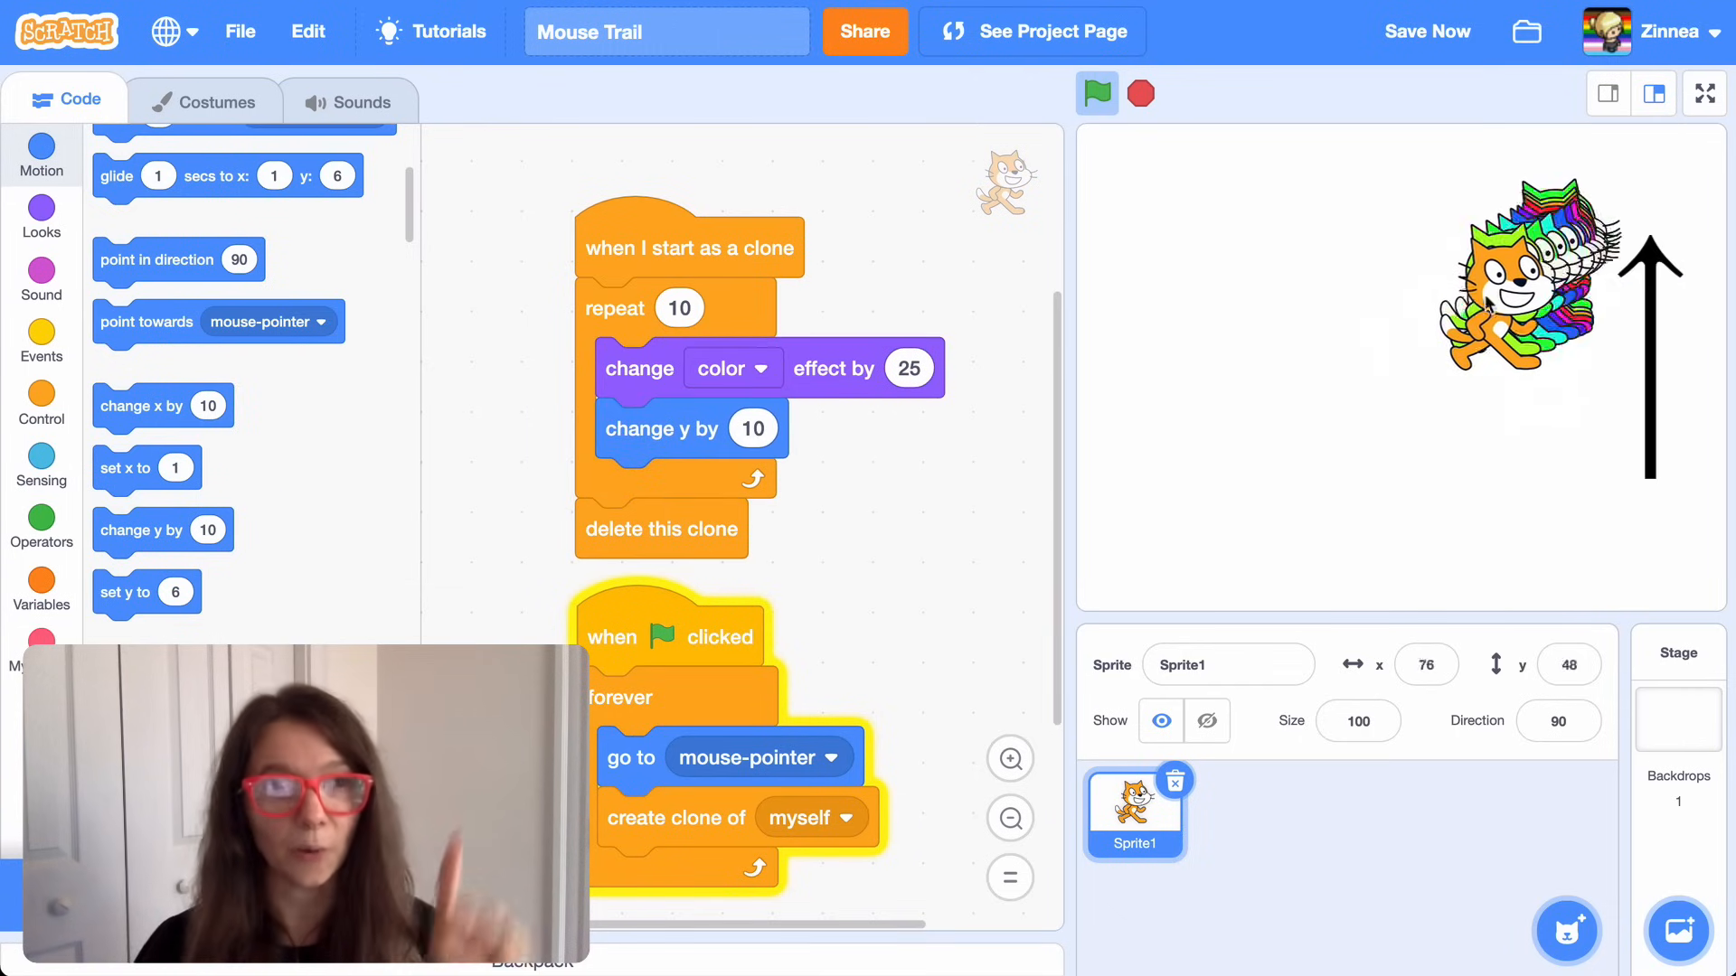
{"action": "left_click", "coordinate": [1095, 92]}
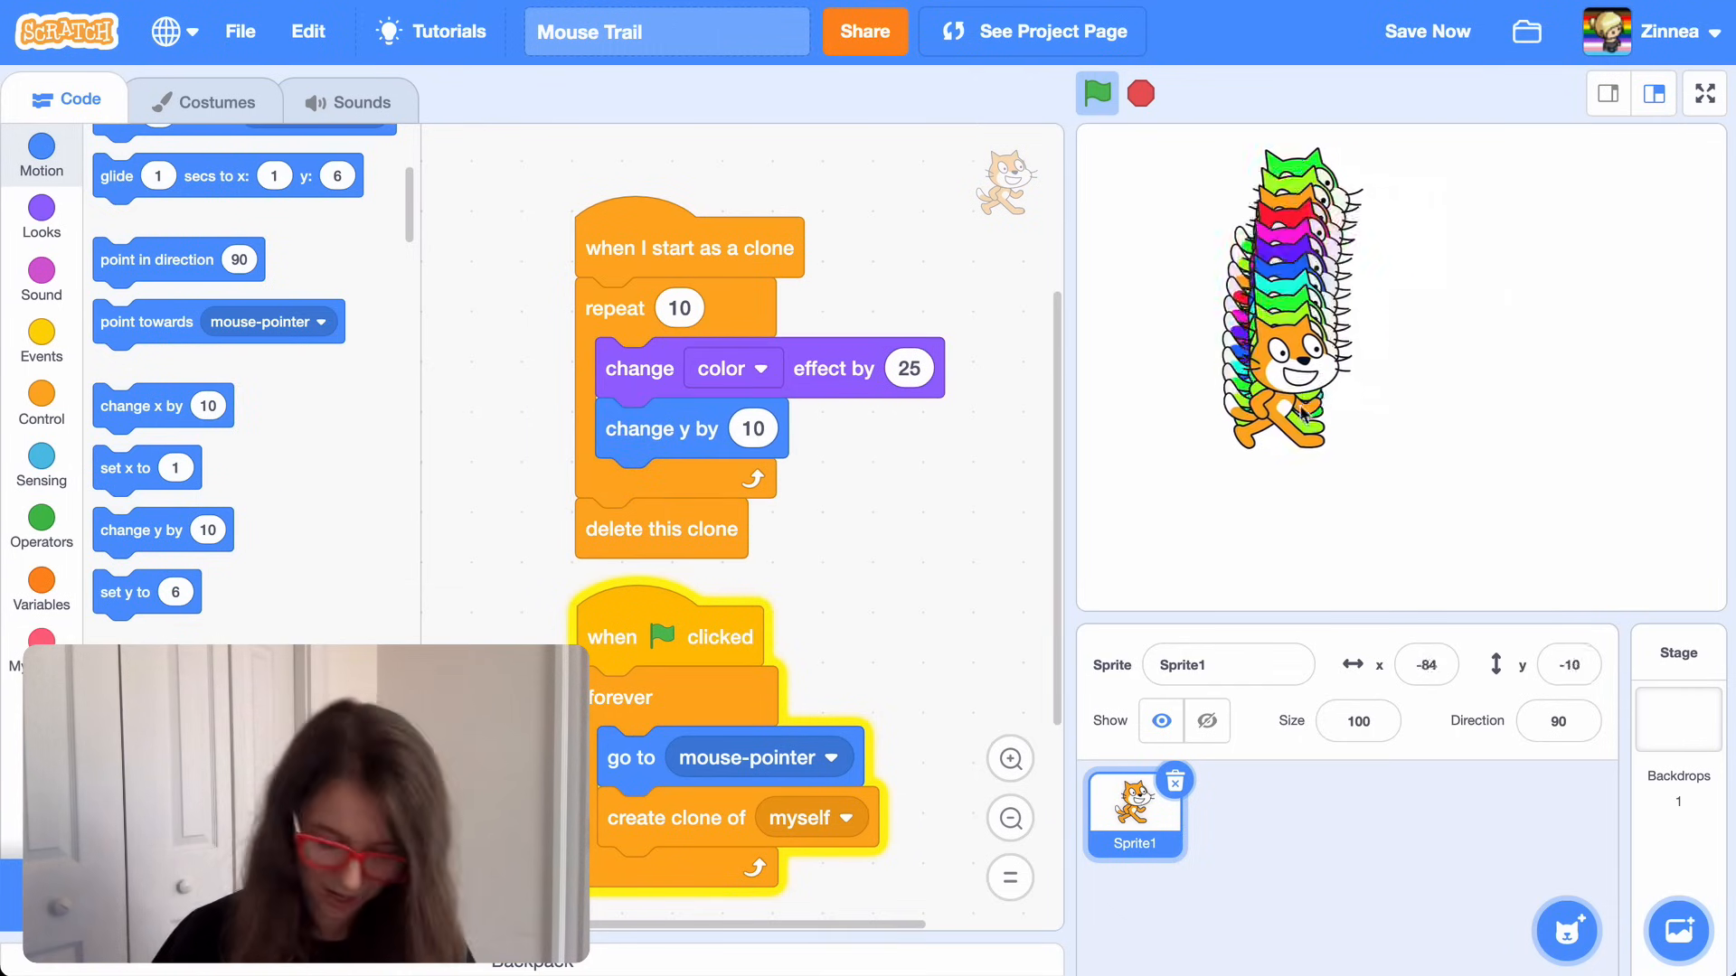
{"action": "left_click", "coordinate": [1096, 92]}
{"action": "type", "text": "-"}
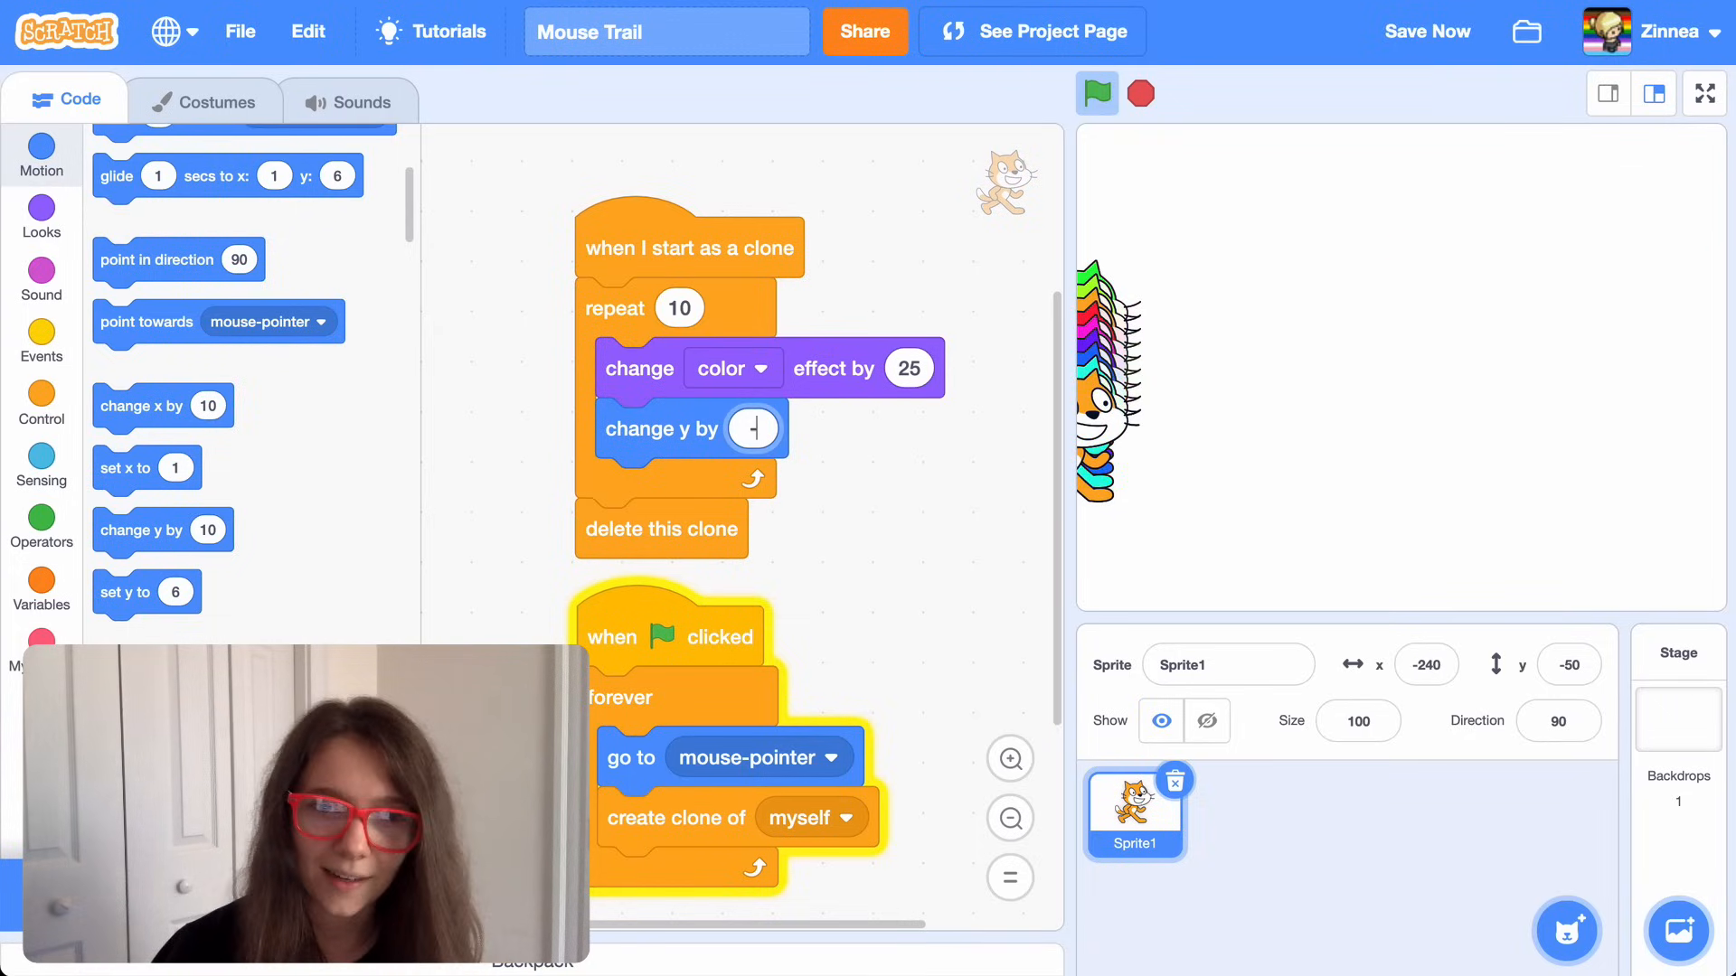
{"action": "left_click", "coordinate": [1096, 92]}
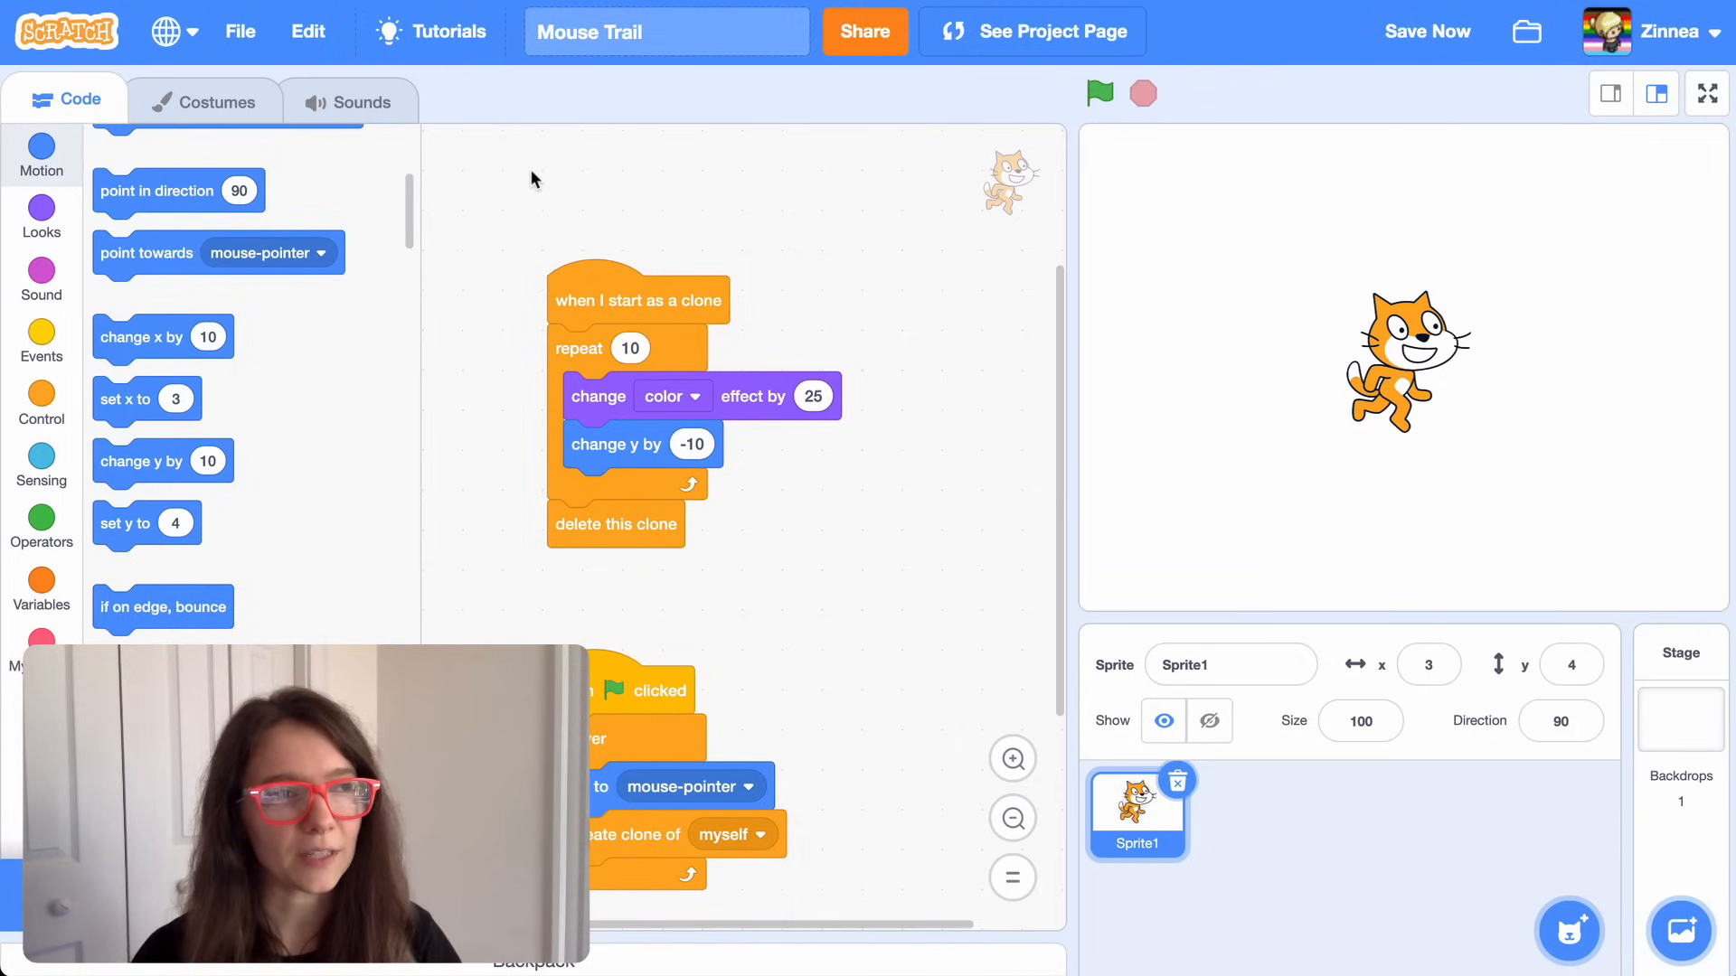
{"action": "mouse_move", "coordinate": [152, 197]}
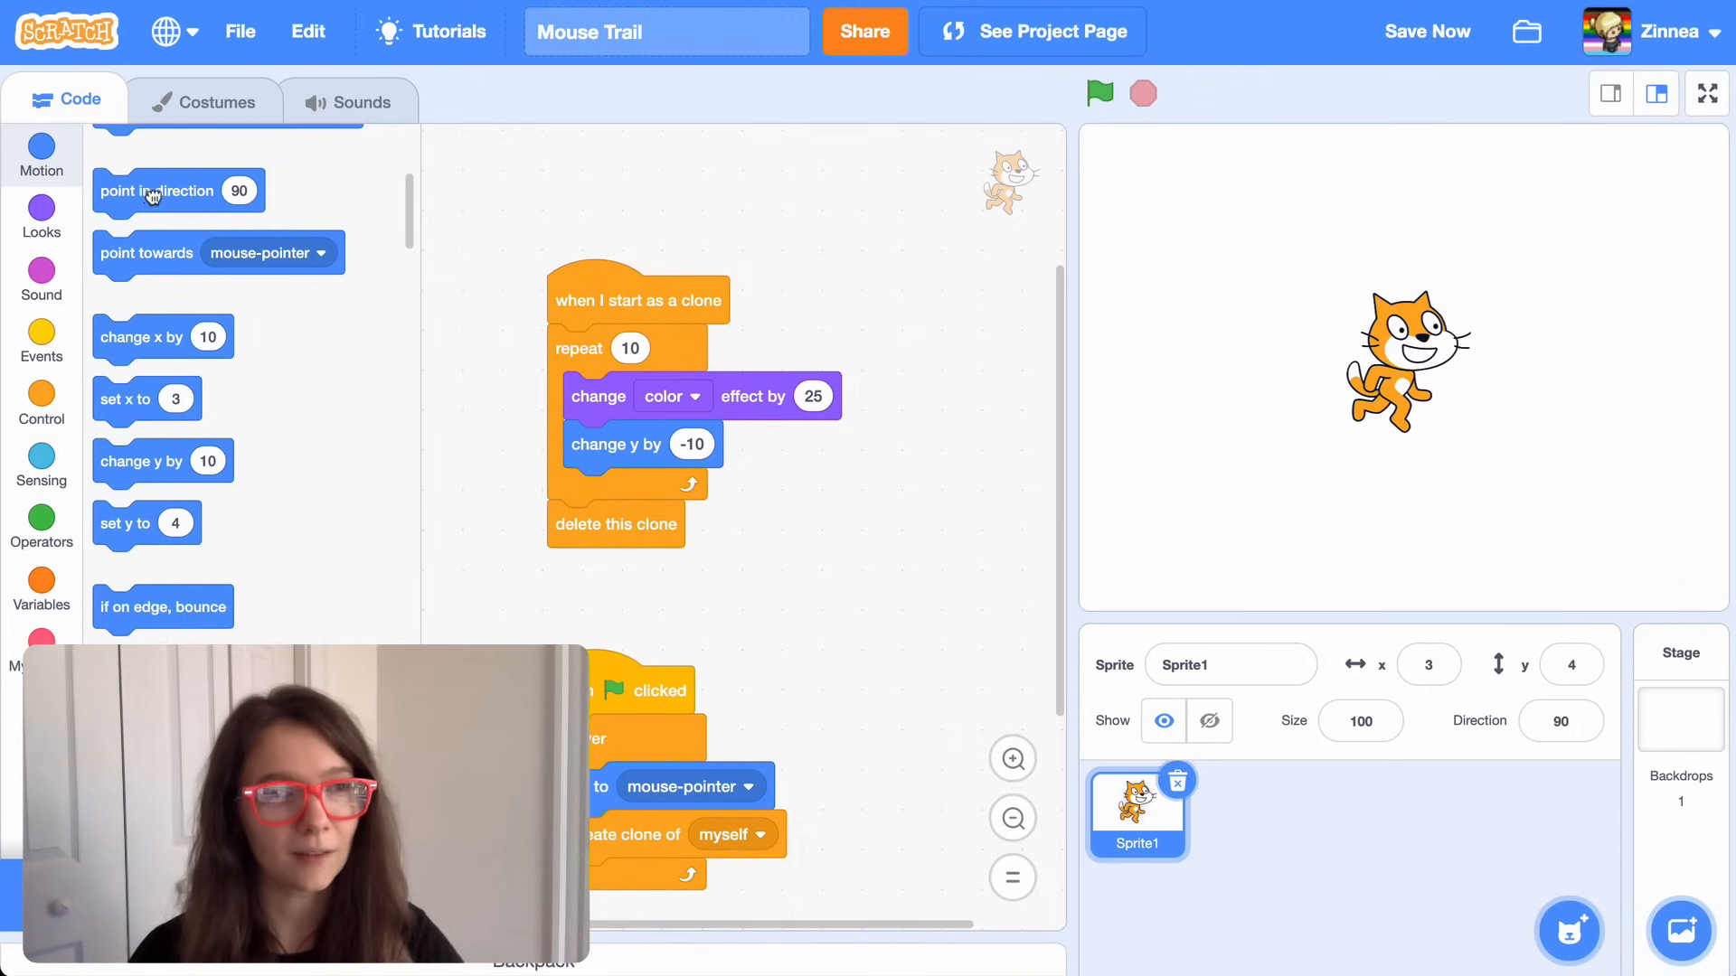
- Build a loose 'point in direction pick random 0 to 360' block and return to Motion blocks
{"action": "left_click_drag", "start_coordinate": [177, 190], "coordinate": [631, 170]}
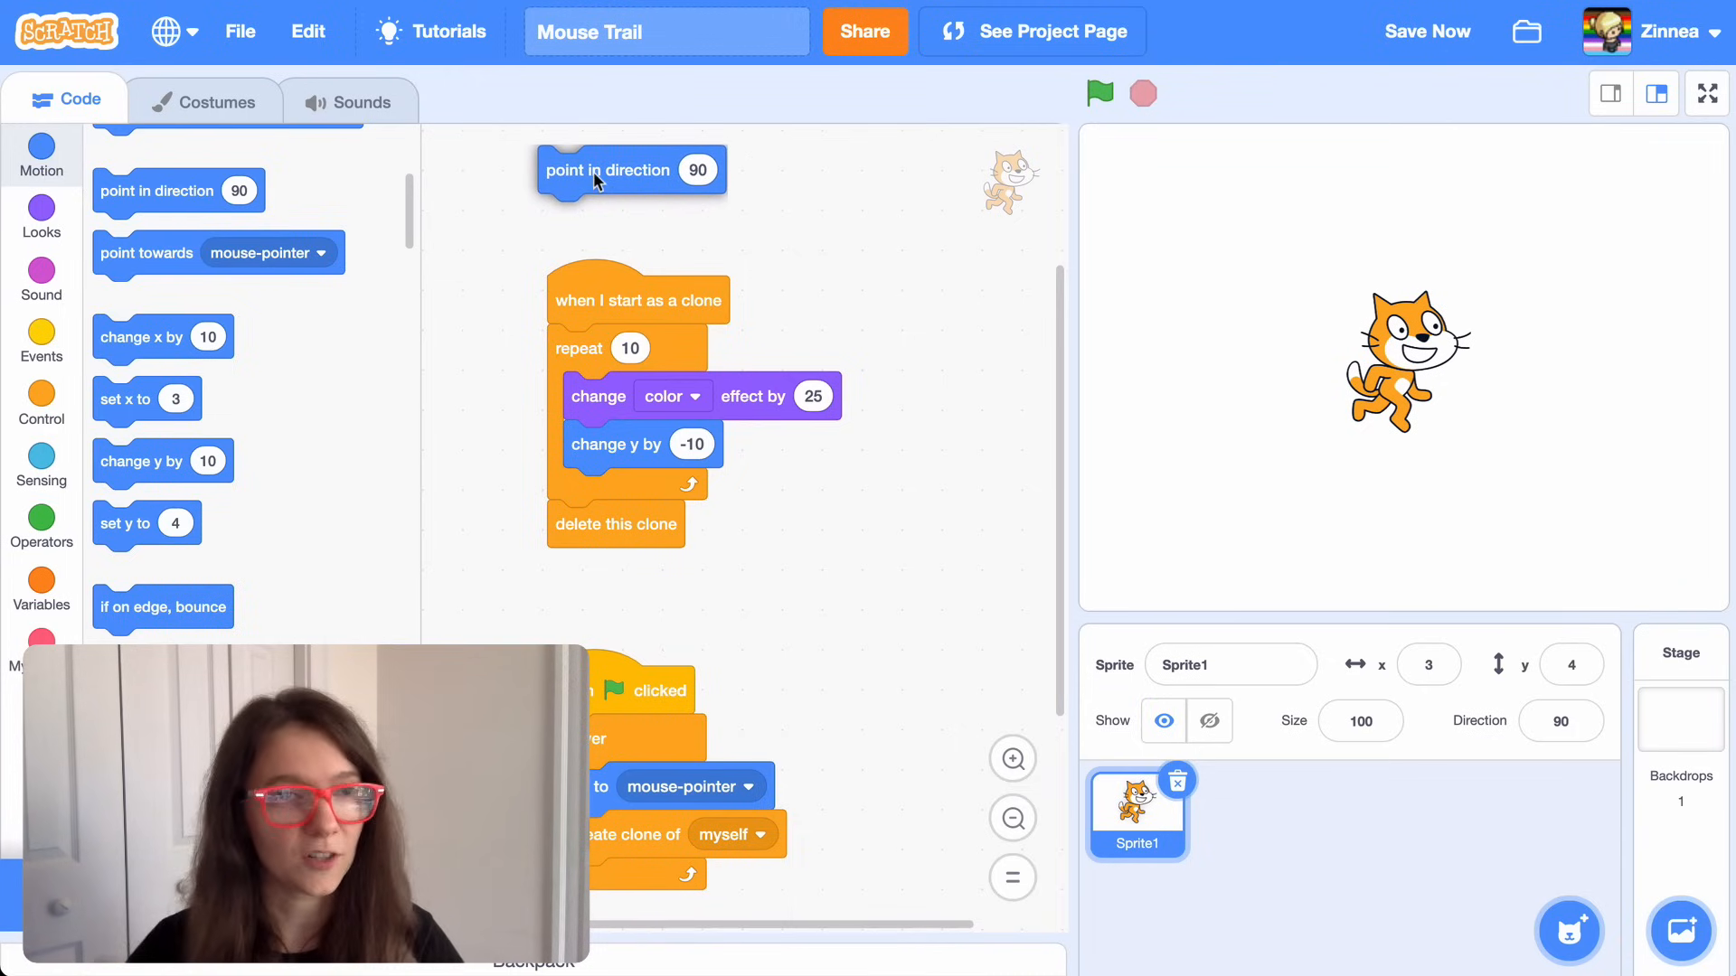
{"action": "mouse_move", "coordinate": [219, 532]}
{"action": "type", "text": "360"}
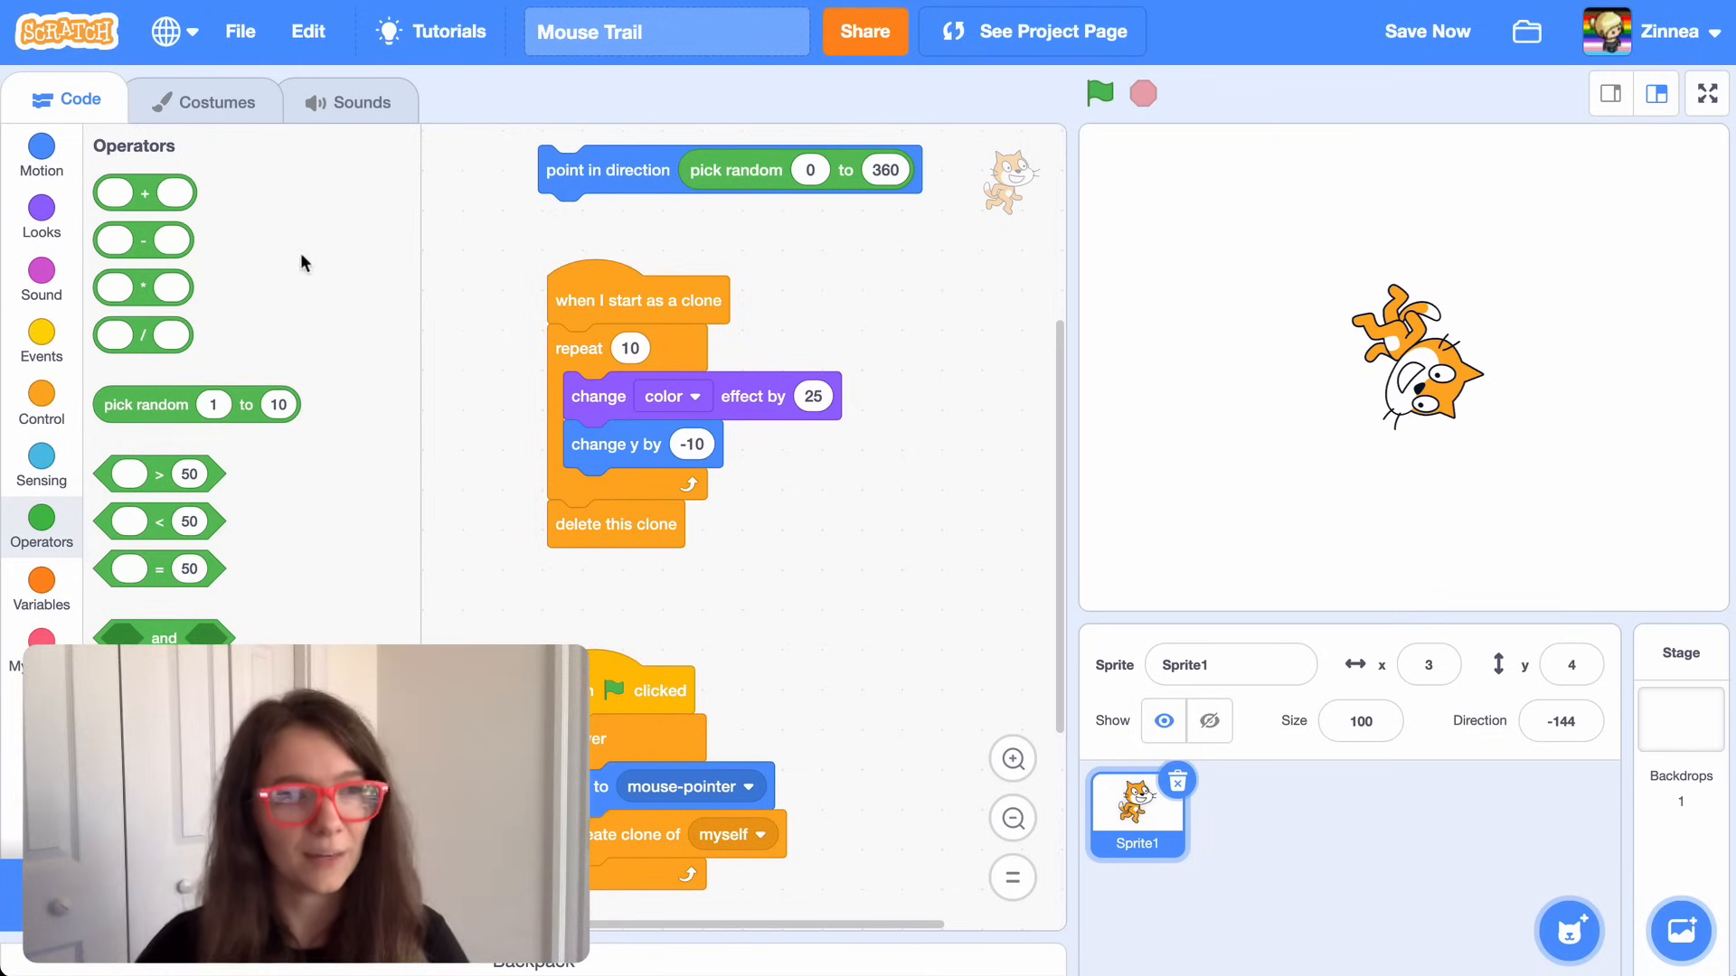
{"action": "left_click", "coordinate": [41, 156]}
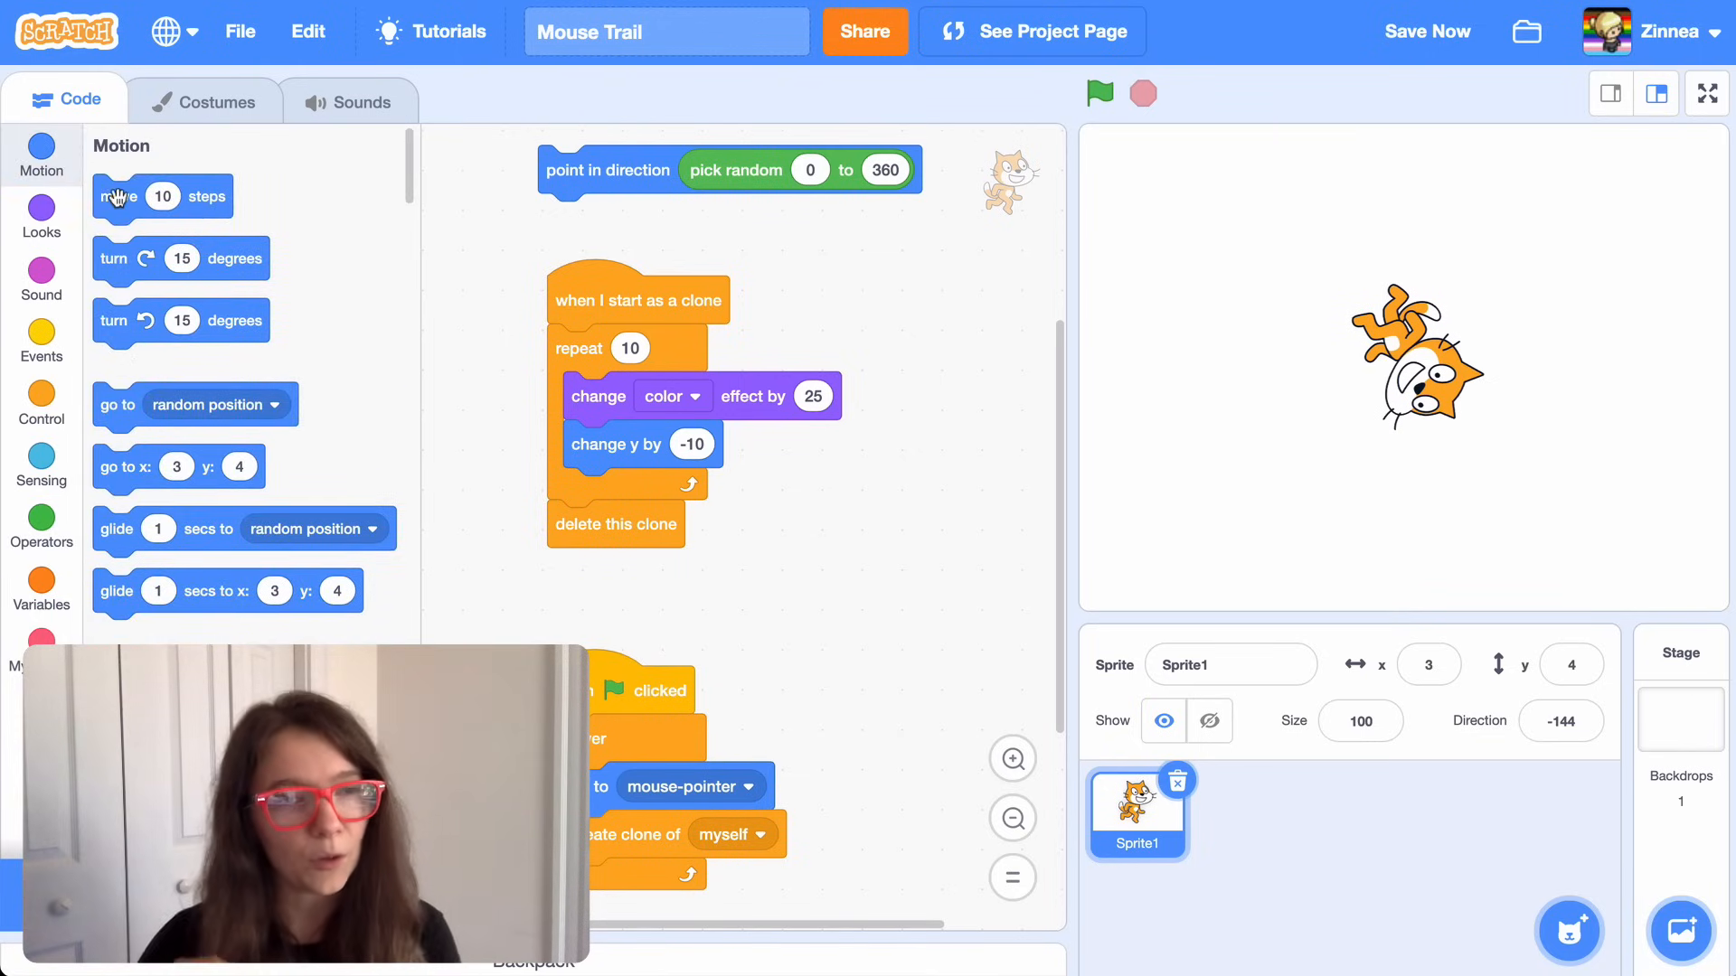
- Put 'move 10 steps' in the clone's repeat loop, run the outward burst, then stop it
{"action": "left_click_drag", "start_coordinate": [118, 197], "coordinate": [772, 248]}
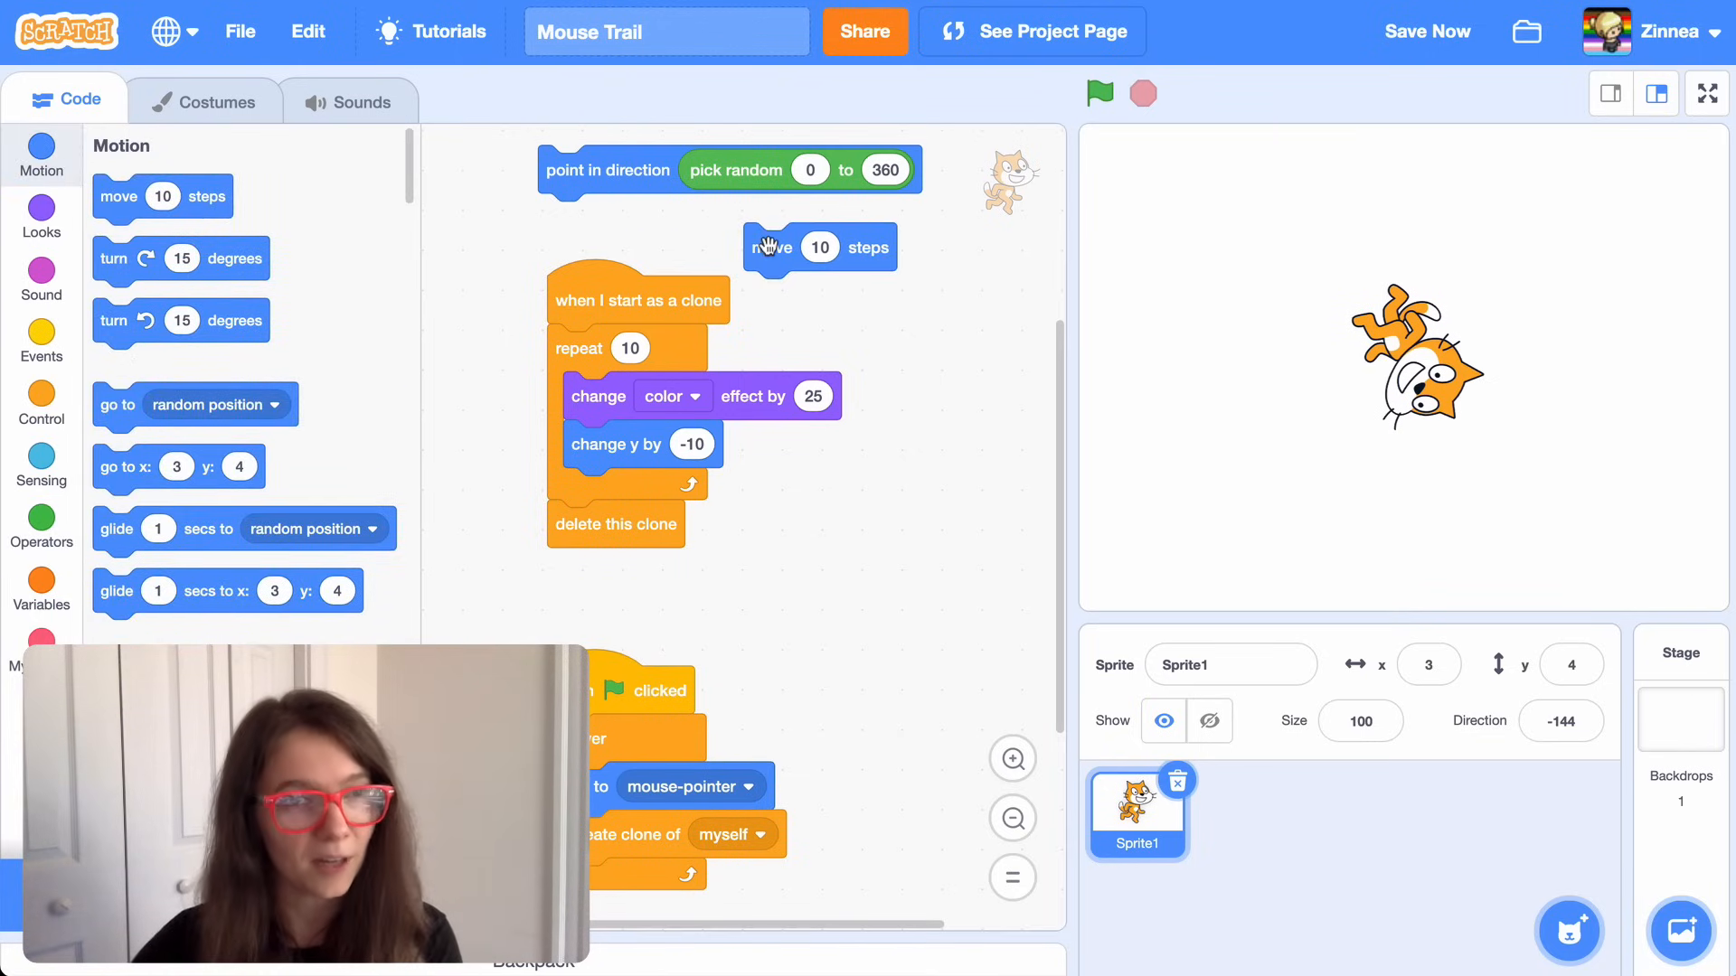
{"action": "left_click", "coordinate": [1098, 92]}
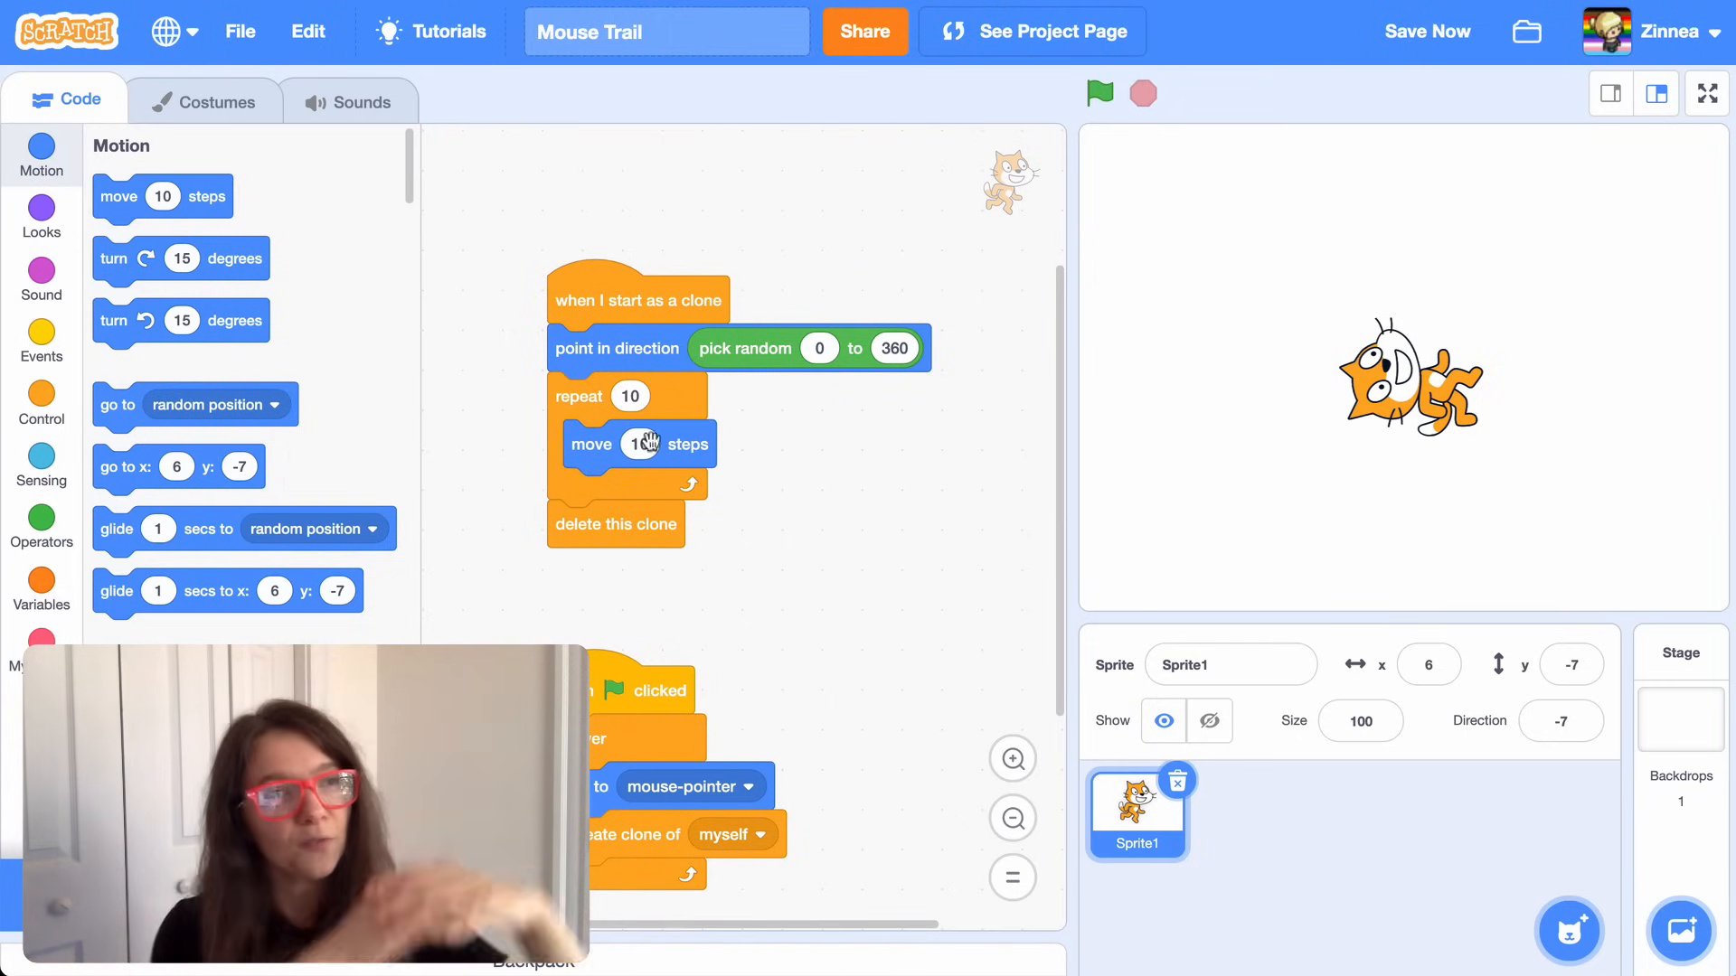
{"action": "left_click", "coordinate": [1098, 92]}
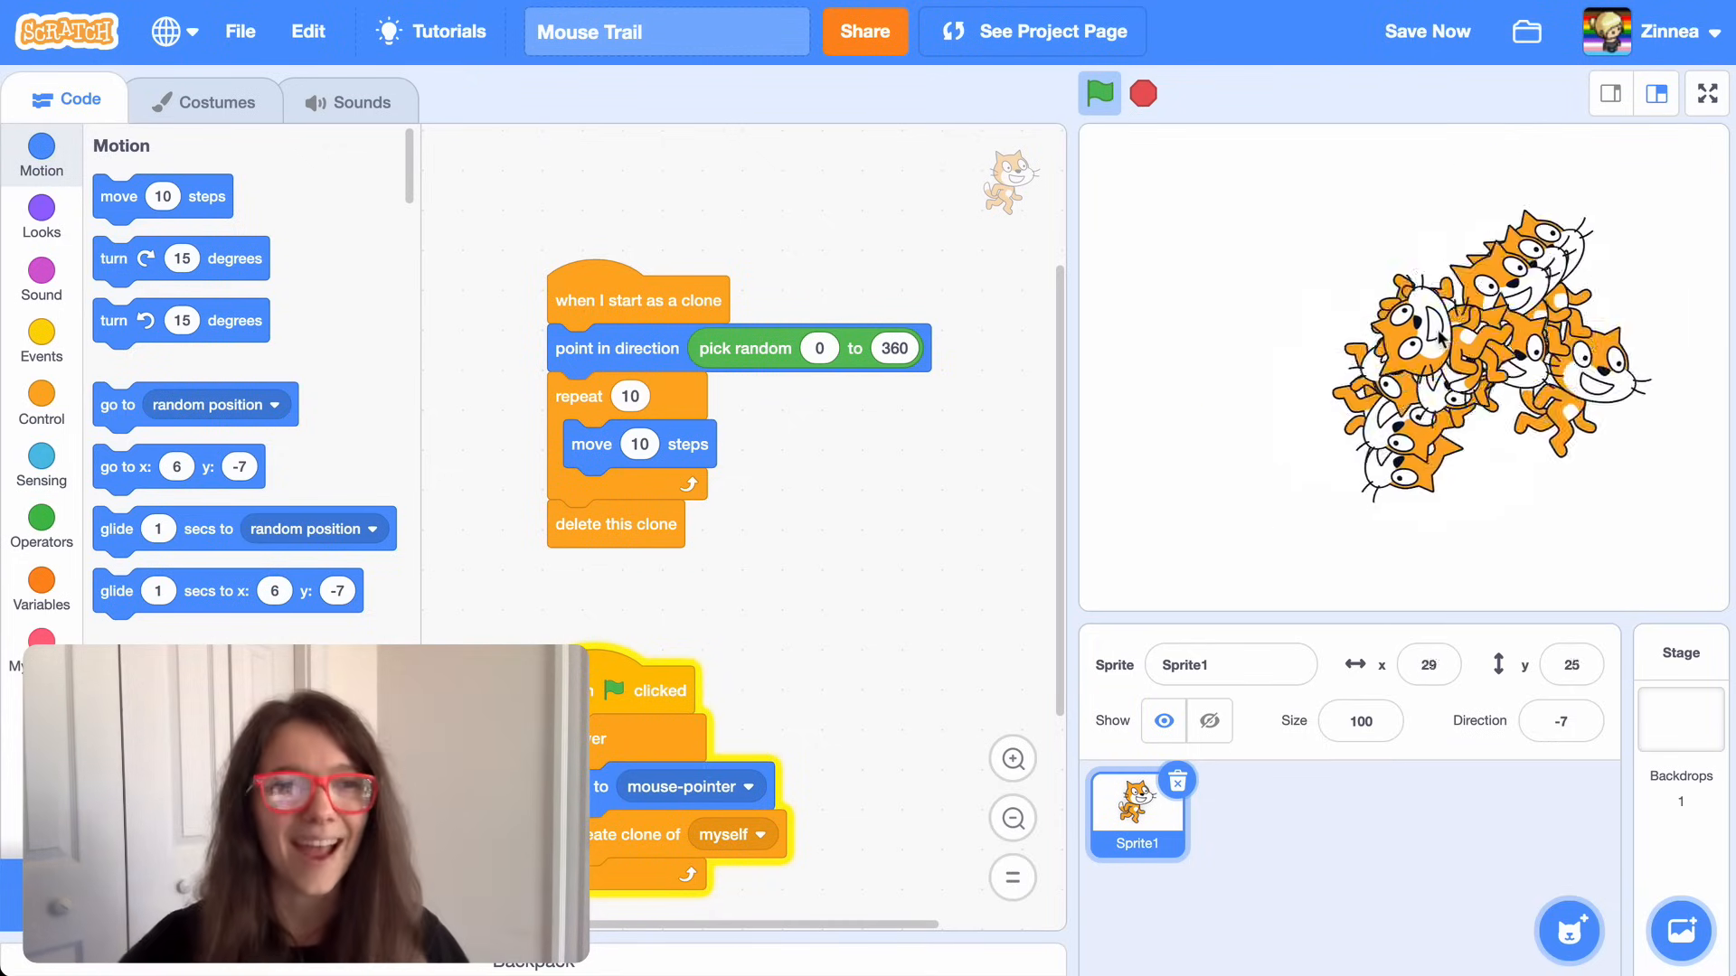
{"action": "left_click", "coordinate": [1703, 92]}
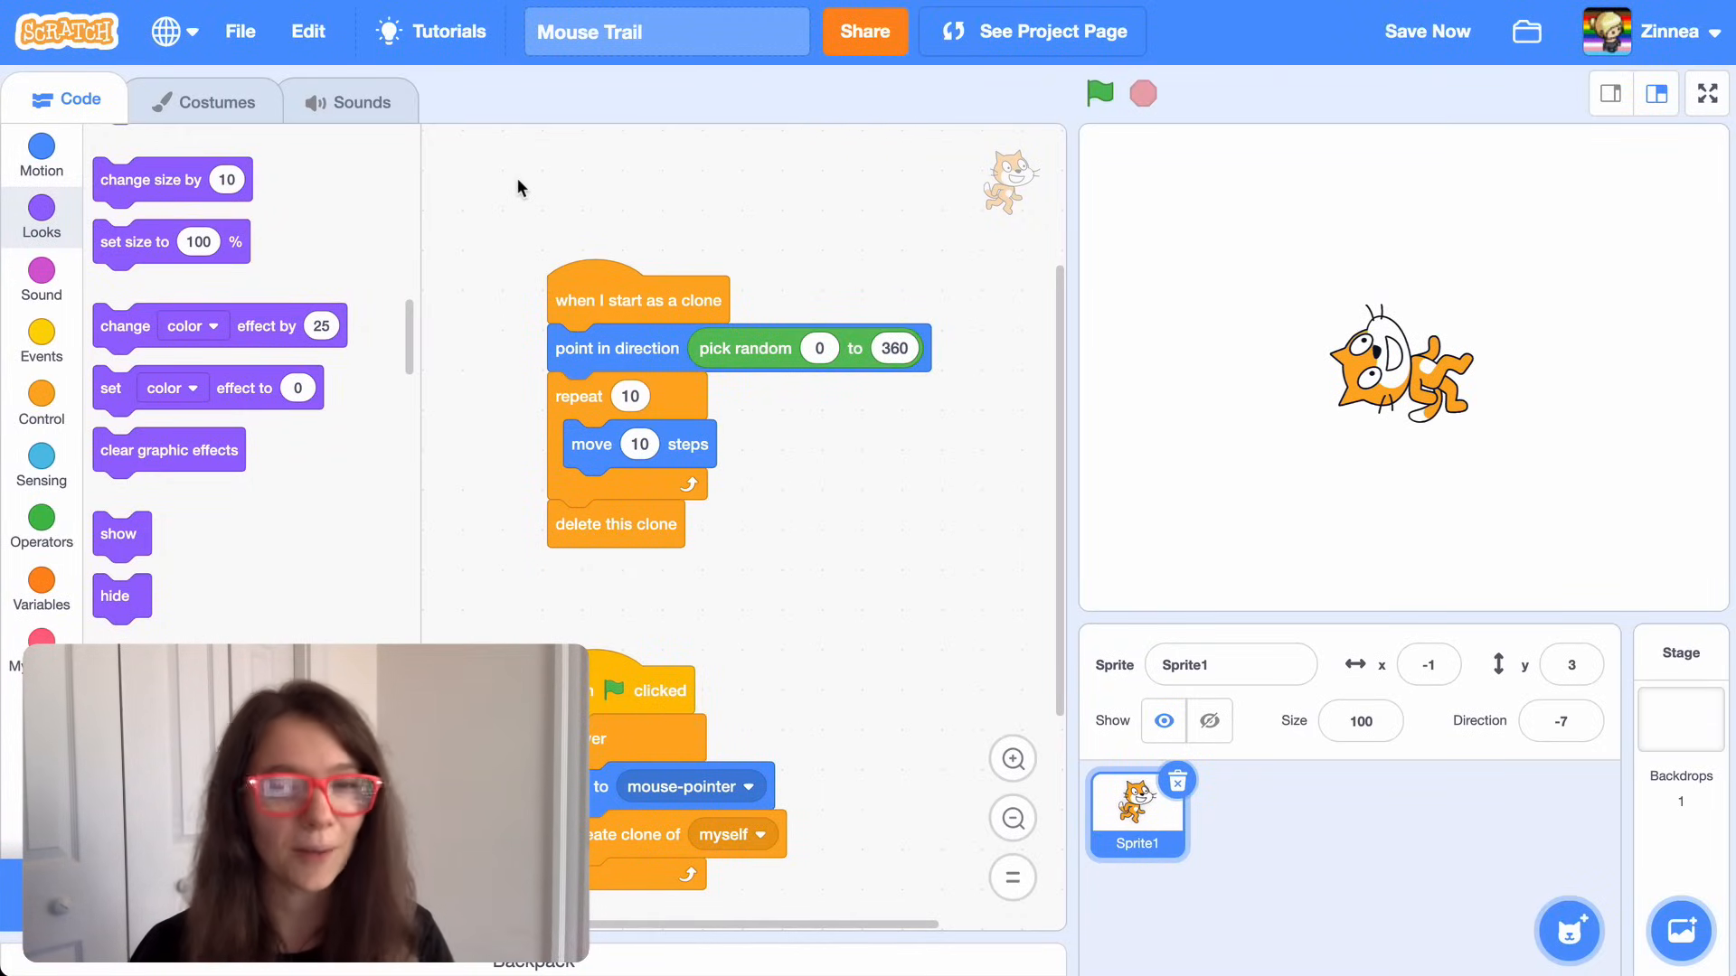
- Switch the sprite's costume to the blue Ball-b from the costume library
{"action": "left_click", "coordinate": [215, 102]}
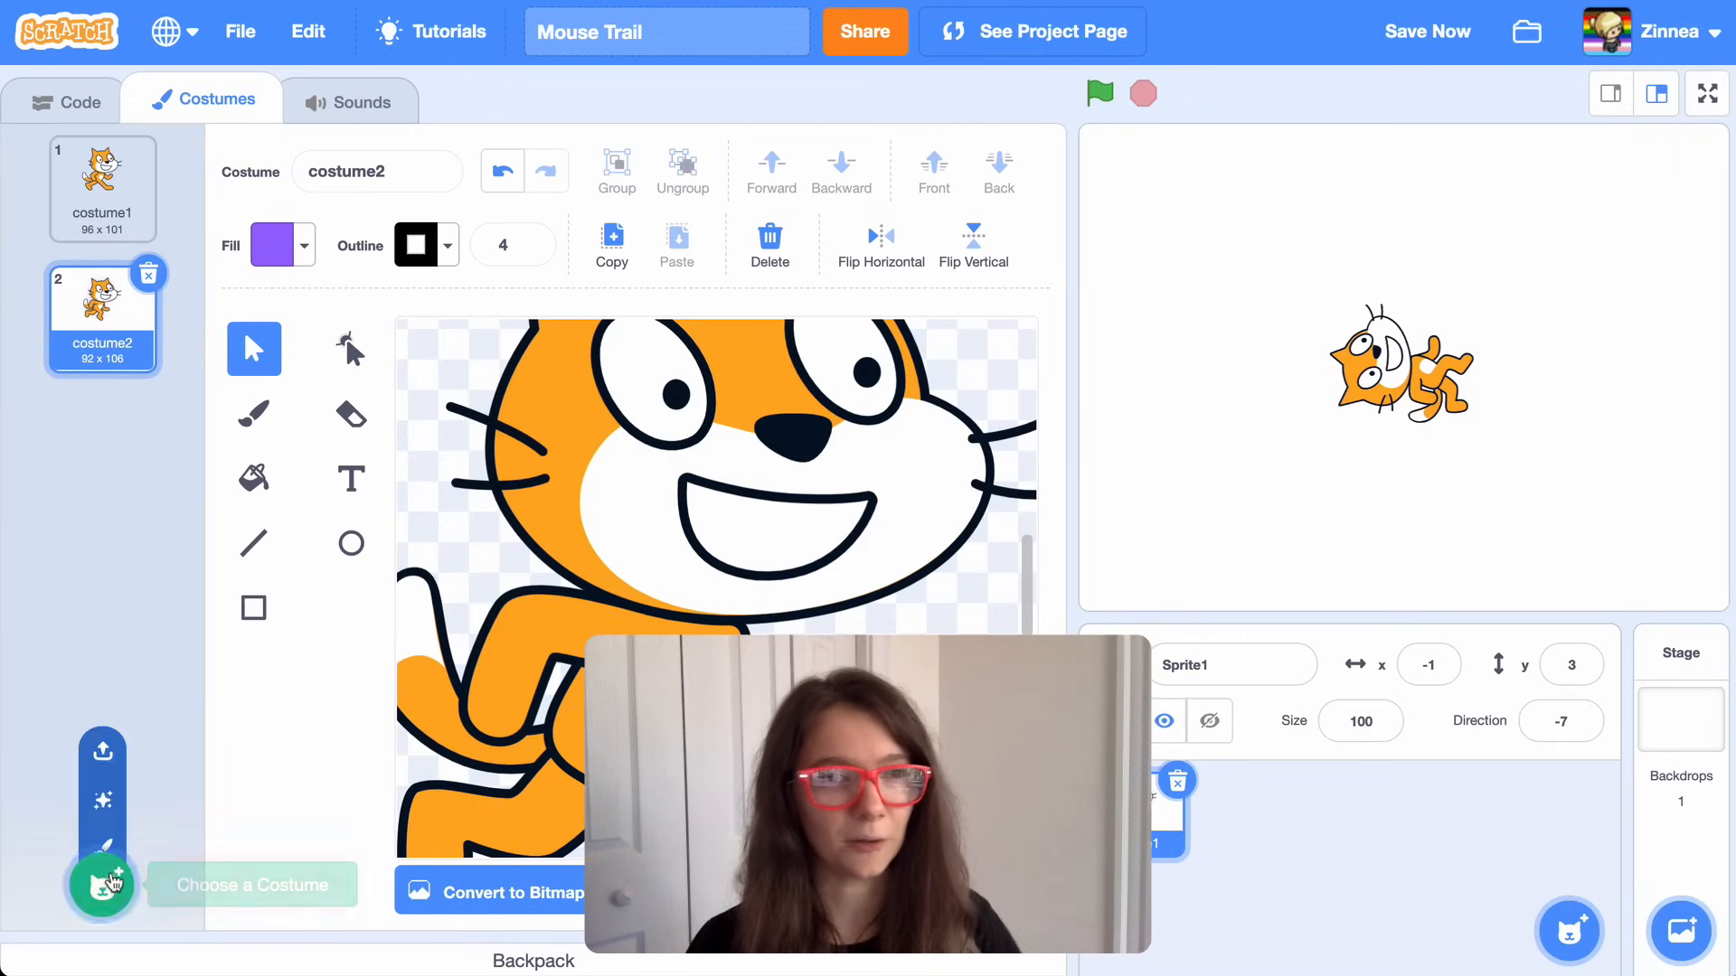
{"action": "left_click", "coordinate": [102, 882]}
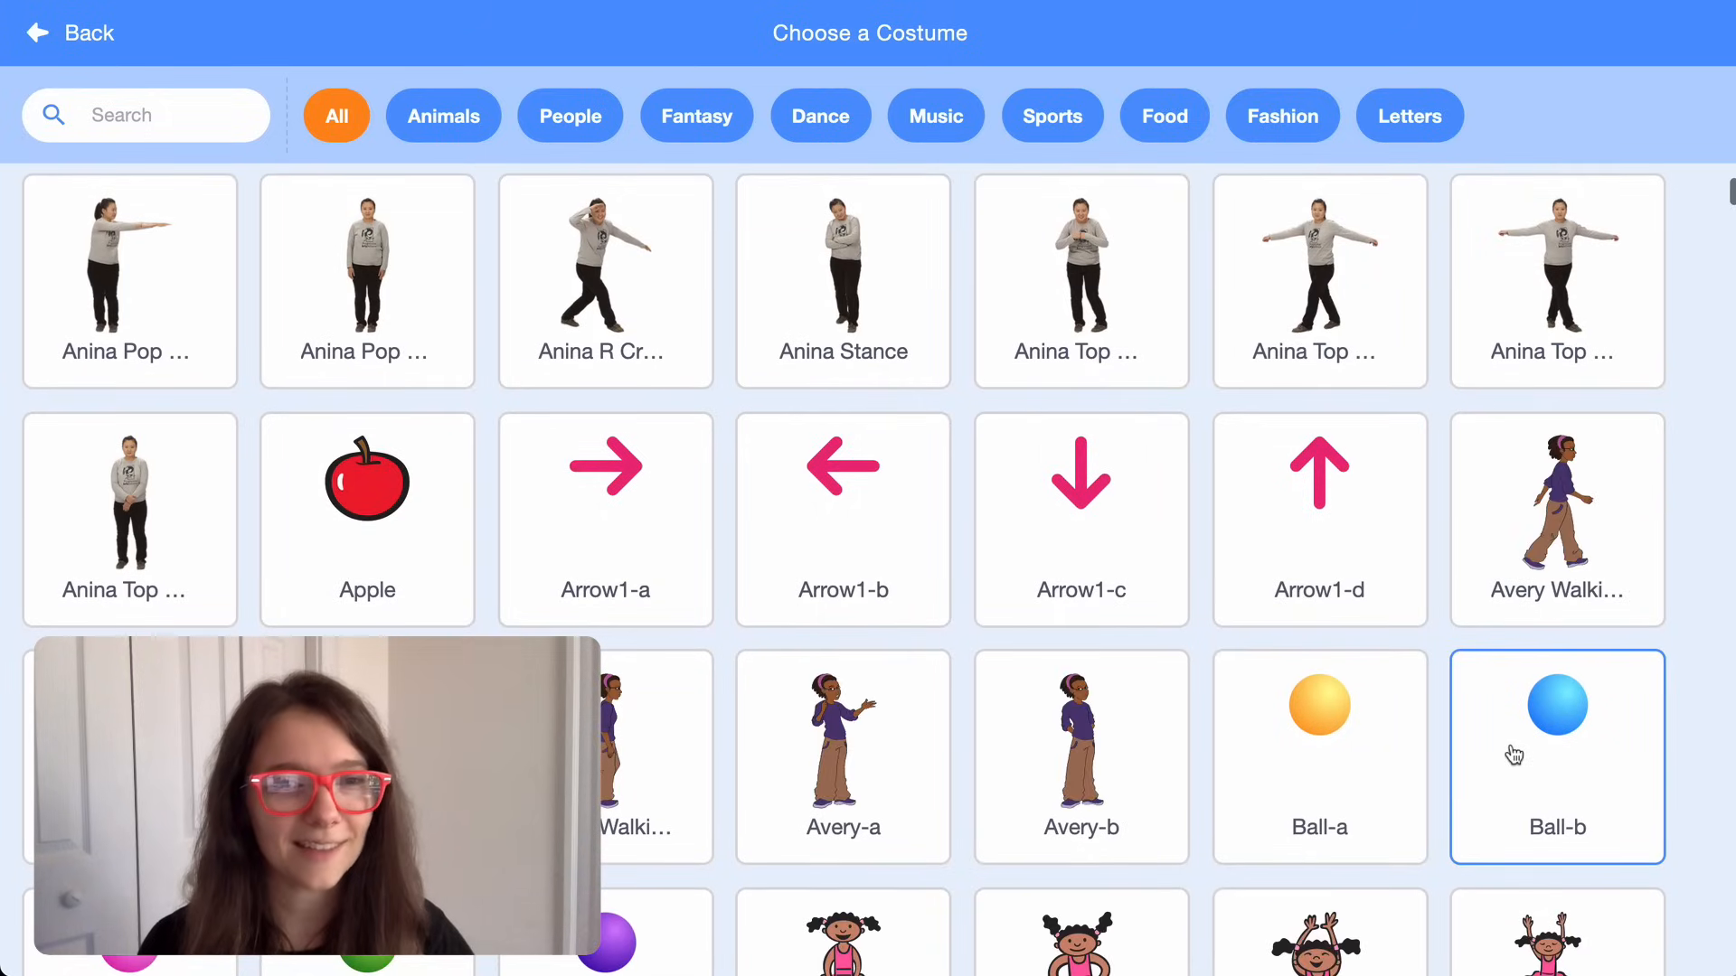
{"action": "left_click", "coordinate": [69, 32]}
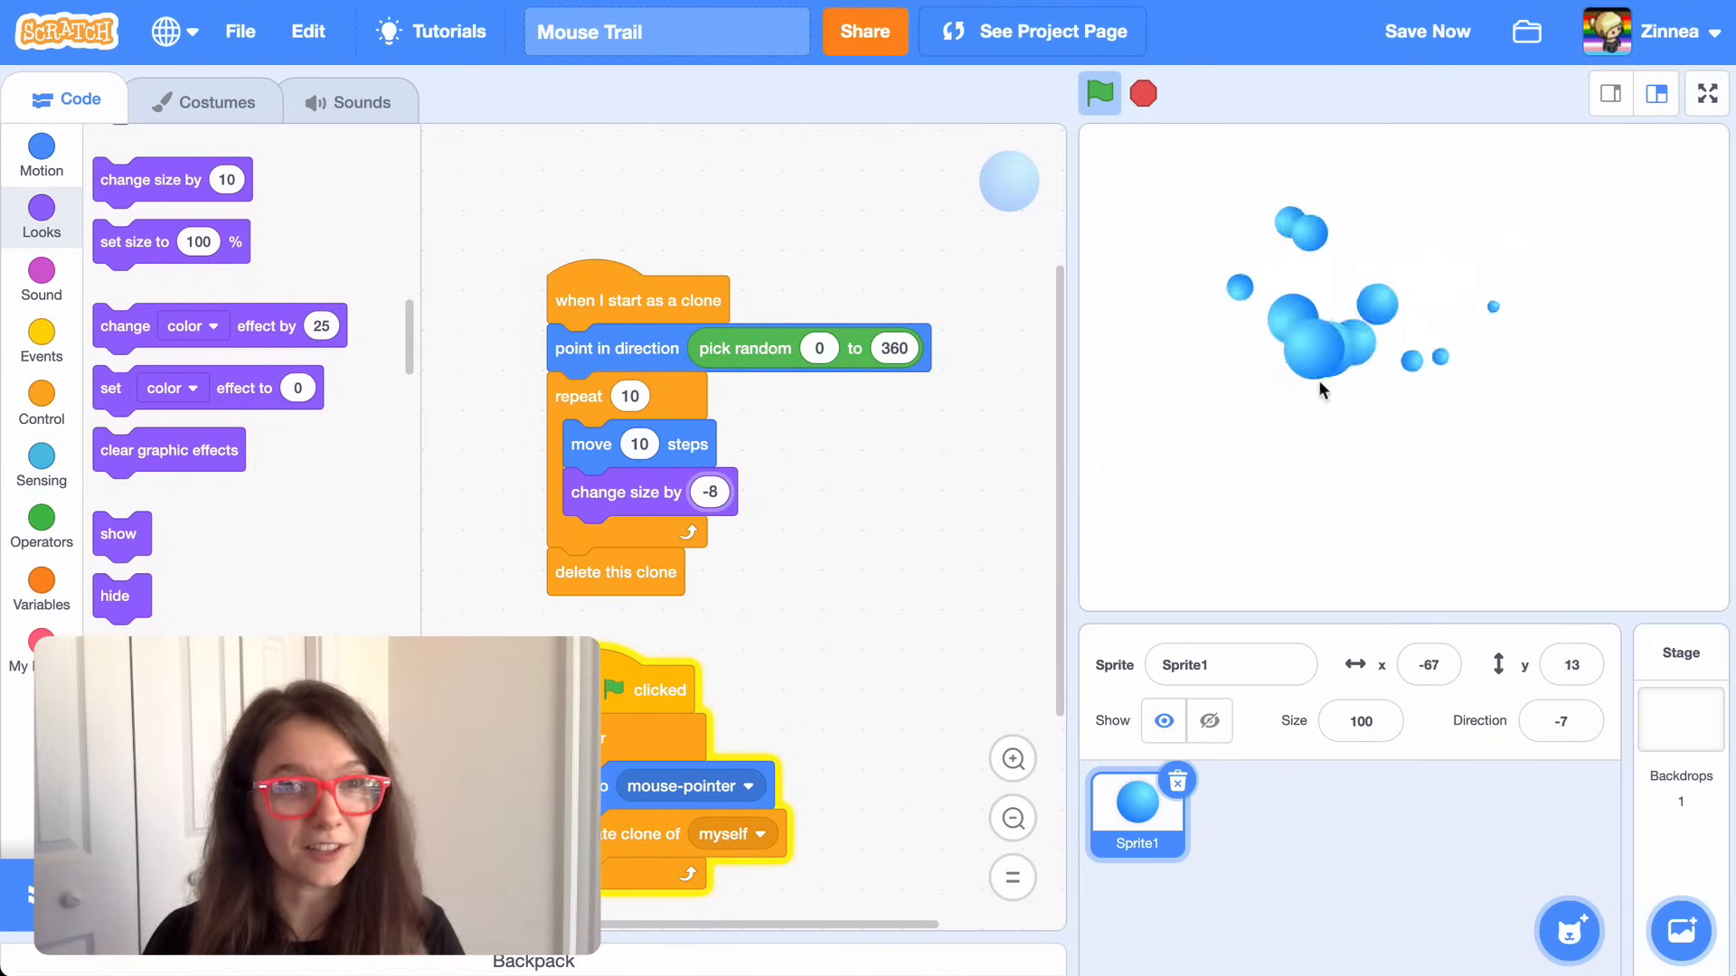
{"action": "mouse_move", "coordinate": [1403, 327]}
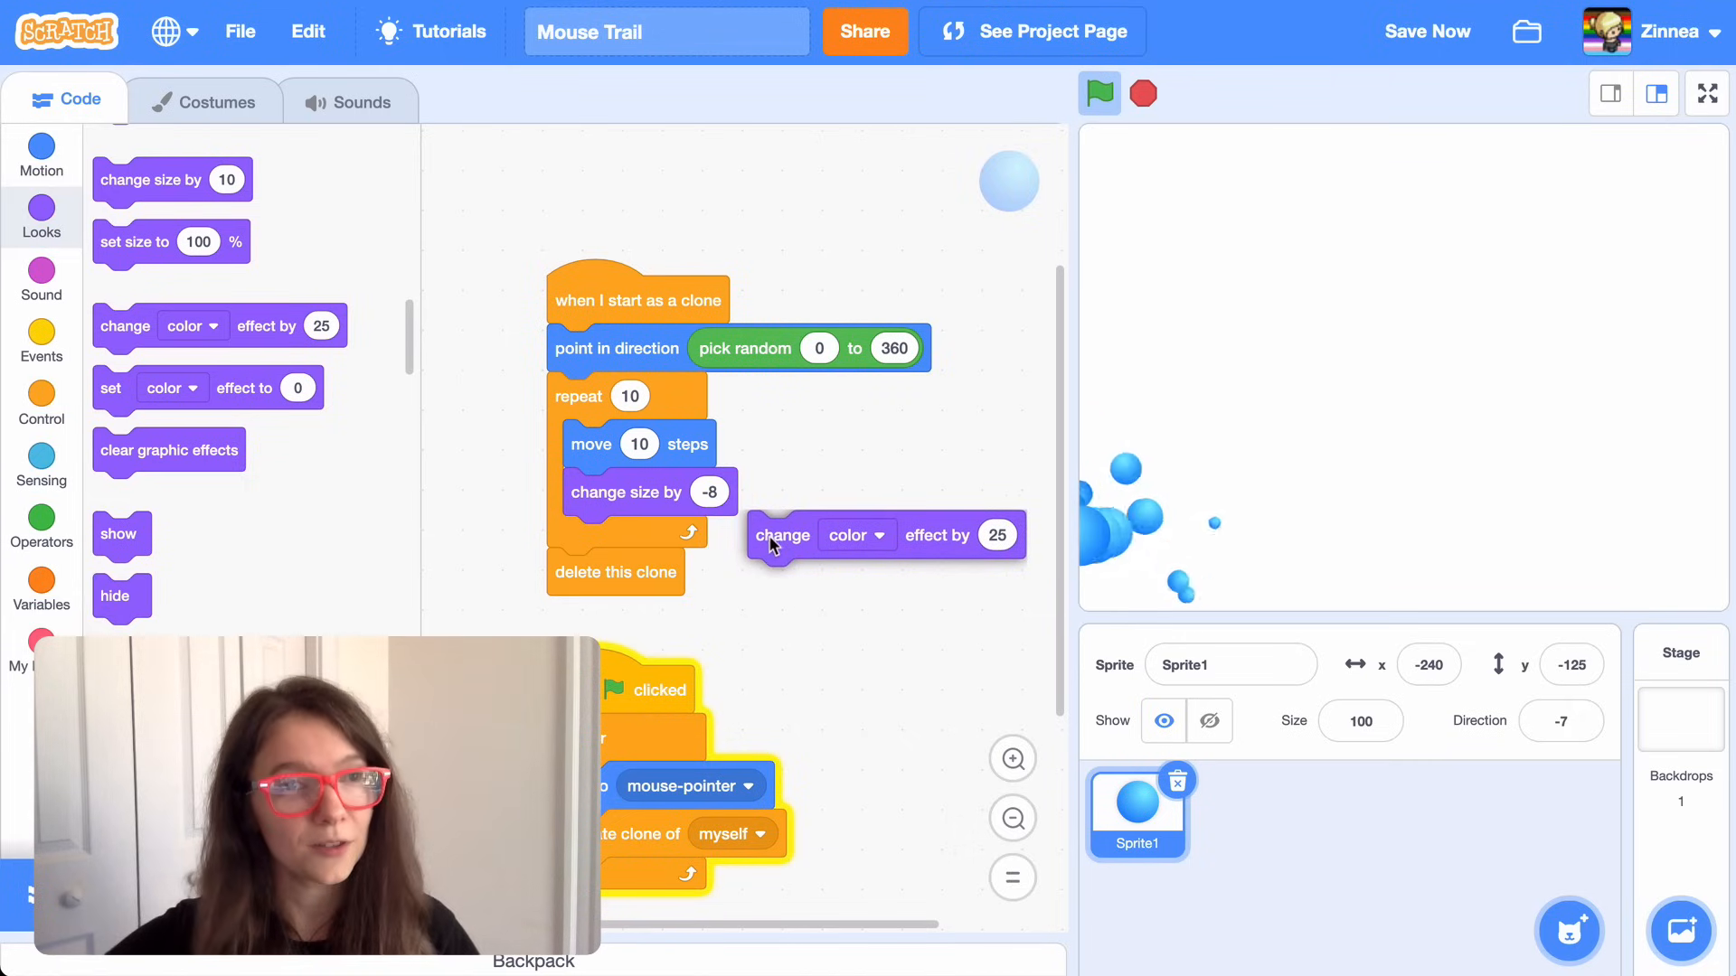
- Change the loop's colour effect block to the ghost effect so clones fade
{"action": "left_click", "coordinate": [850, 535]}
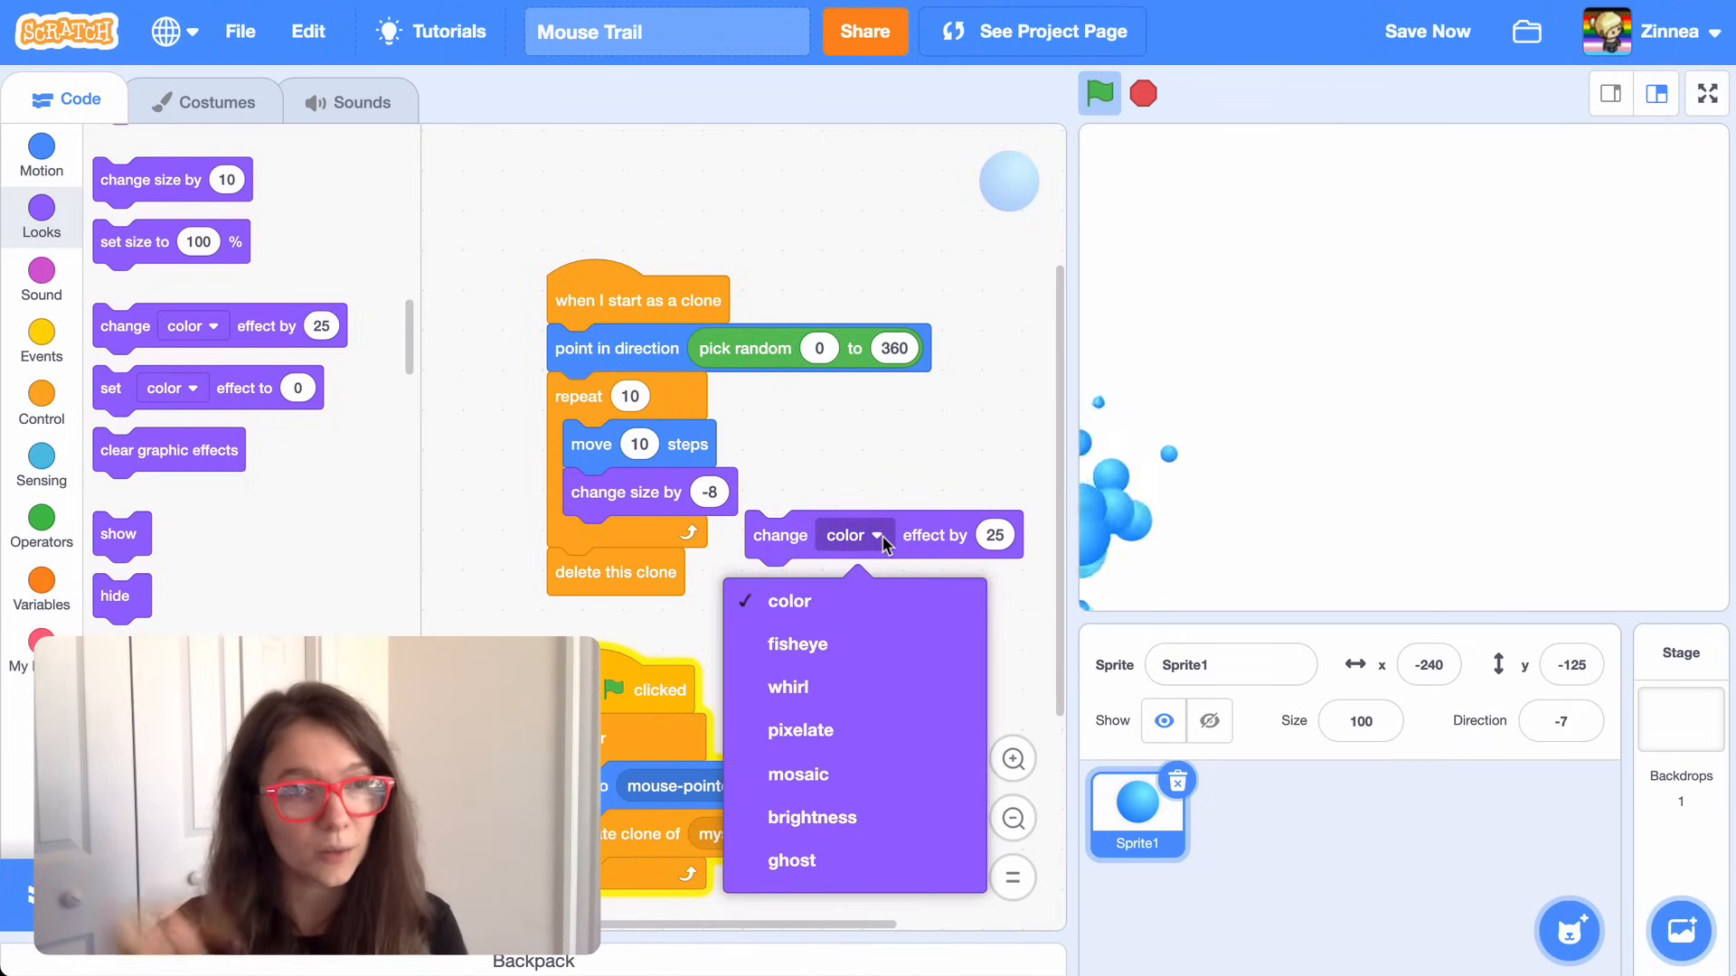
{"action": "left_click", "coordinate": [792, 860]}
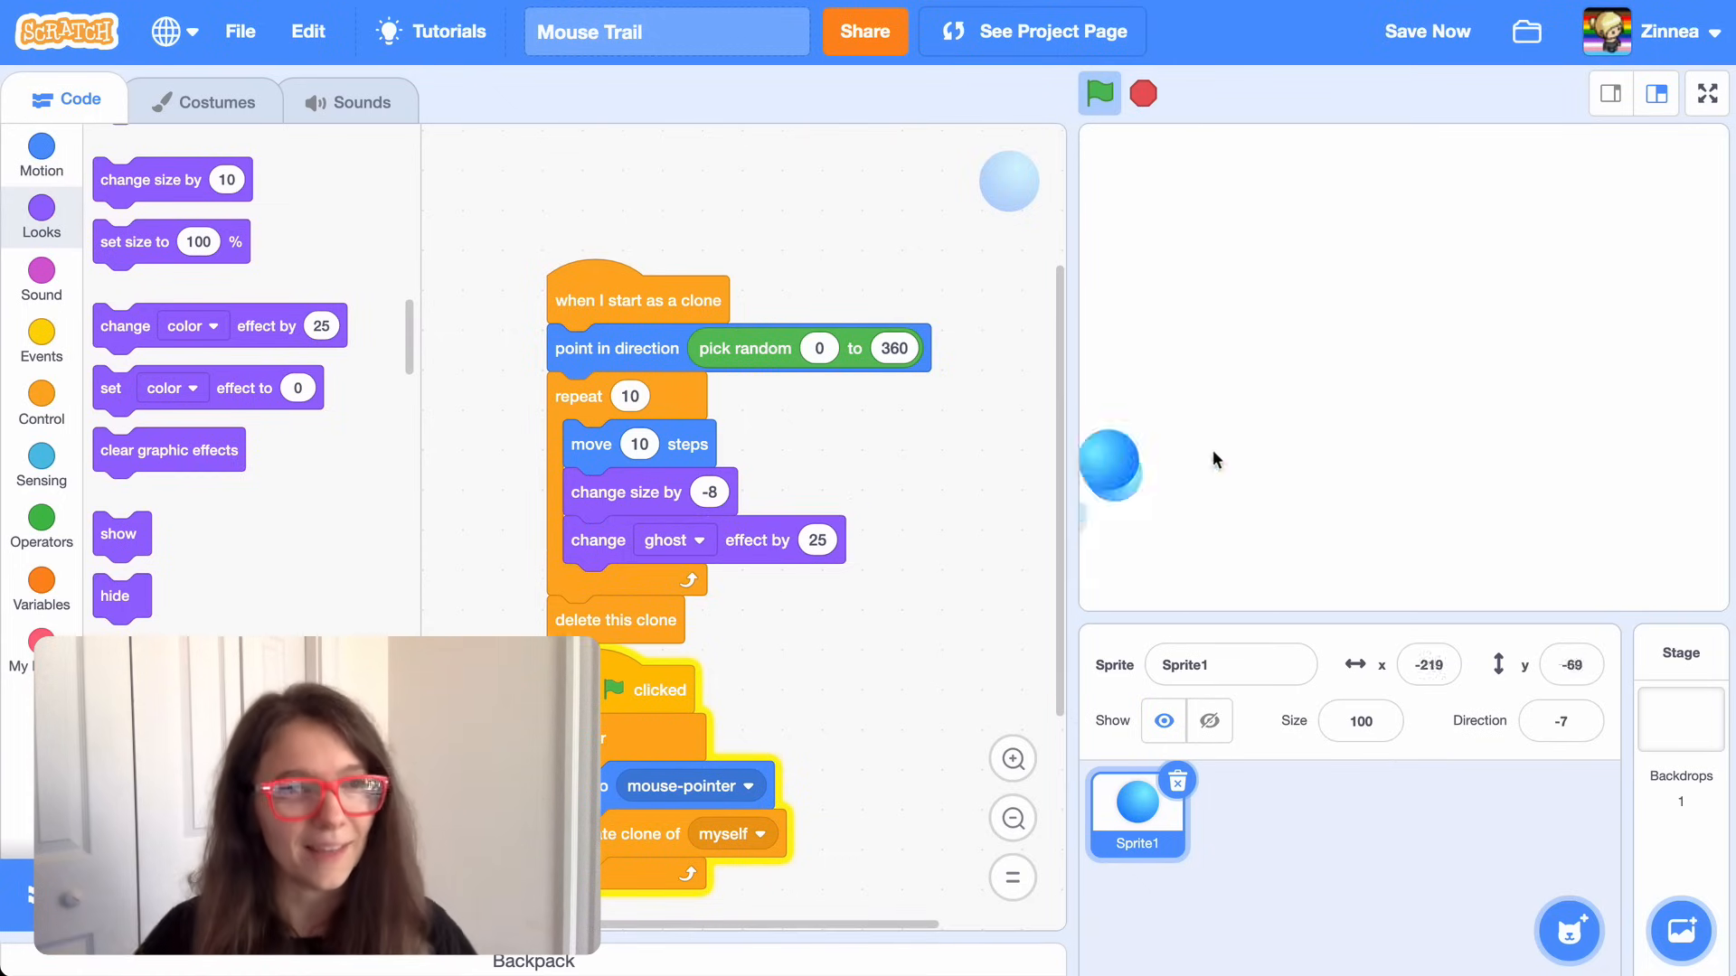
{"action": "mouse_move", "coordinate": [1466, 370]}
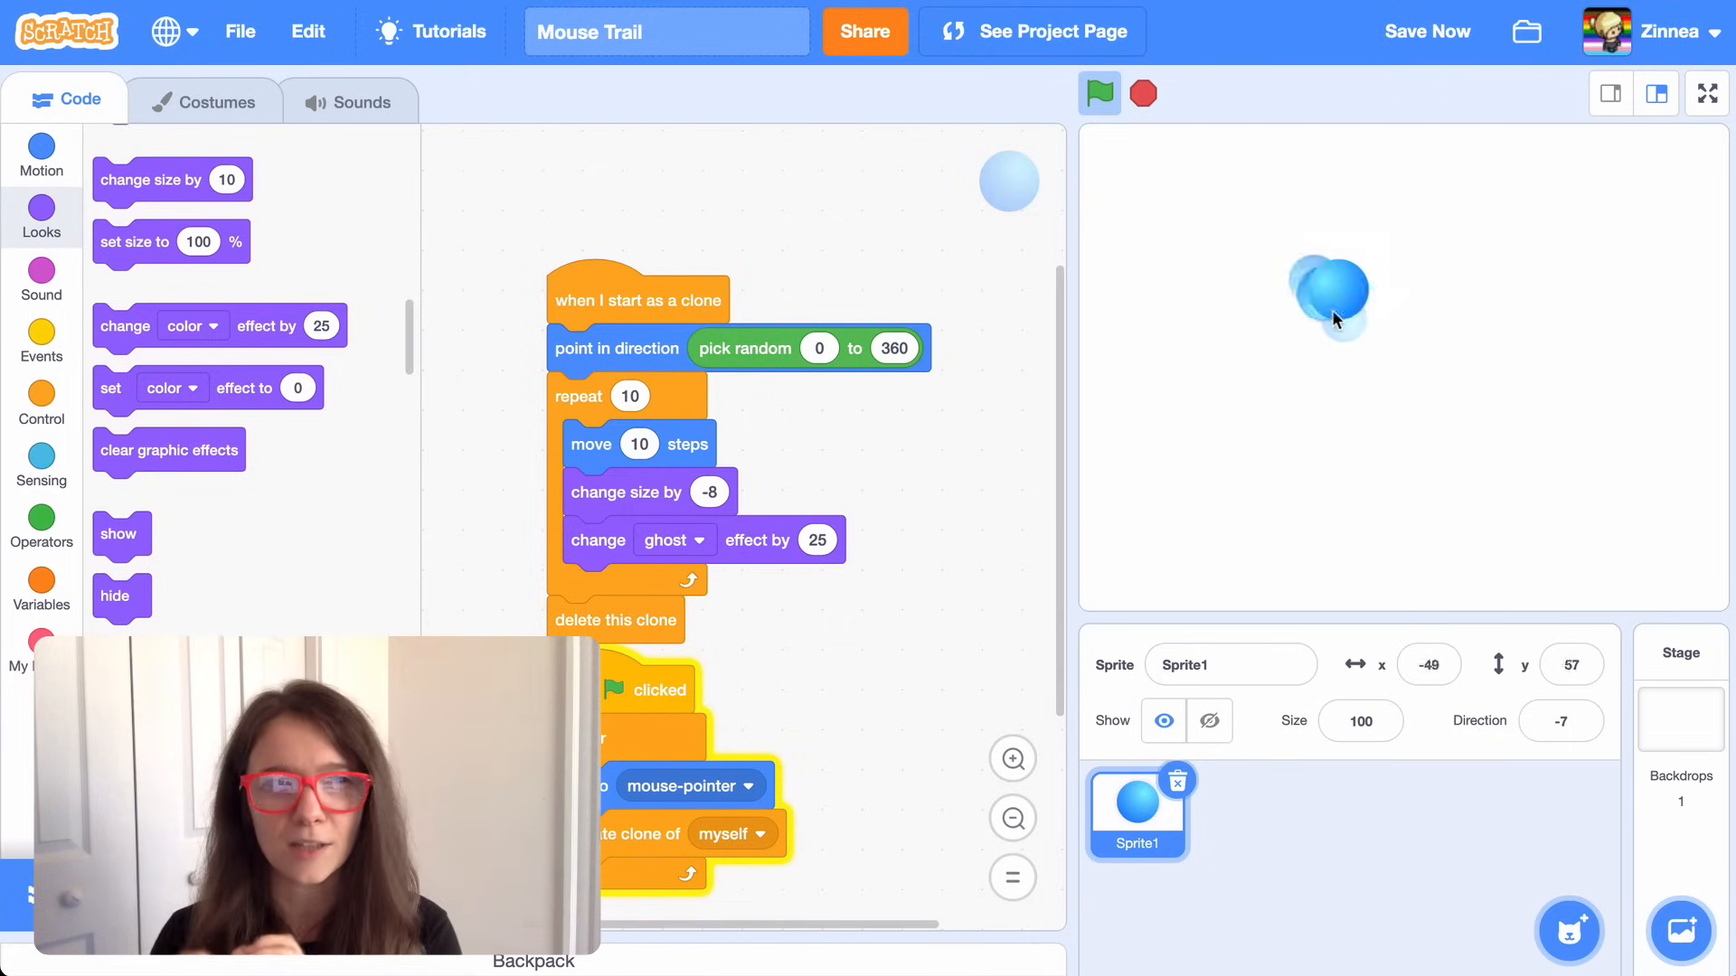
{"action": "mouse_move", "coordinate": [1456, 315]}
{"action": "type", "text": "5"}
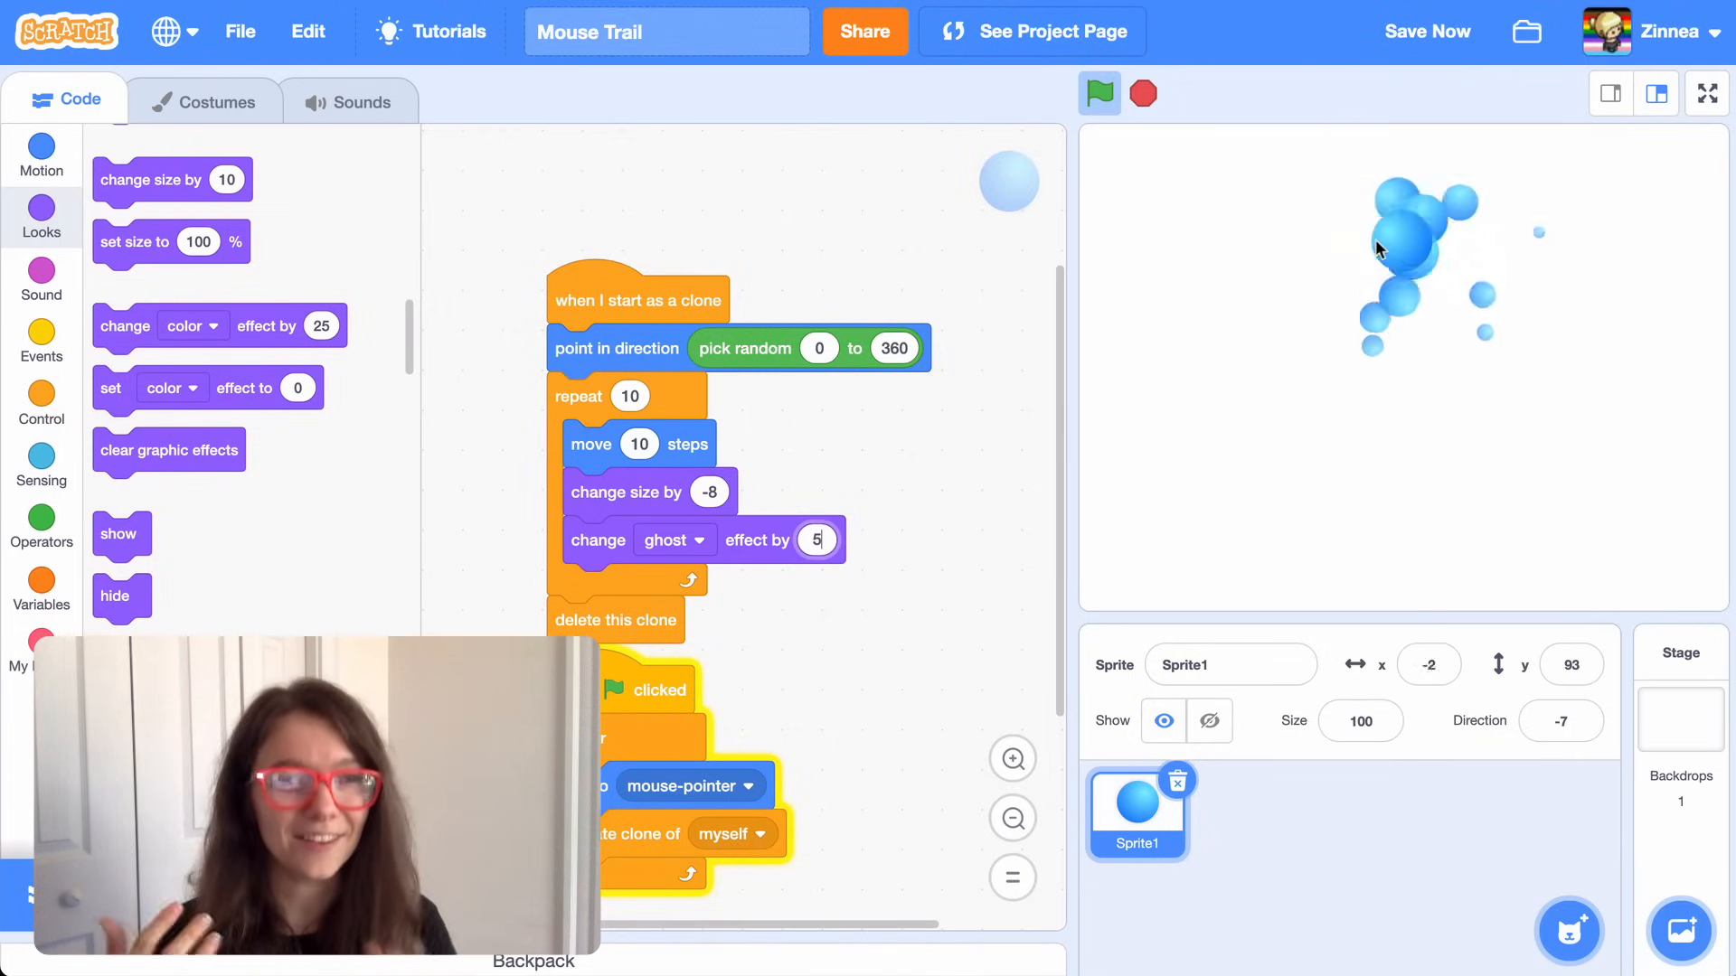
{"action": "mouse_move", "coordinate": [1434, 322]}
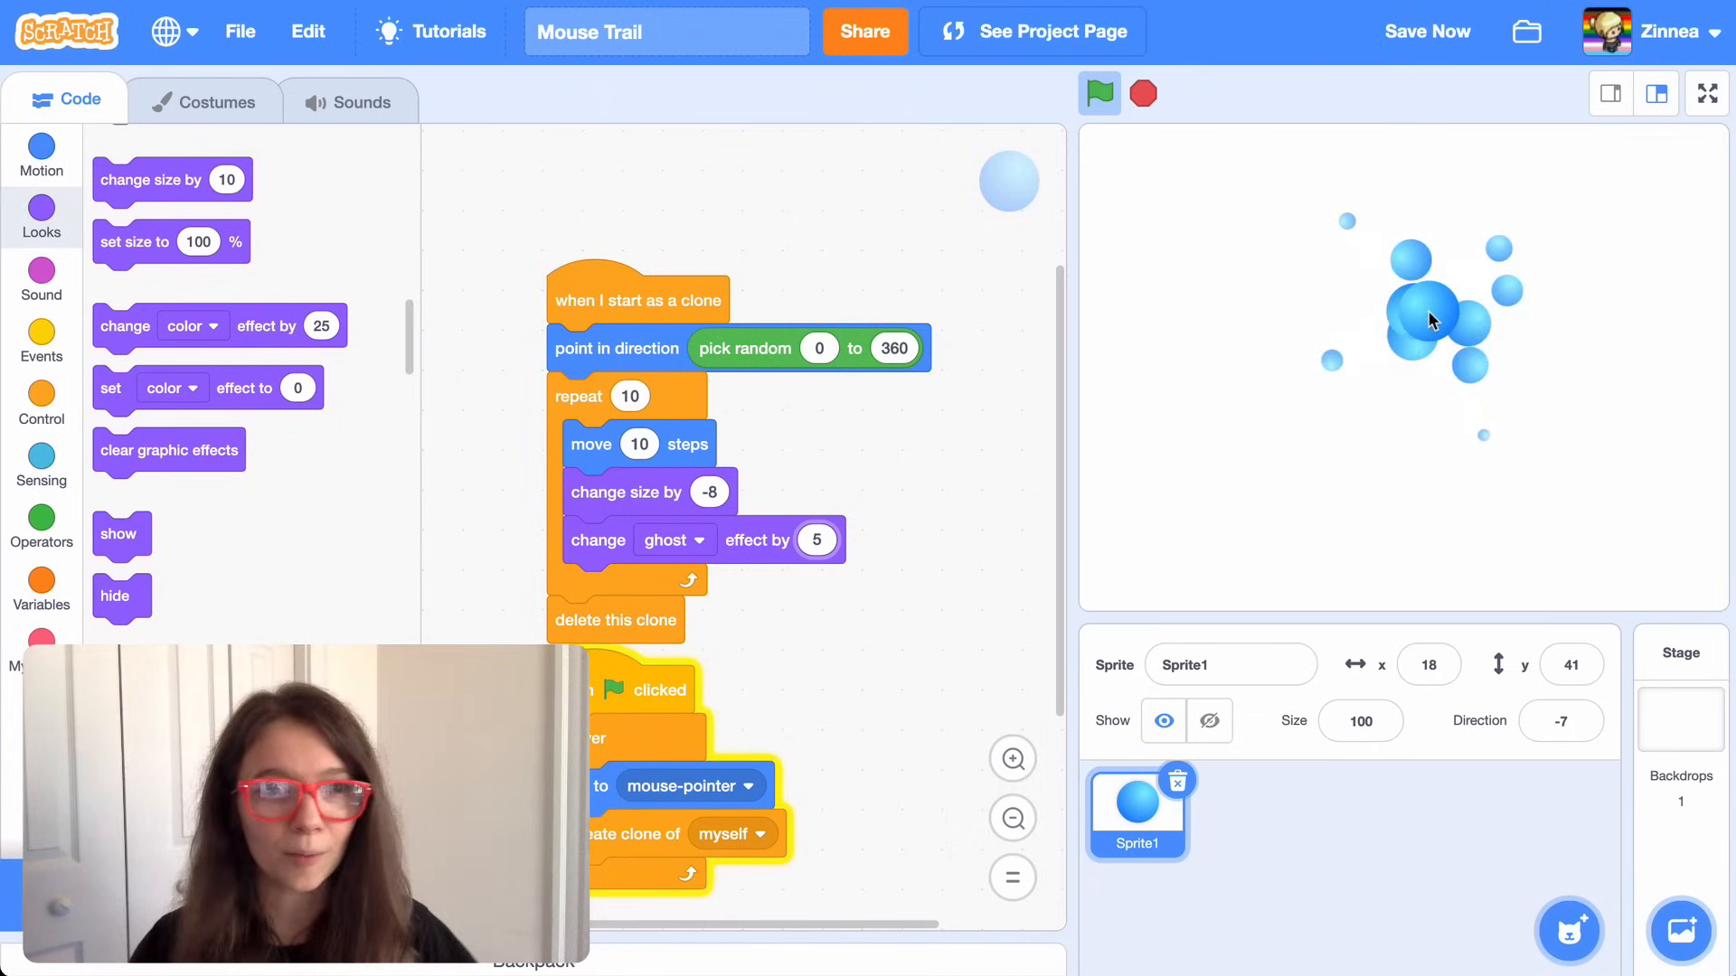
- Switch to the Motion palette to get the 'turn 15 degrees' block for the clone loop
{"action": "left_click", "coordinate": [42, 155]}
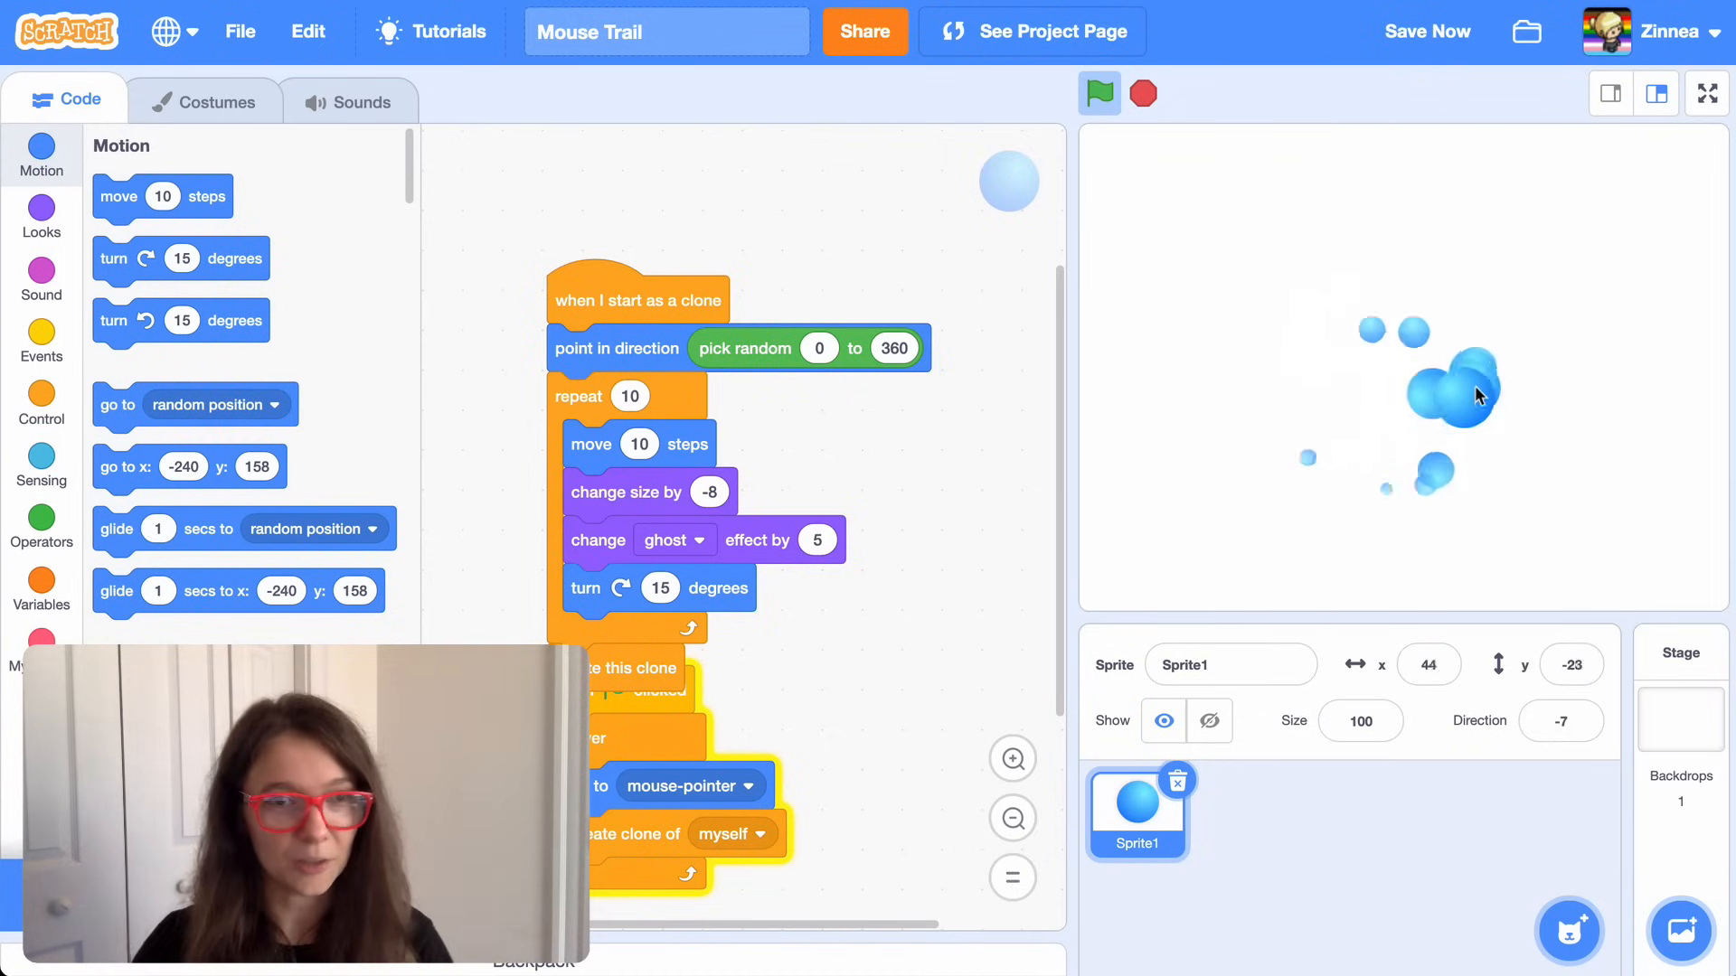
{"action": "mouse_move", "coordinate": [1440, 432]}
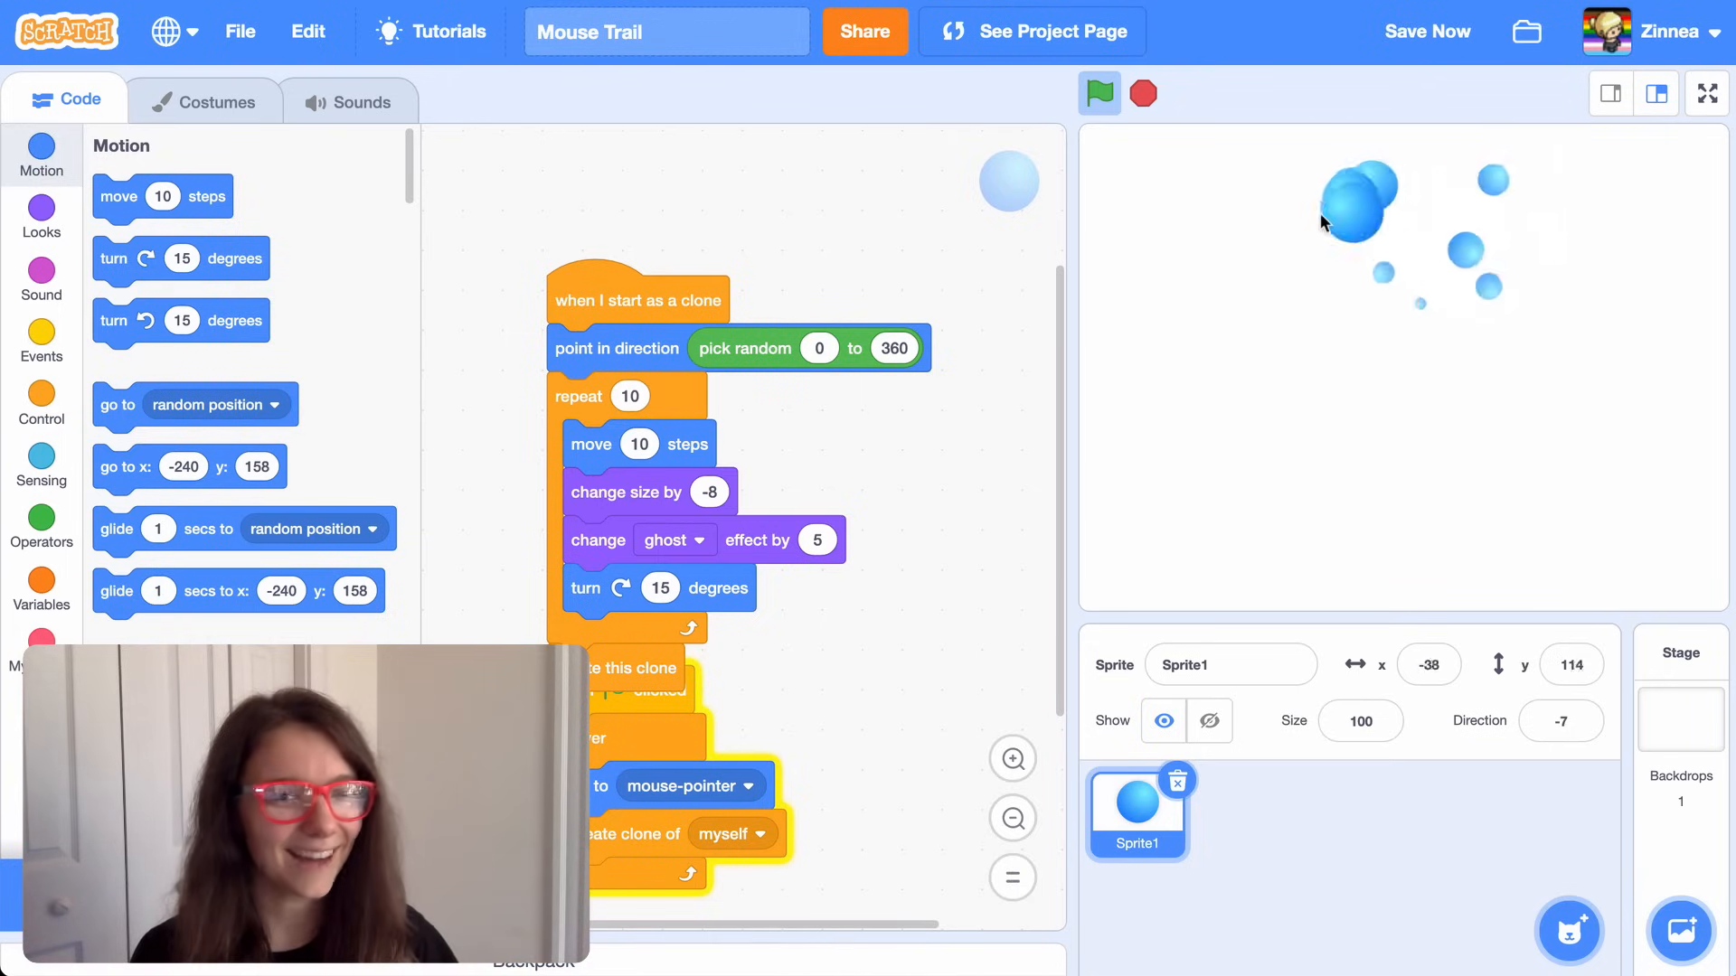
{"action": "mouse_move", "coordinate": [1549, 289]}
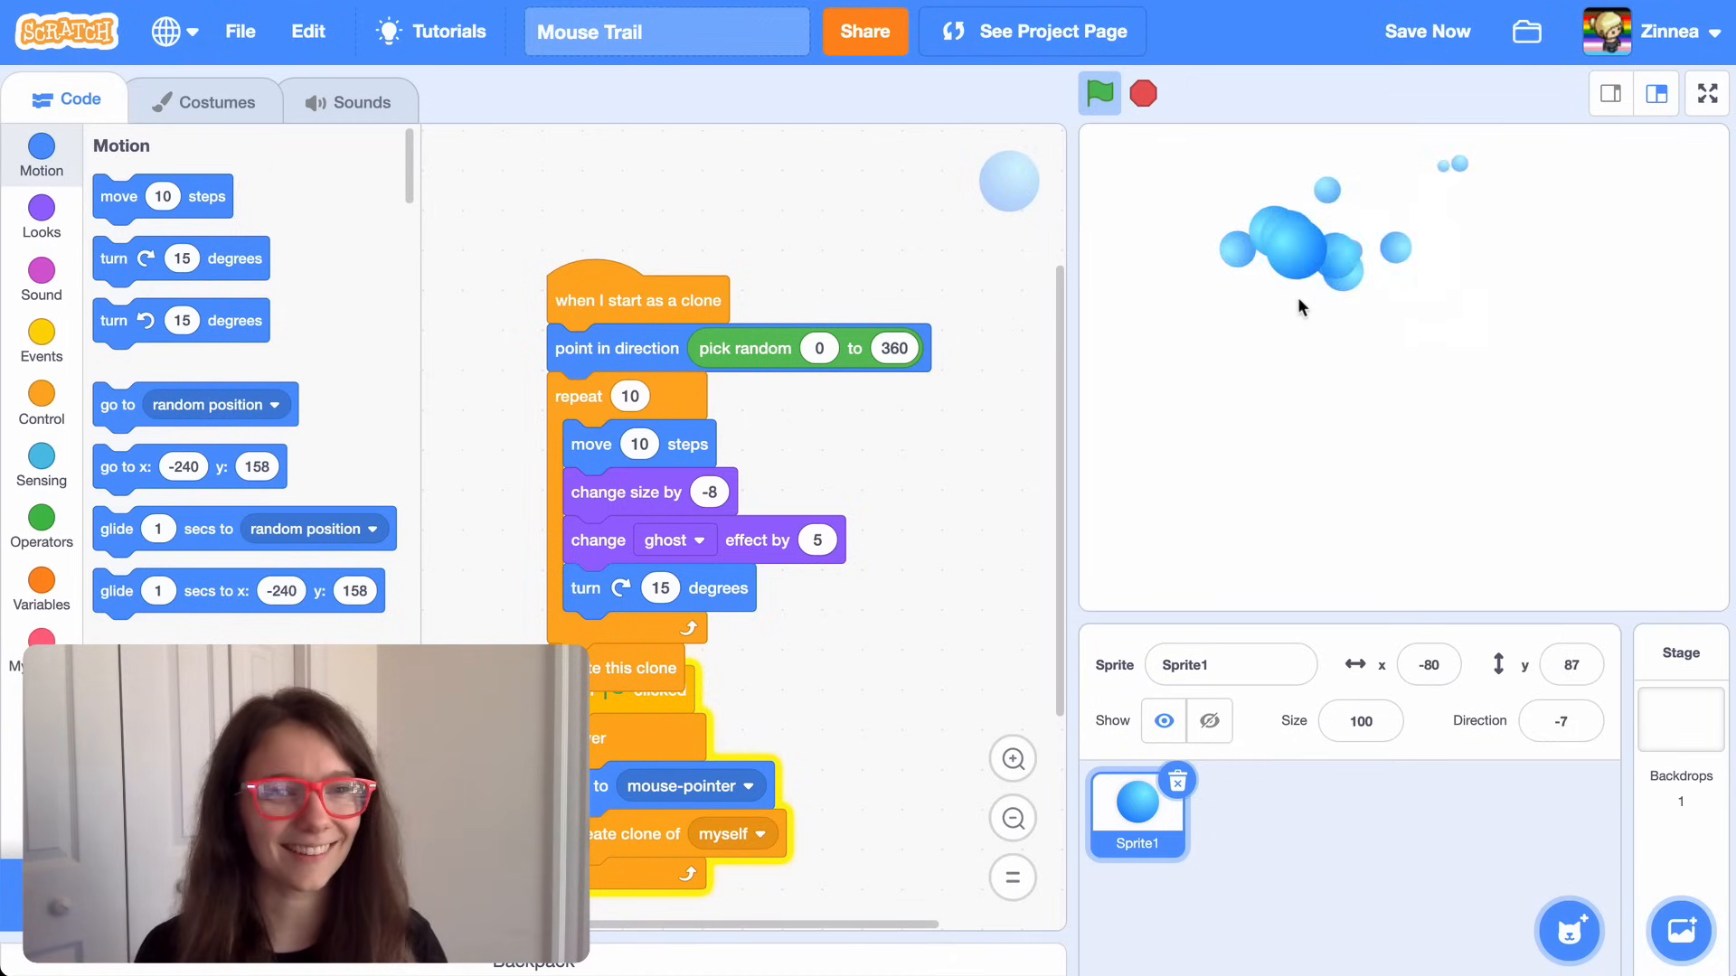
{"action": "mouse_move", "coordinate": [1381, 432]}
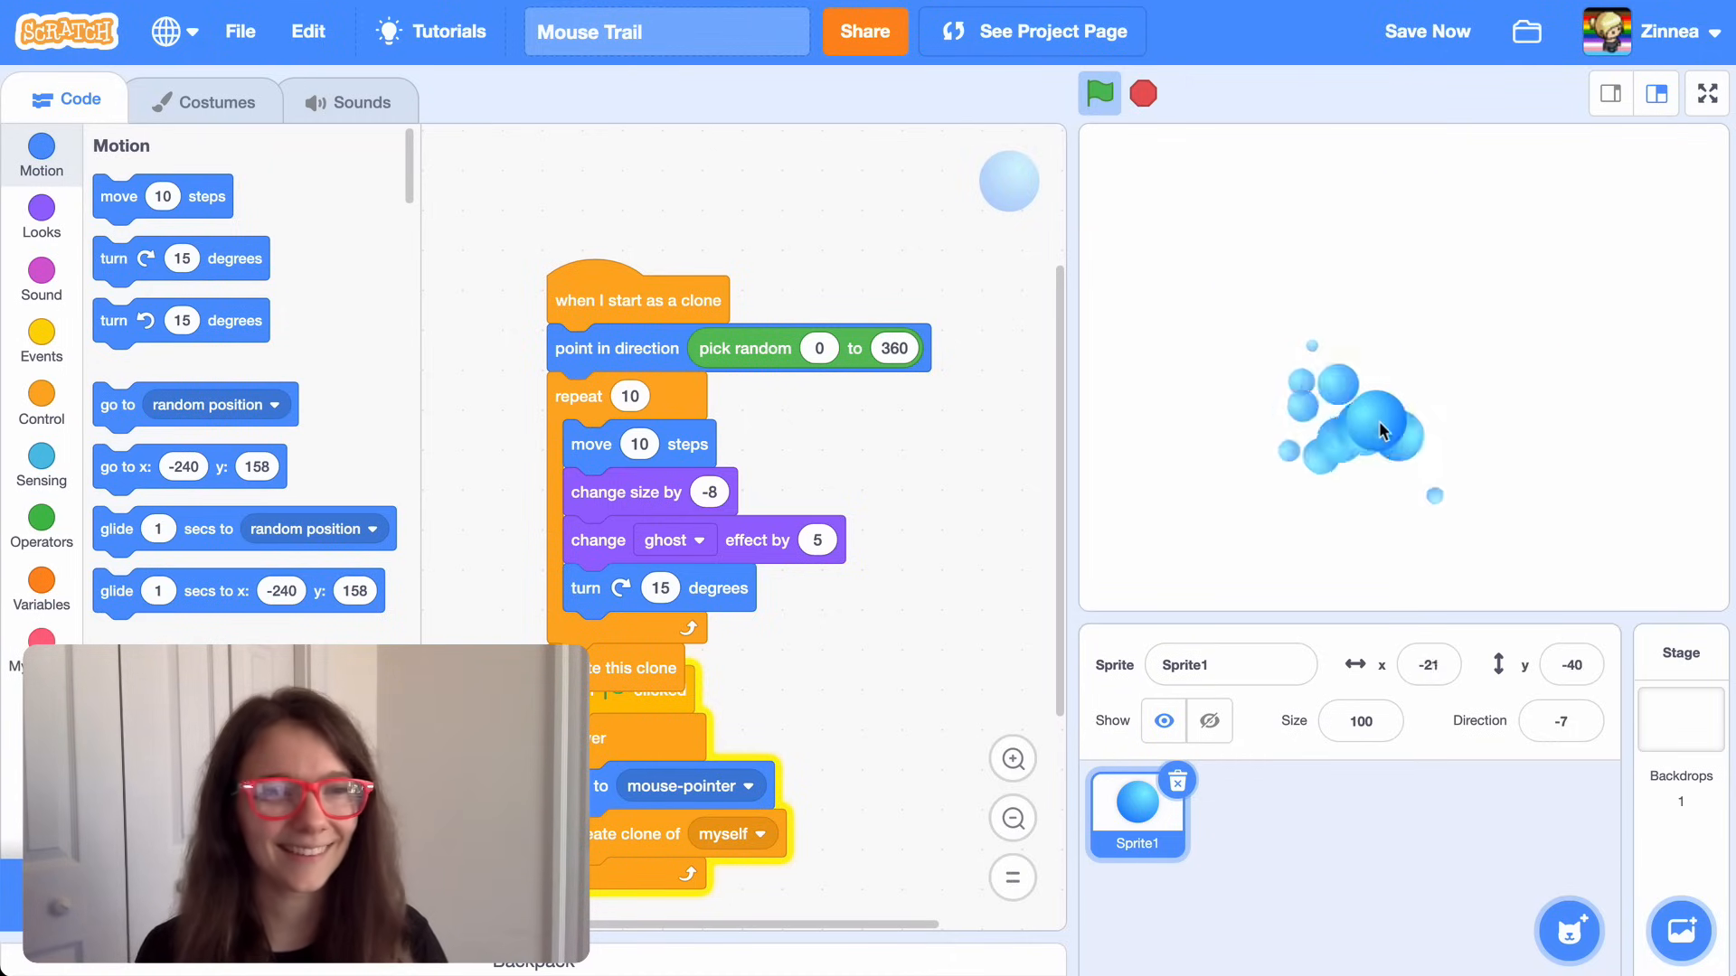